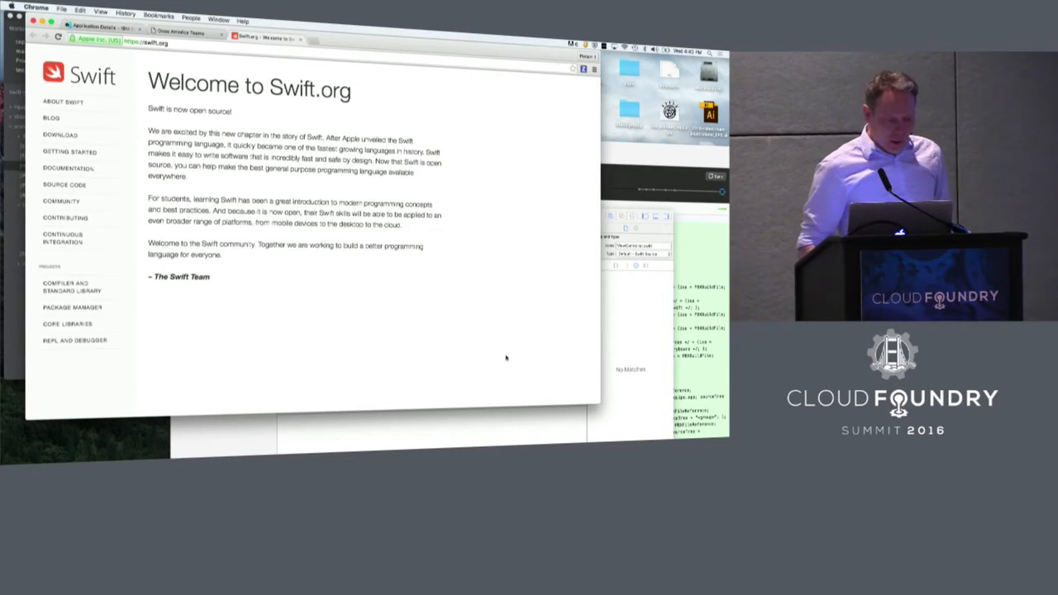
mouse_move(59, 136)
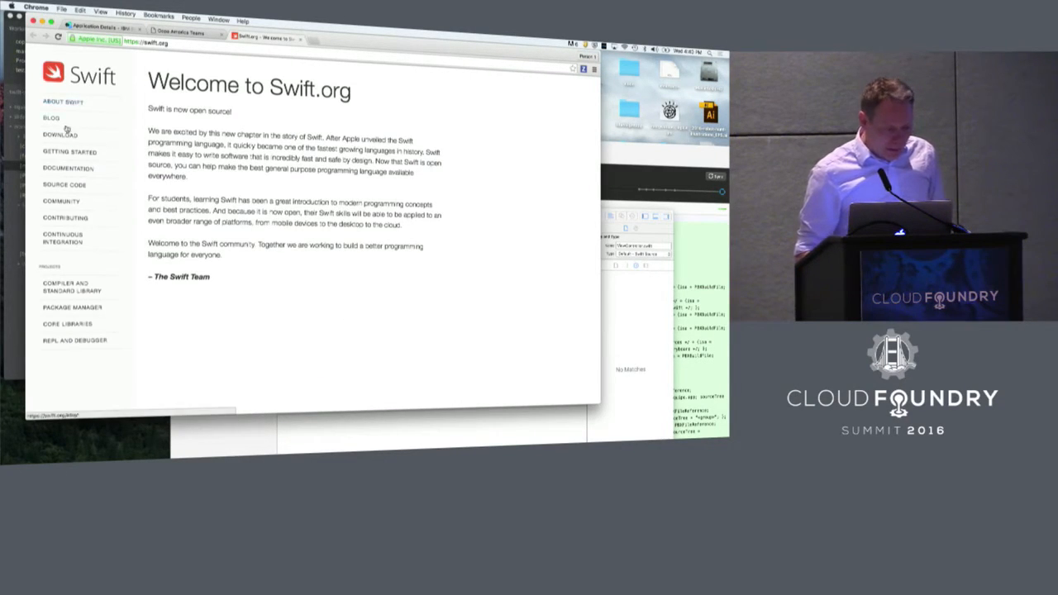
- Browse Swift.org's downloads, releases and snapshots, then Getting Started's build system section
left_click(59, 134)
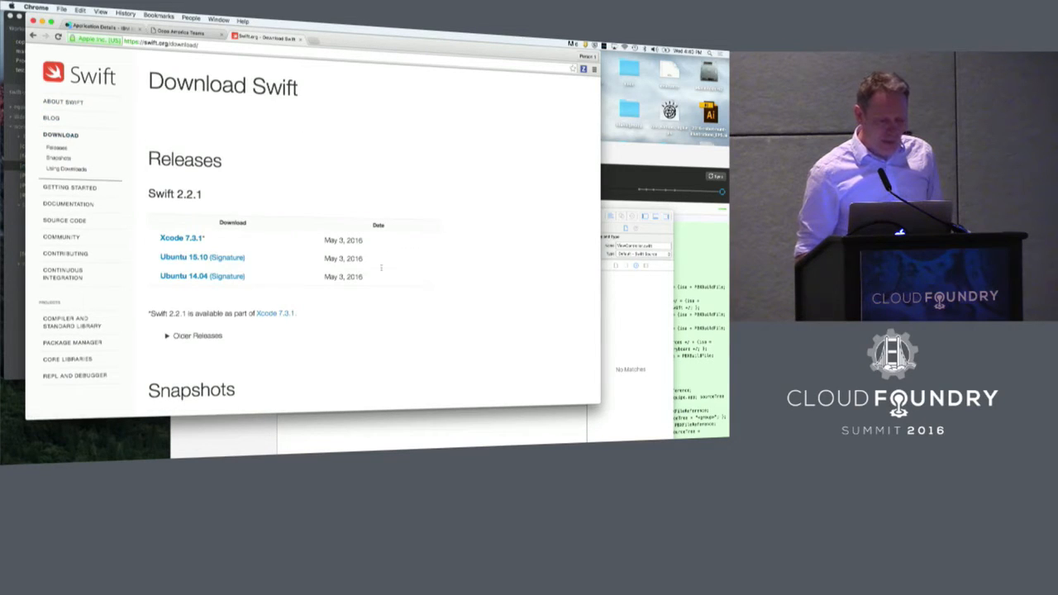
scroll("down", 3)
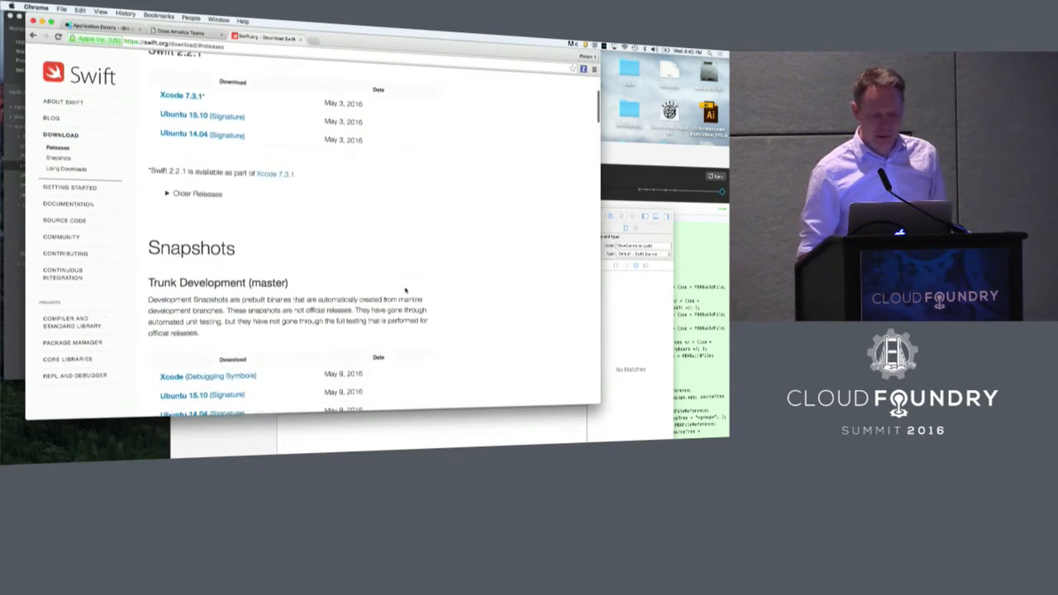
scroll("up", 3)
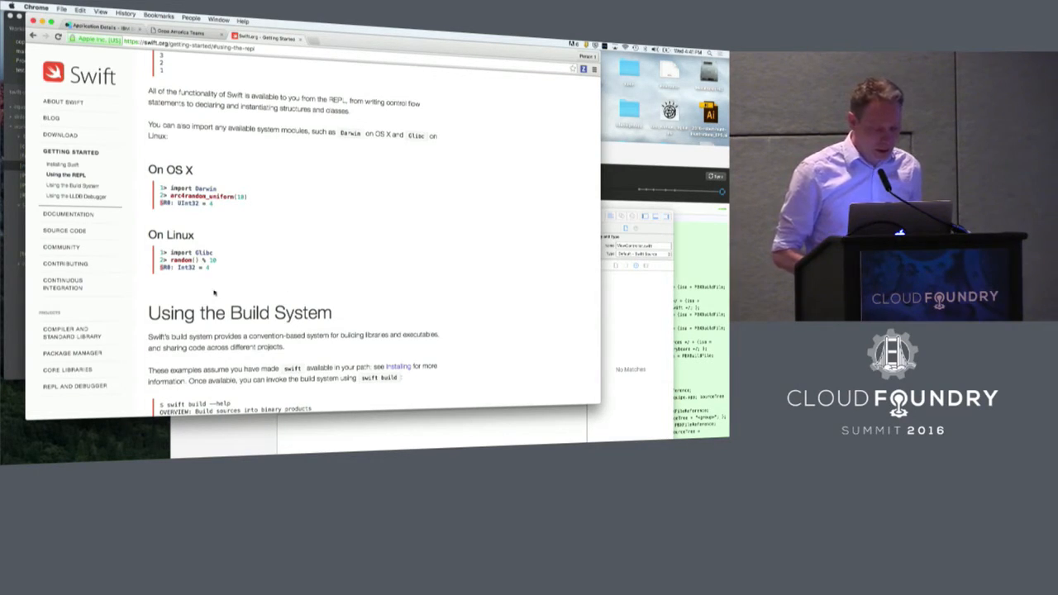
scroll("down", 3)
type("ls")
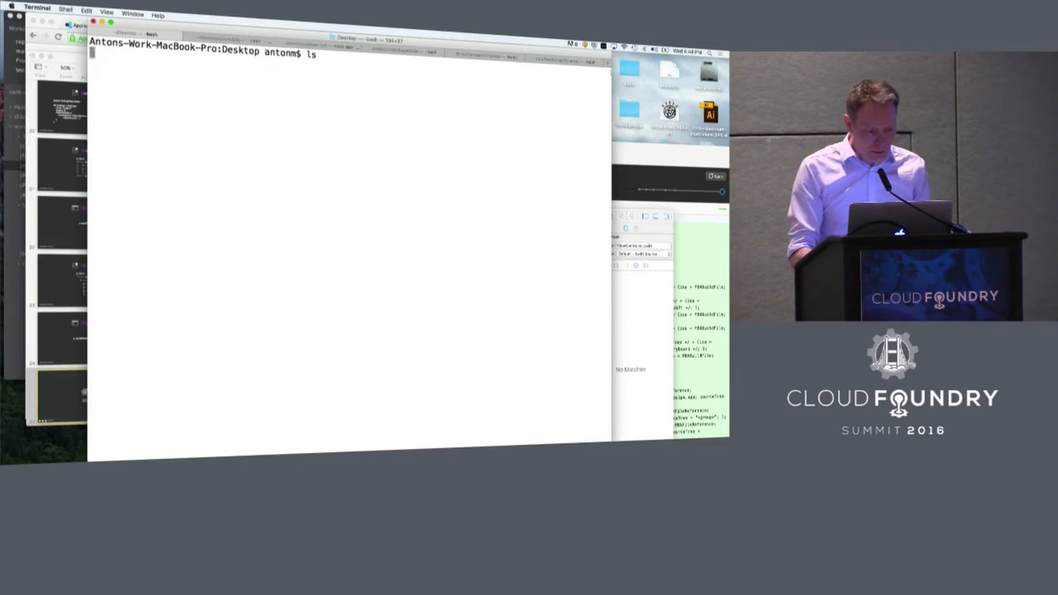
- Create a summit folder on the Desktop with an empty Package.swift inside it
key("Return")
type("mkid")
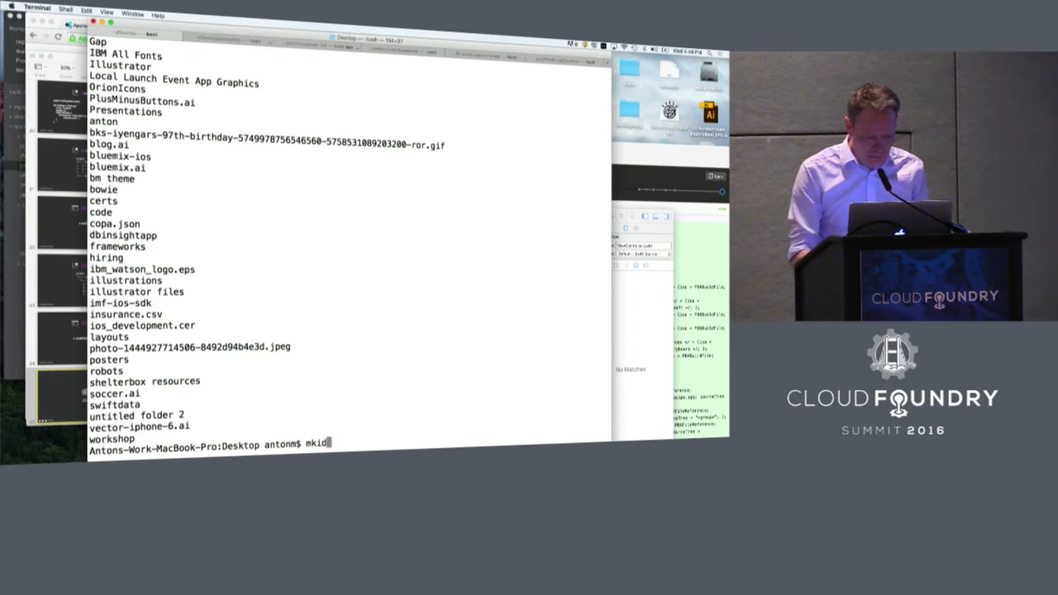
type("ir summit")
type("cd summit")
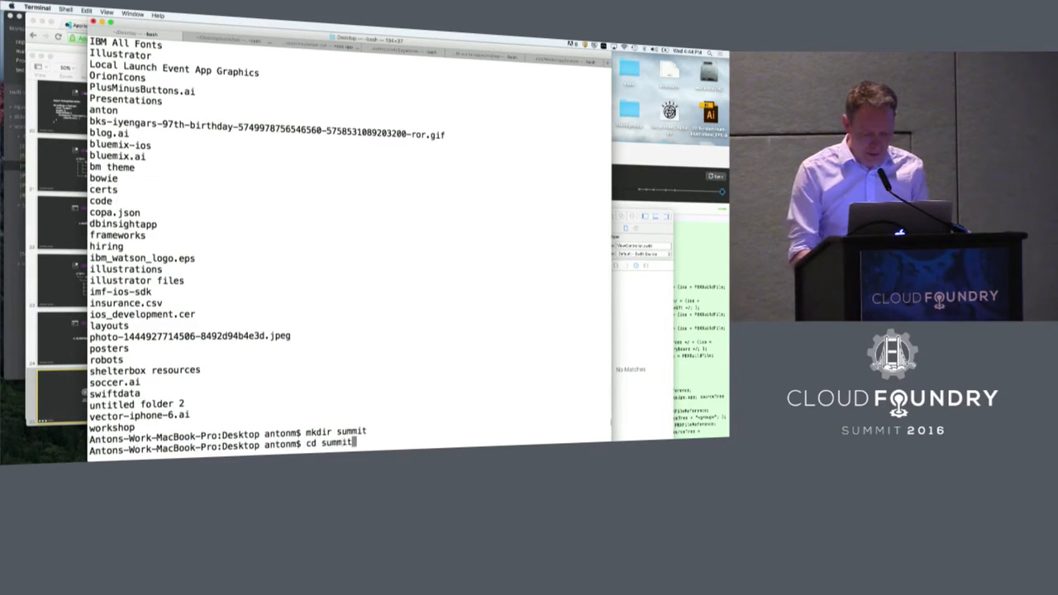
key("Return")
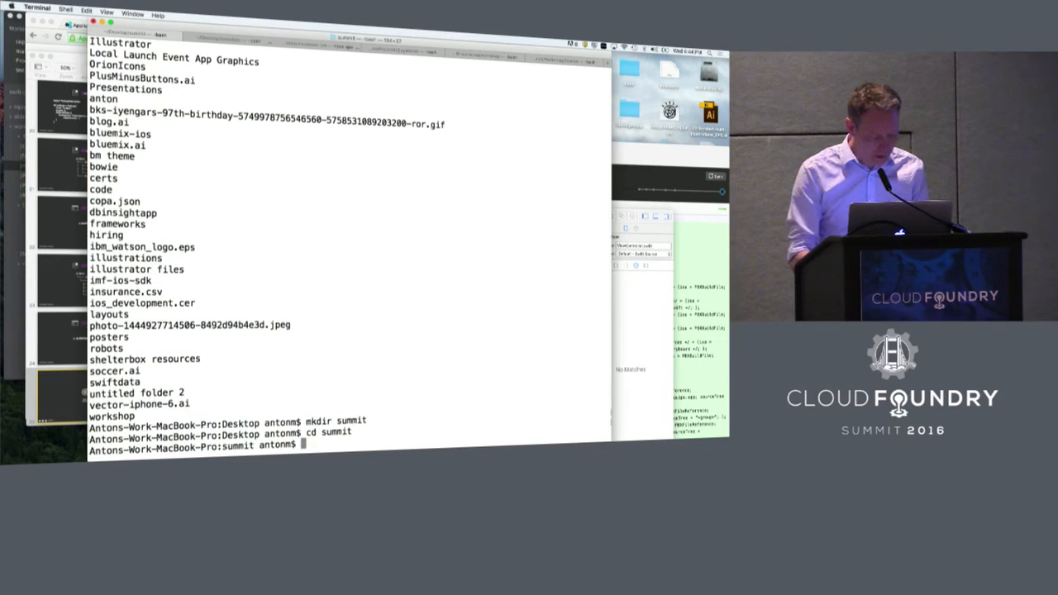
type("touch")
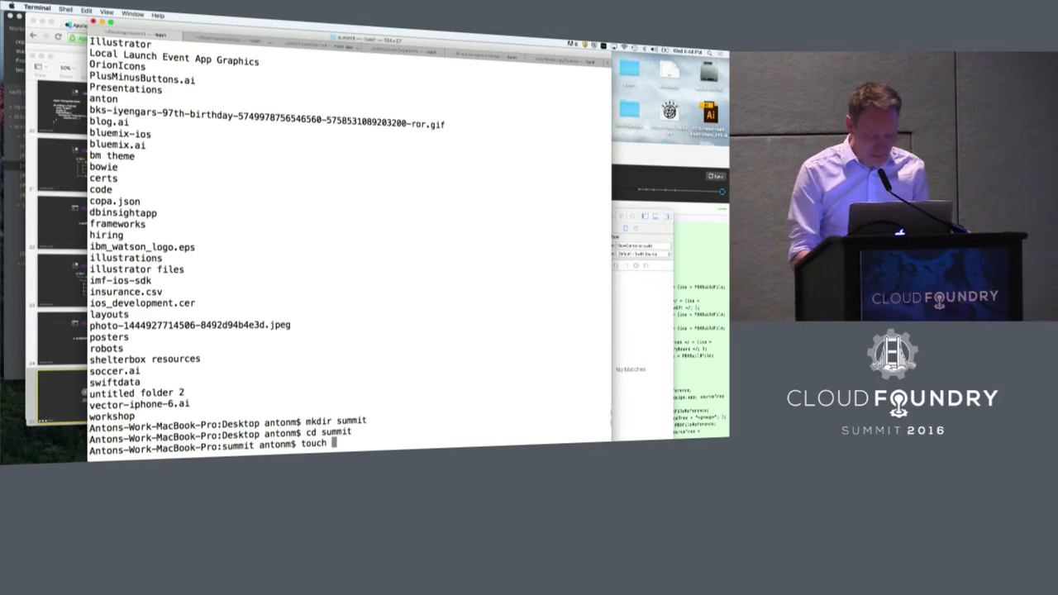
type("Package.s")
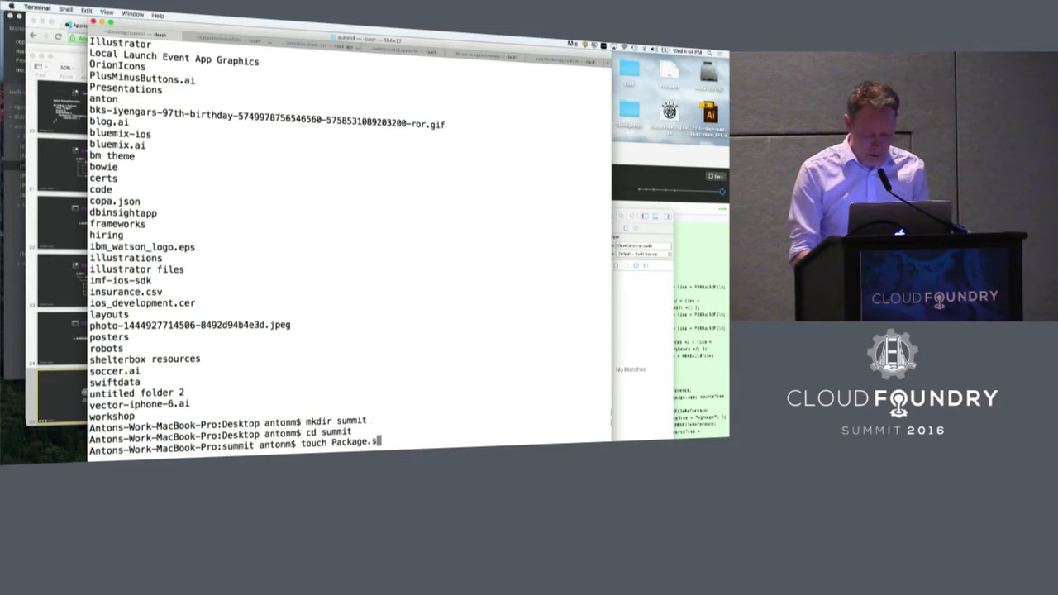
key("Return")
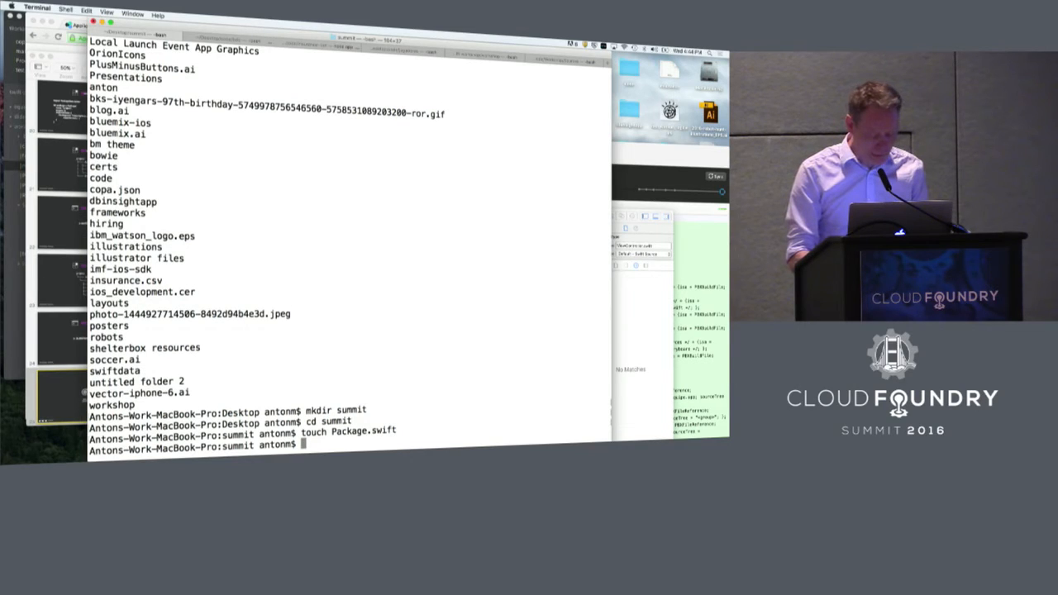
- Create a Sources folder in summit and move into it
type("mki")
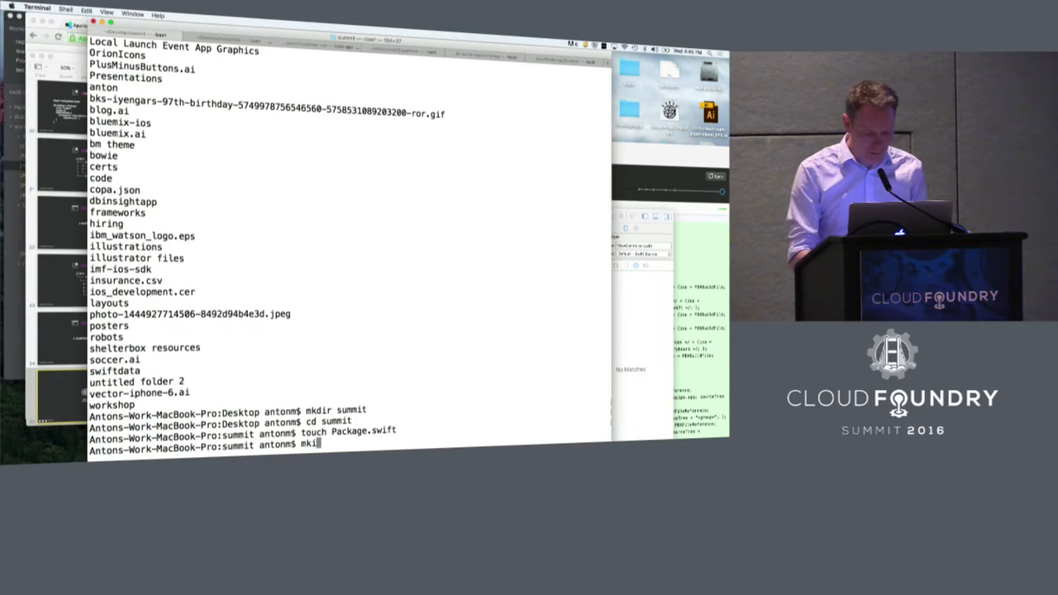
type("er")
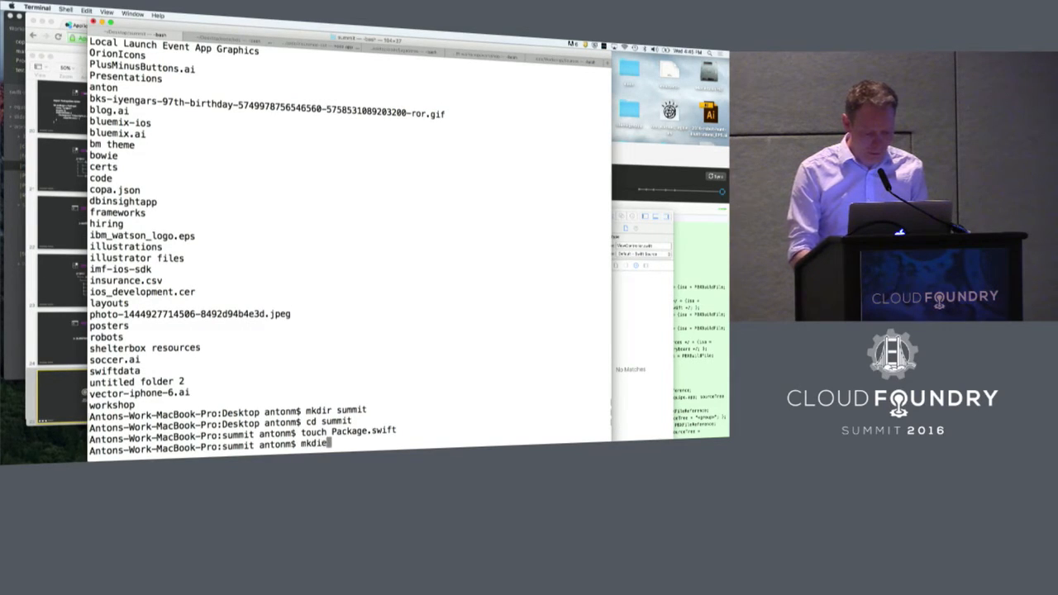
type("Source")
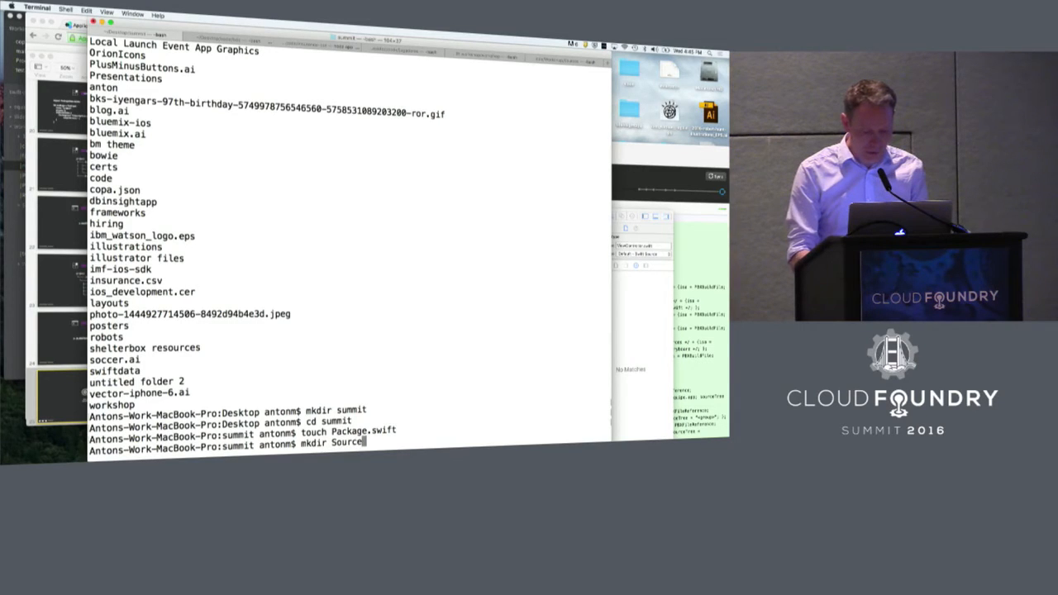
key("Return")
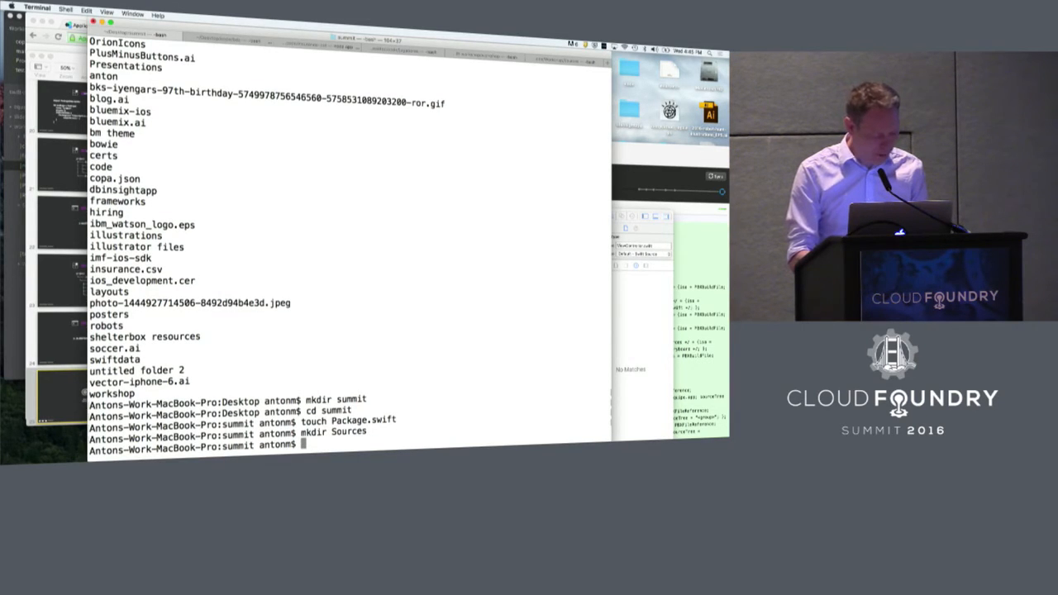
type("cd S")
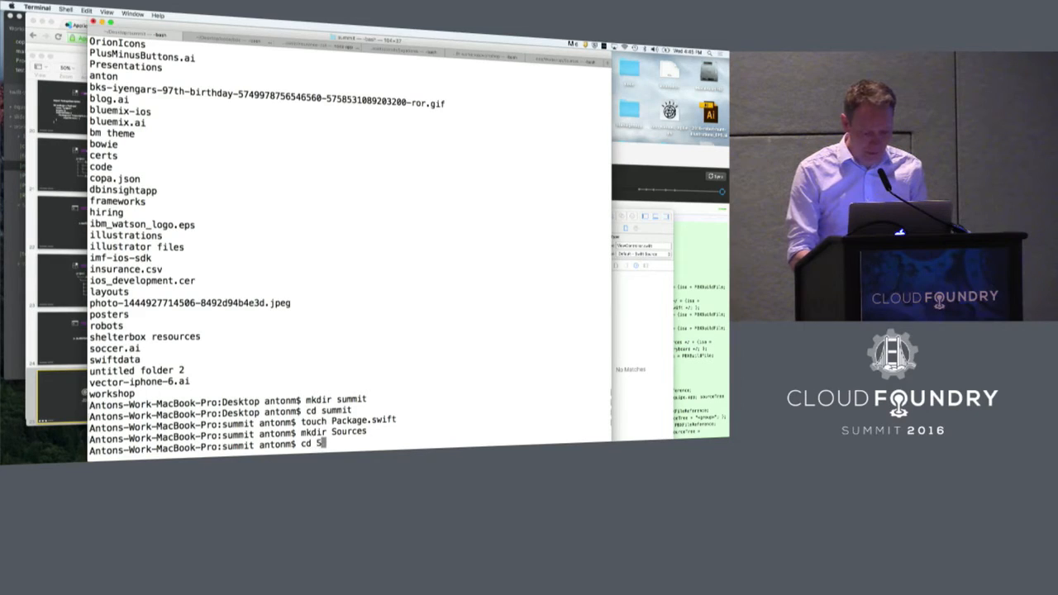
type("ource")
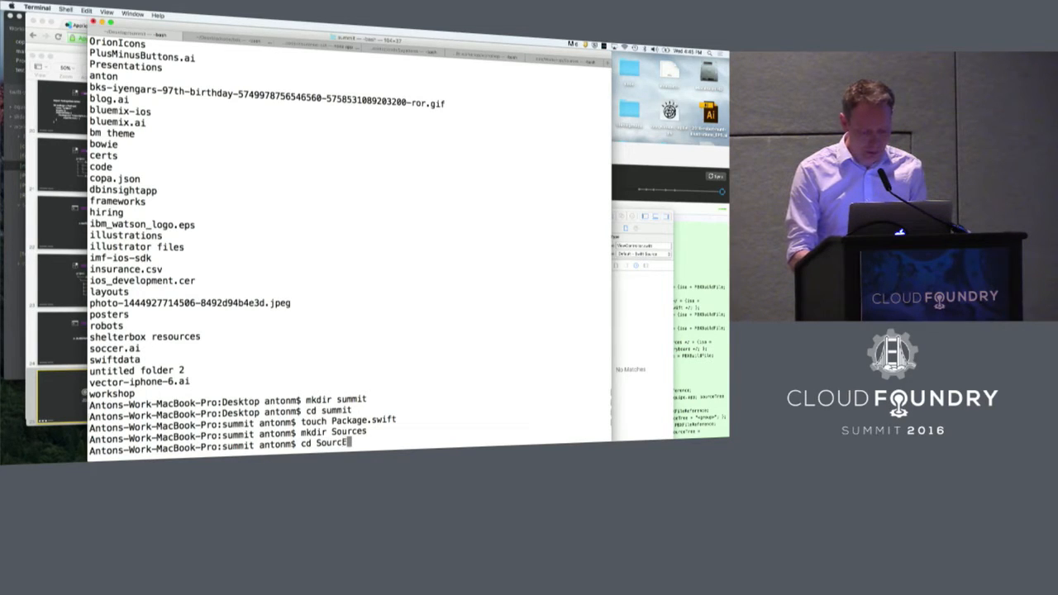
key("Return")
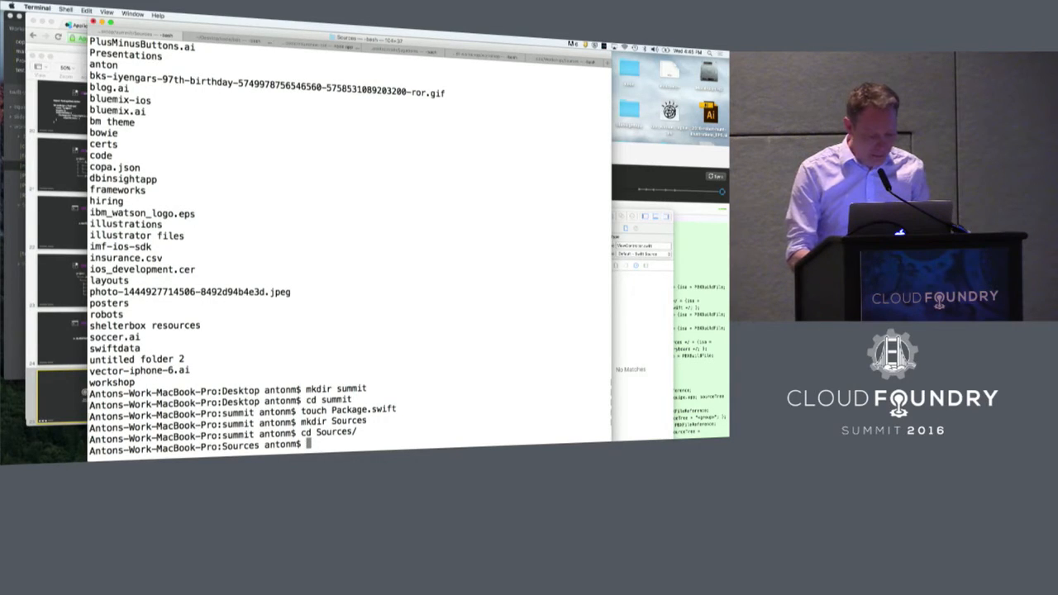
- Start editing a new main.swift in vi
type("vi")
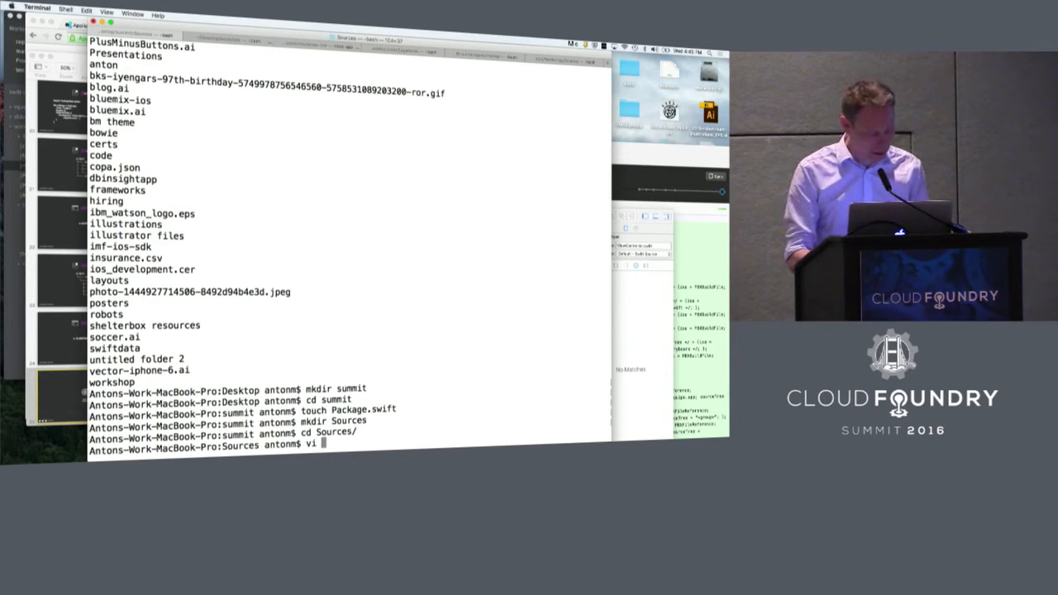
type("m")
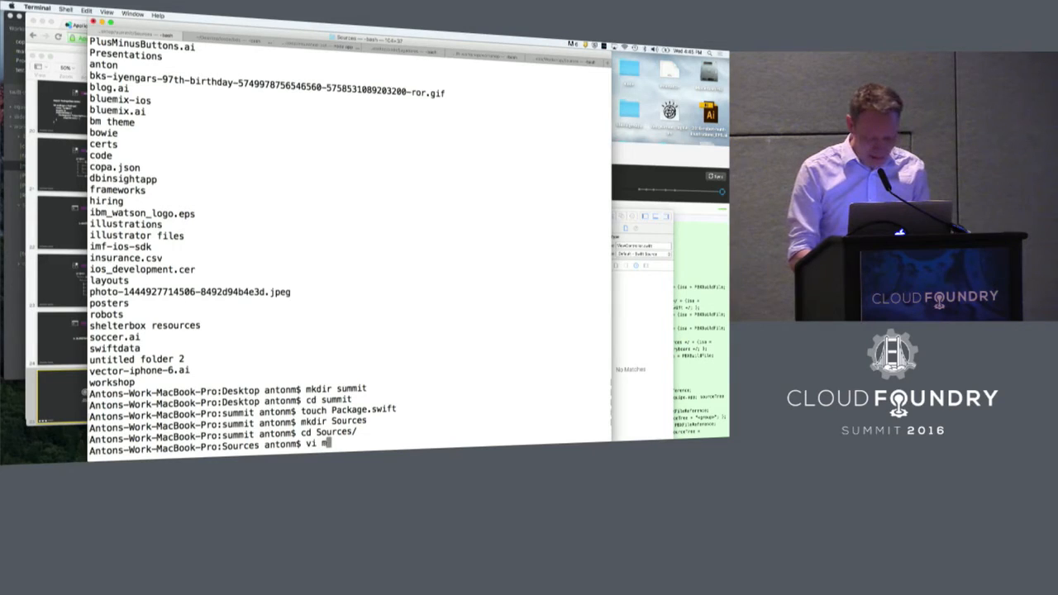
type("ain")
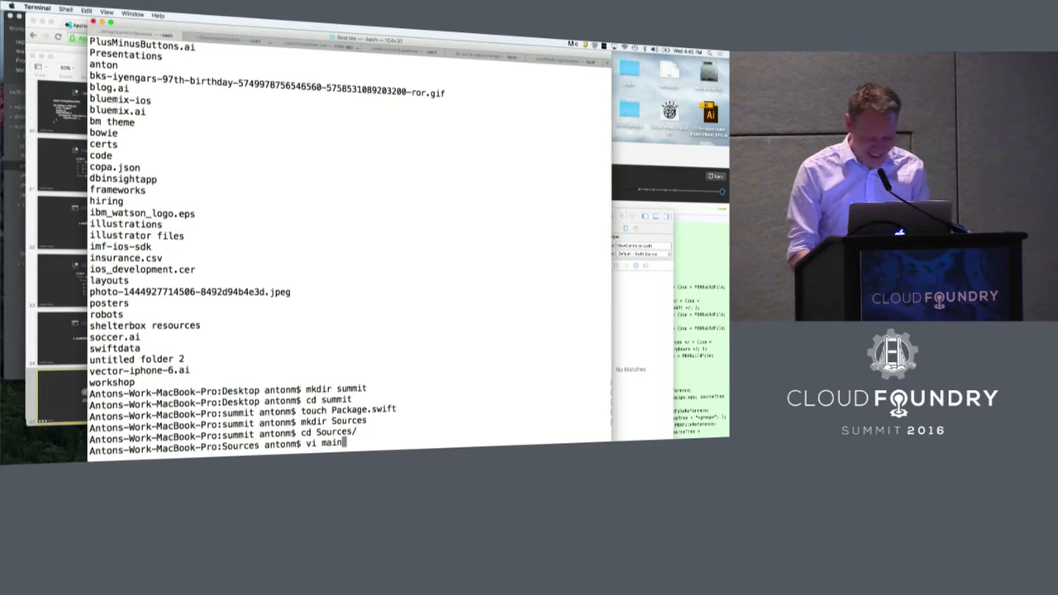
type(".swift")
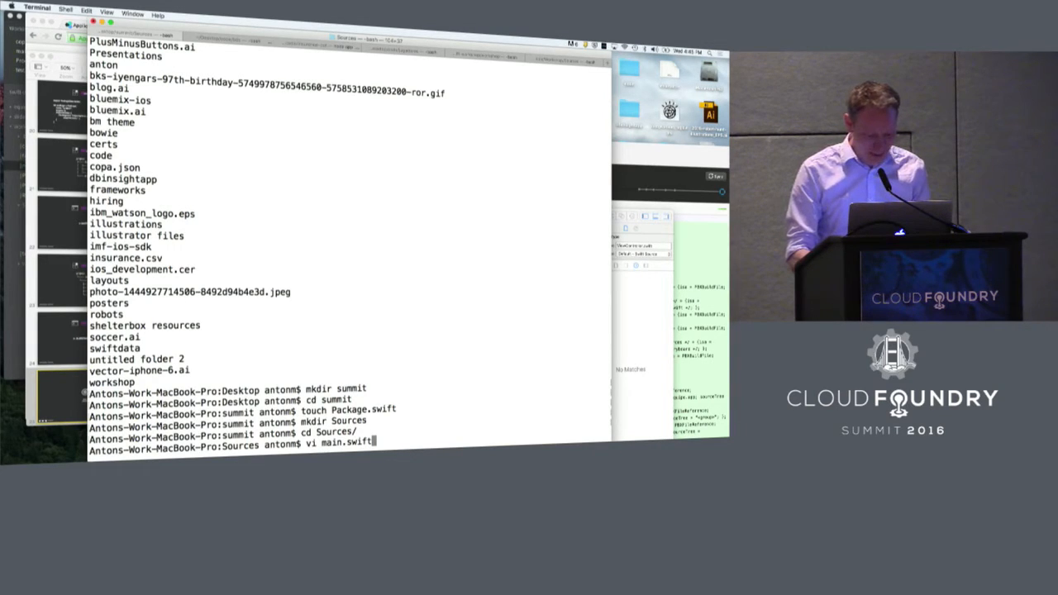
key("Return")
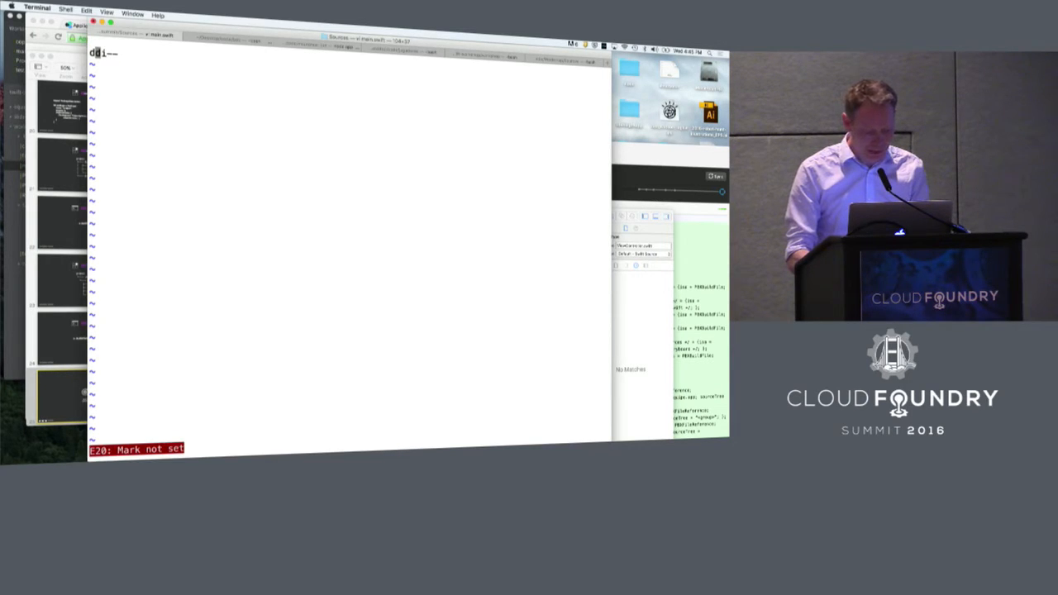
- Write a print("hello world"); line into main.swift in vim
key("i")
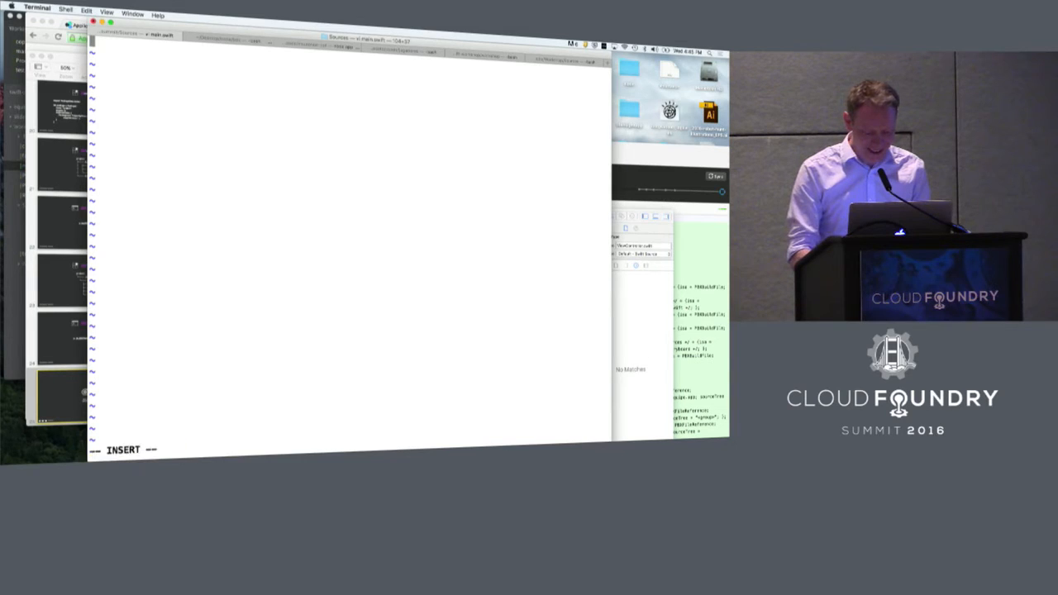
type("print")
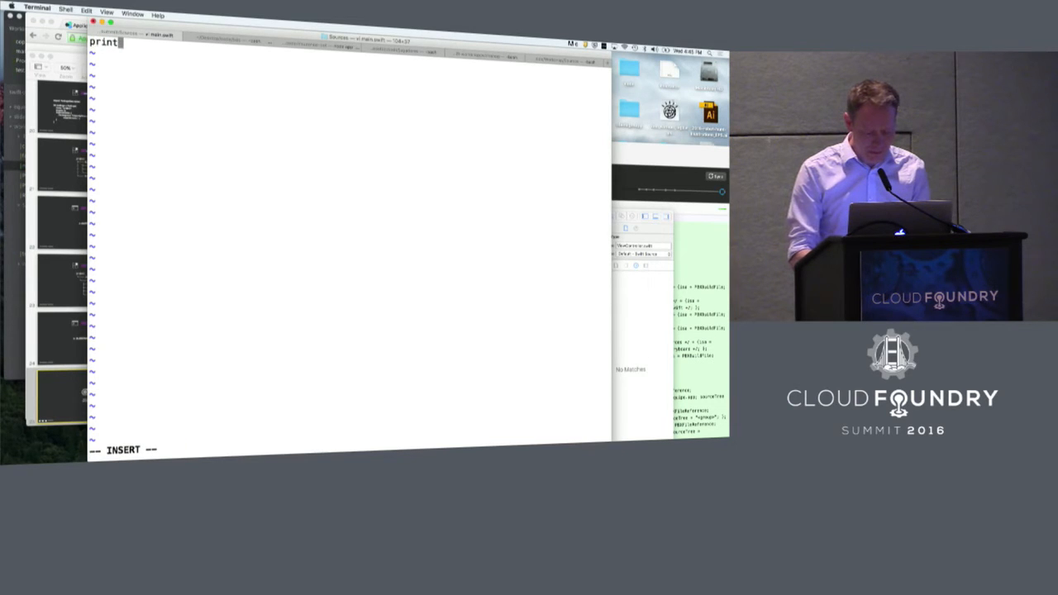
type("('he")
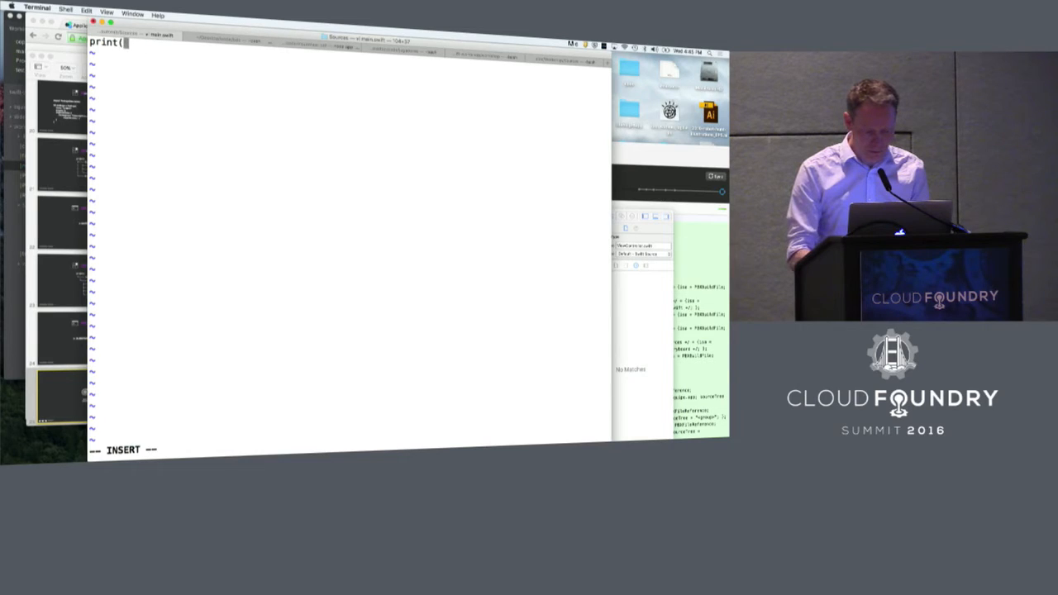
type("\"h")
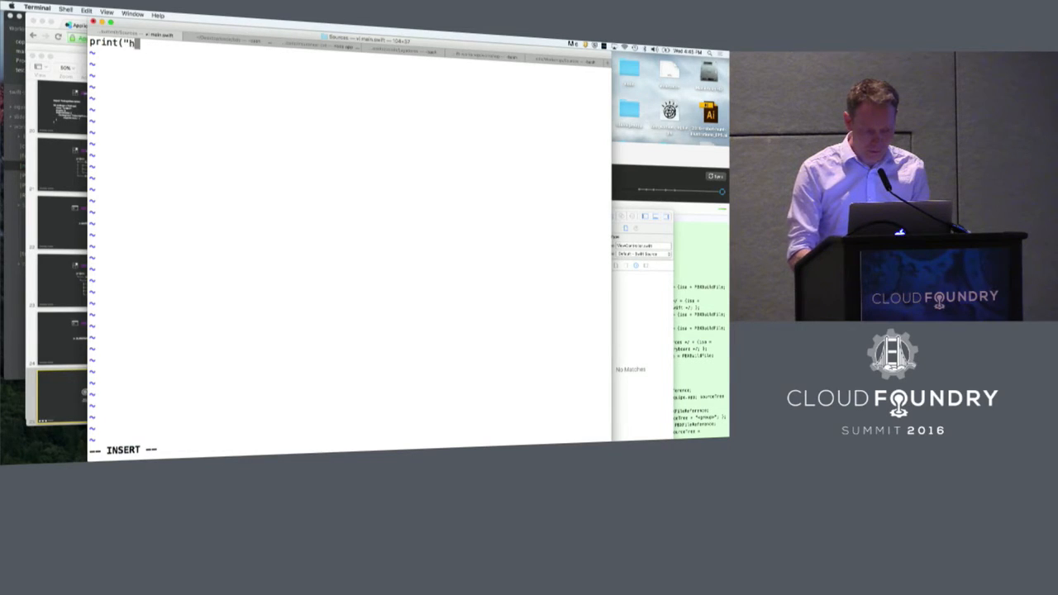
type("ello world")
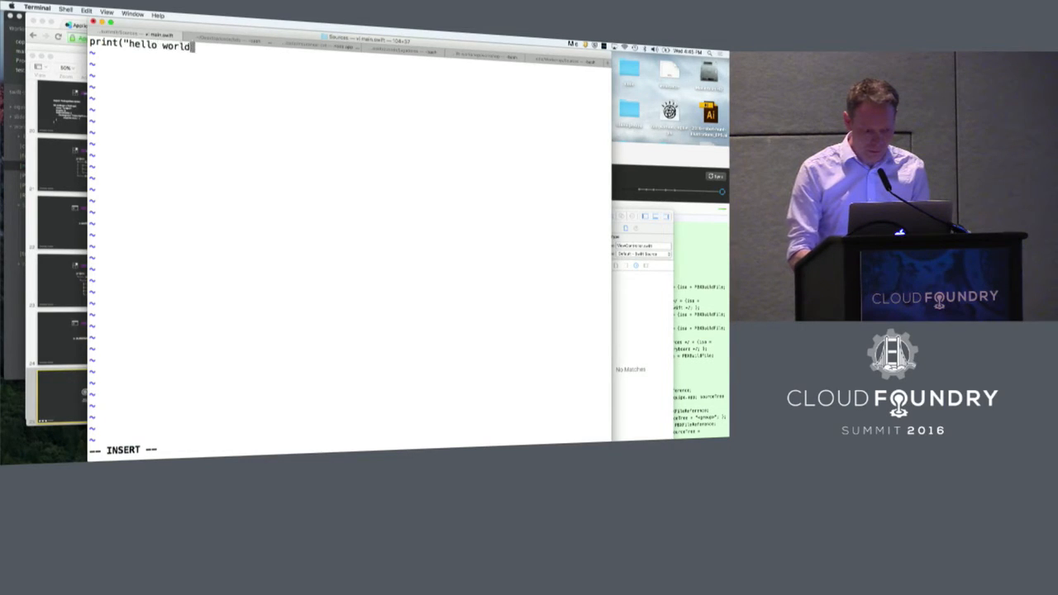
type("\");")
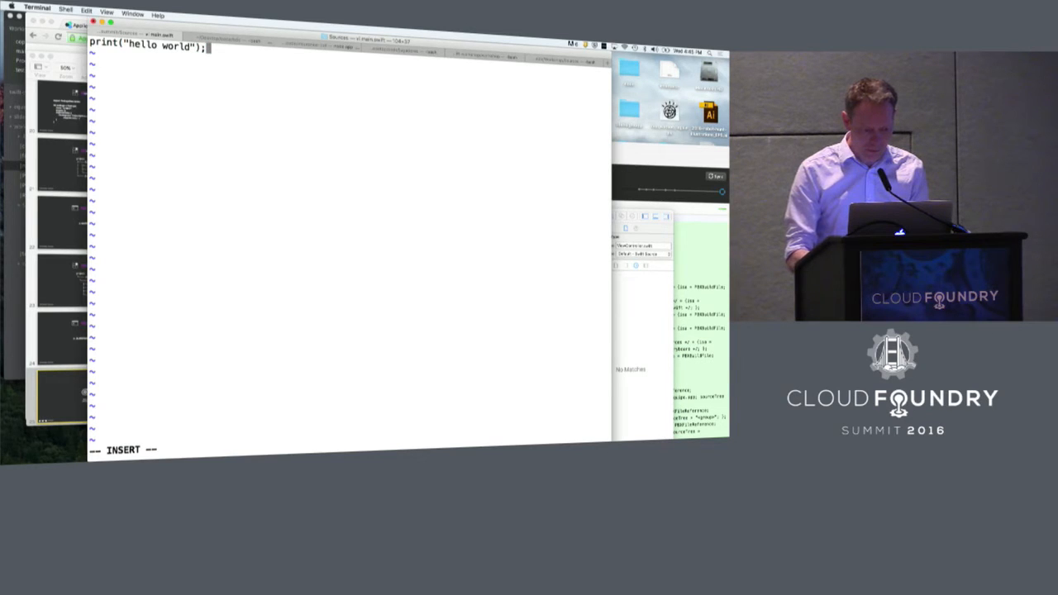
key("Backspace")
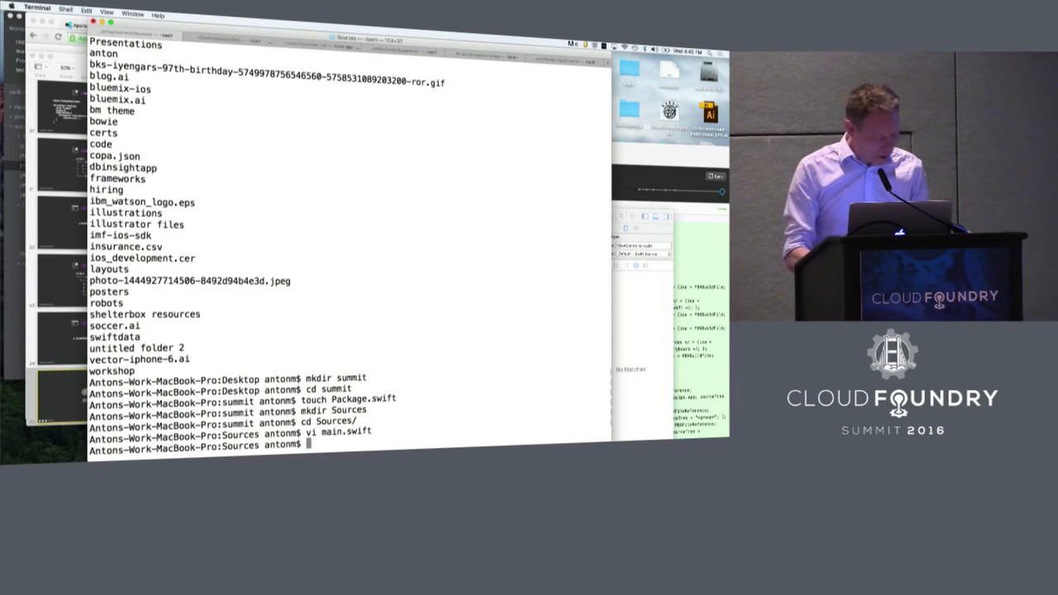
- Compile the summit package with swift build from its root folder
type("cd ..")
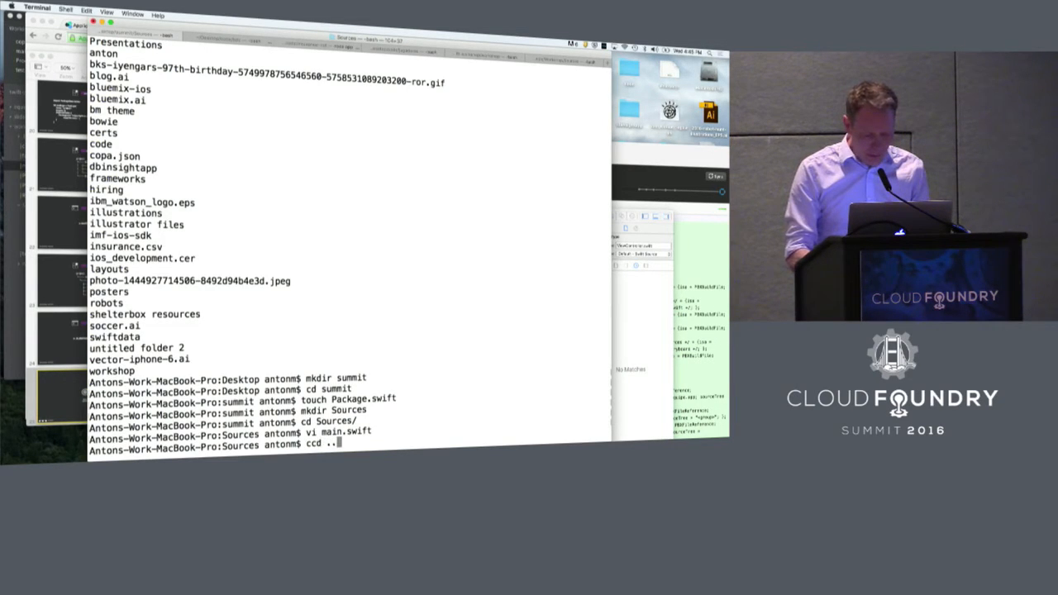
key("Backspace")
type("l")
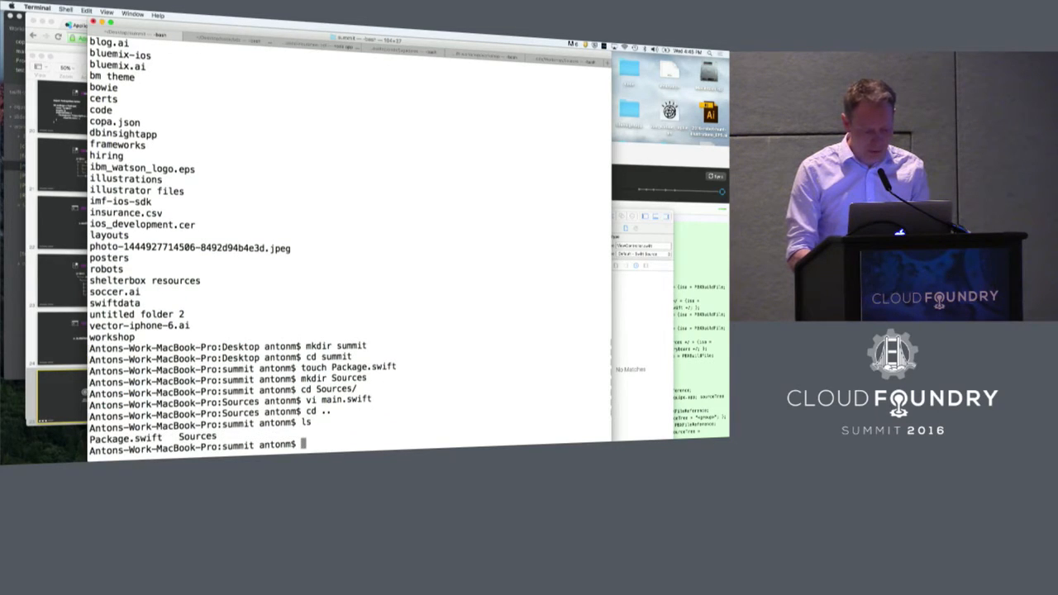
type("swift build")
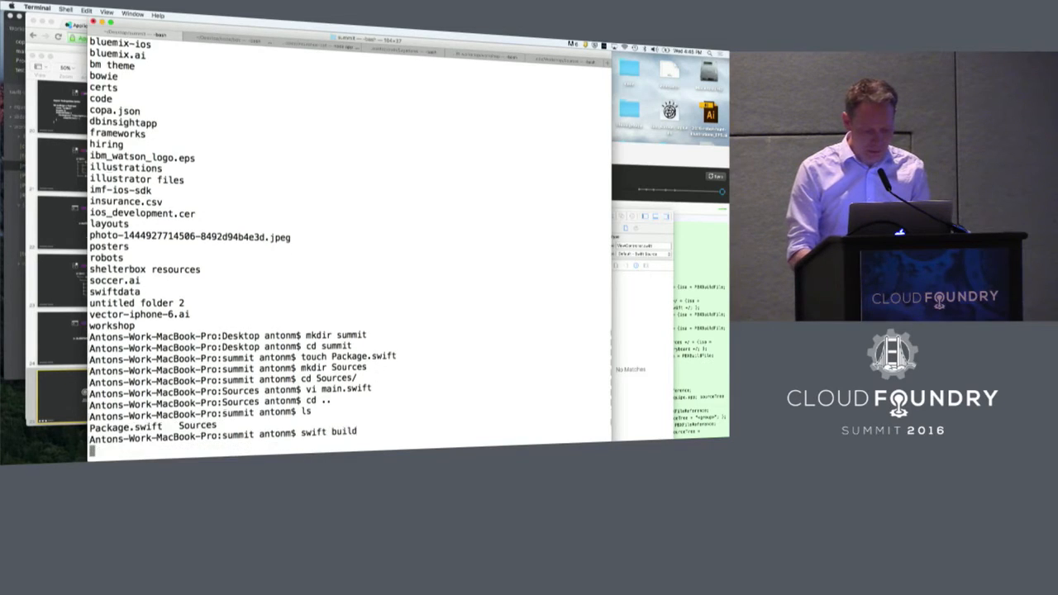
key("Return")
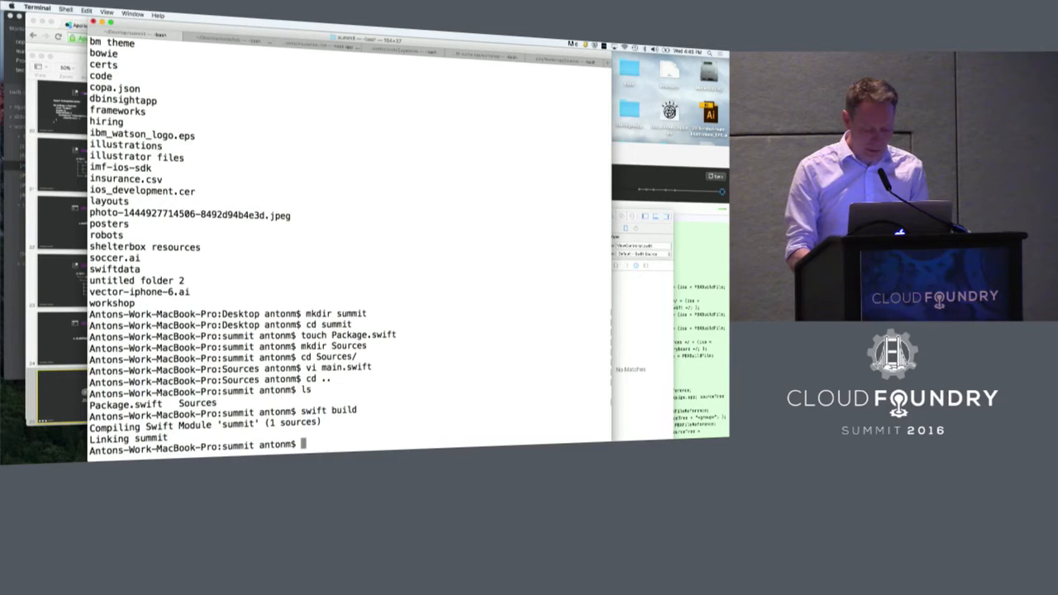
- Run the built .build/debug/summit executable, printing hello world
type(".build/d")
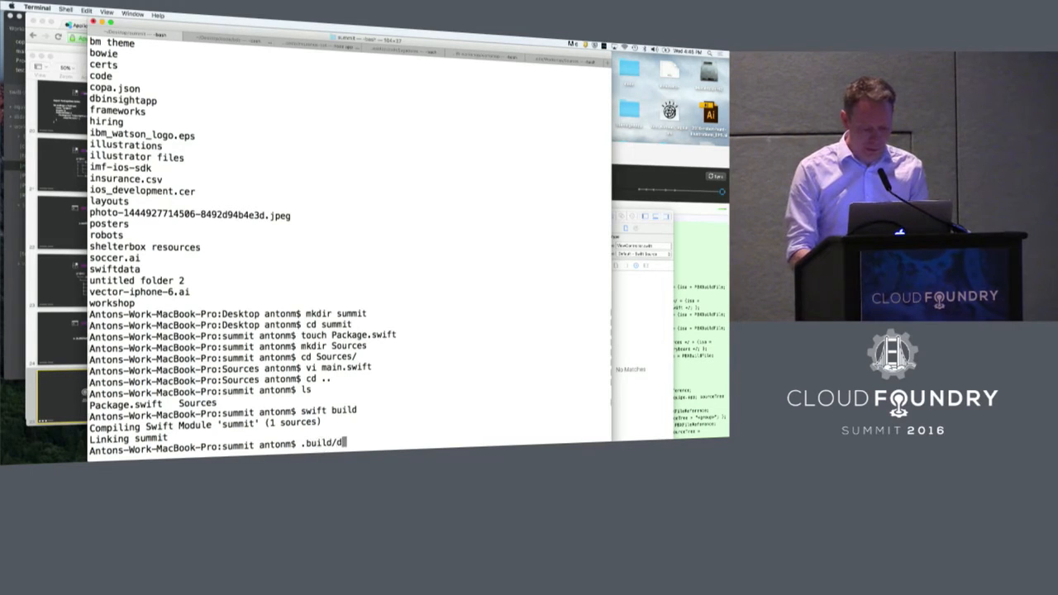
type("ebug/Se")
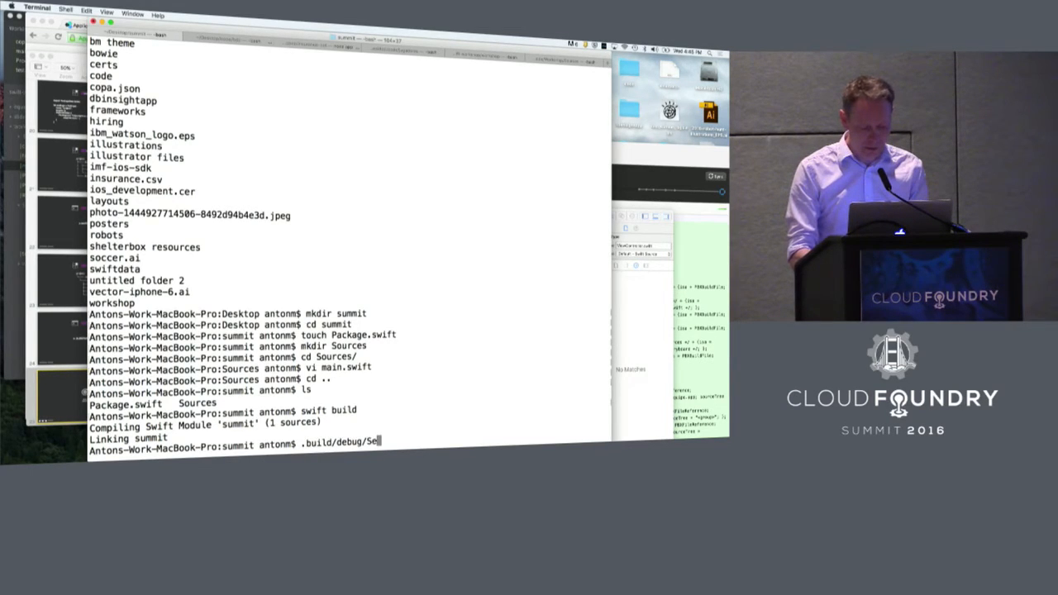
type("mmit")
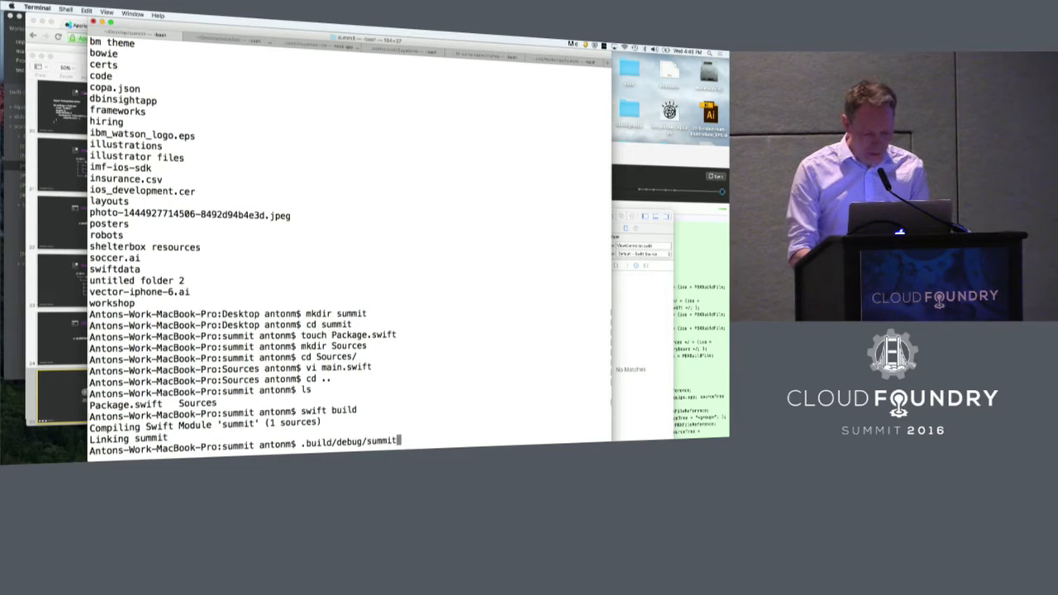
key("Return")
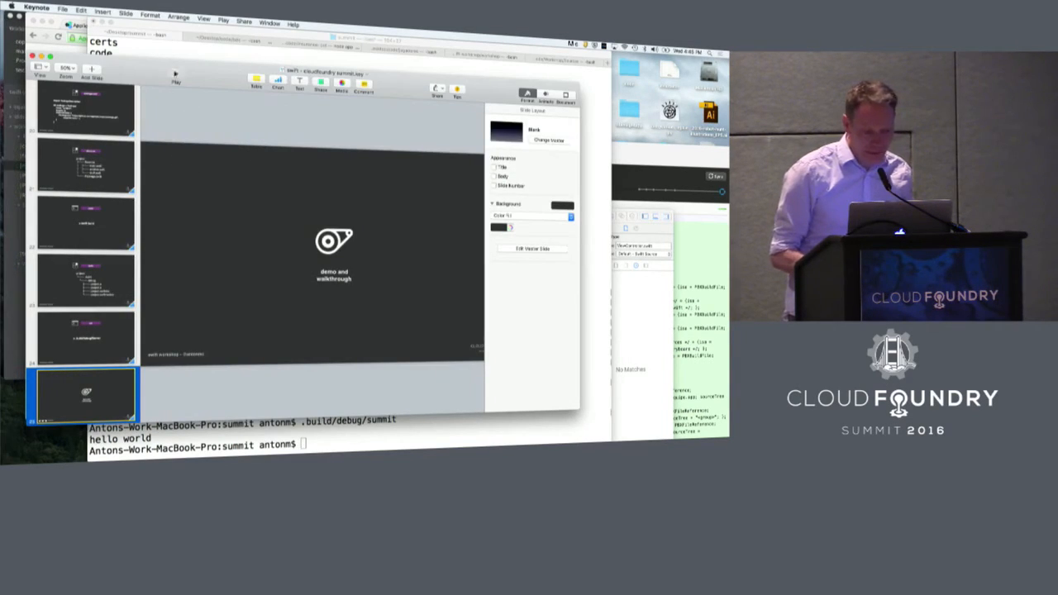
left_click(175, 77)
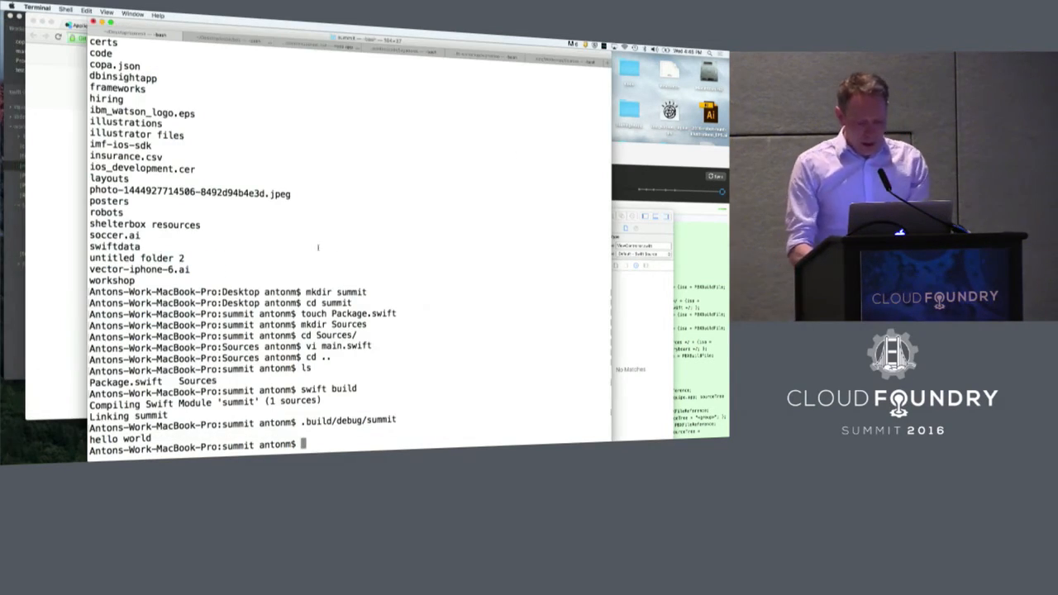
- Clone the IBM-Bluemix swift-helloworld repository onto the Desktop
type("cd")
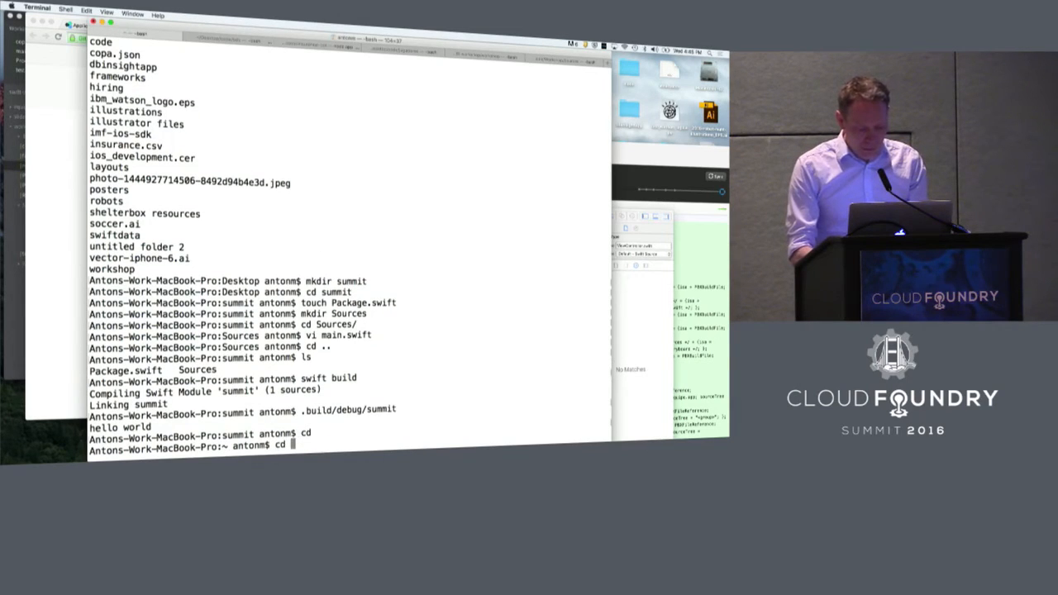
type("Desktop/")
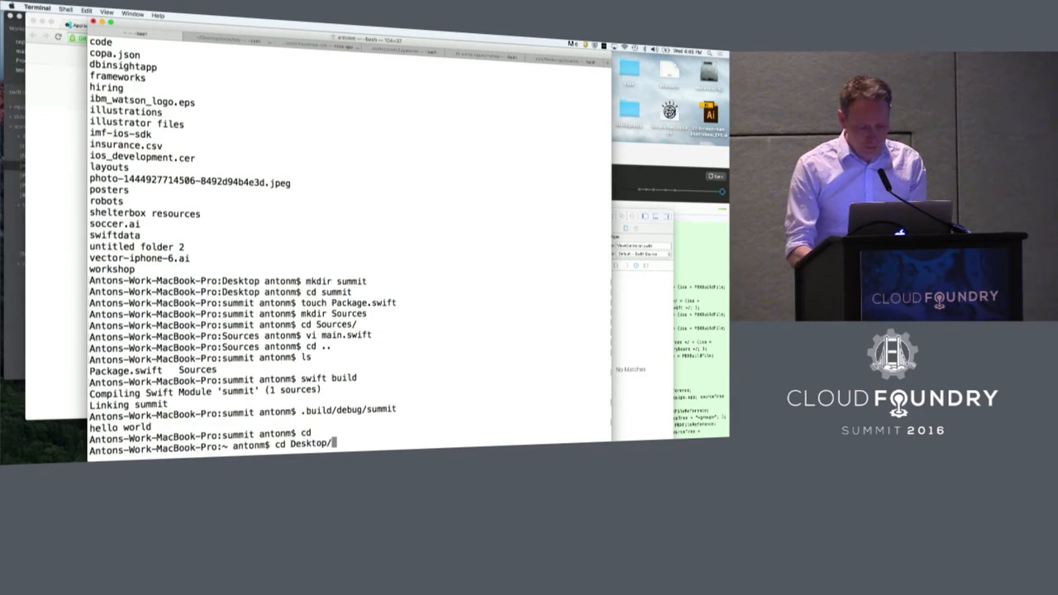
key("Return")
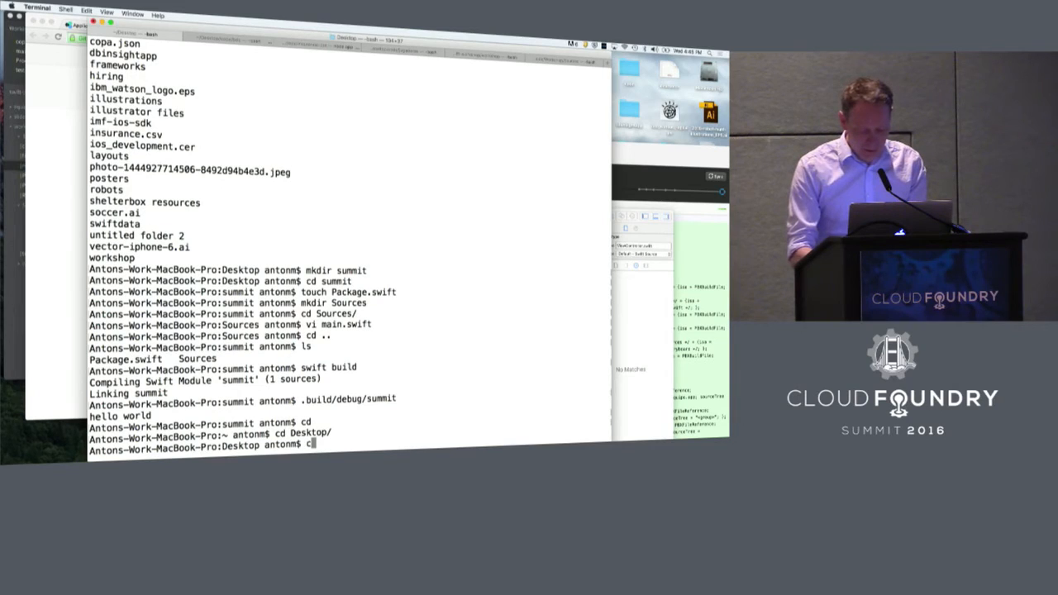
type("git clone")
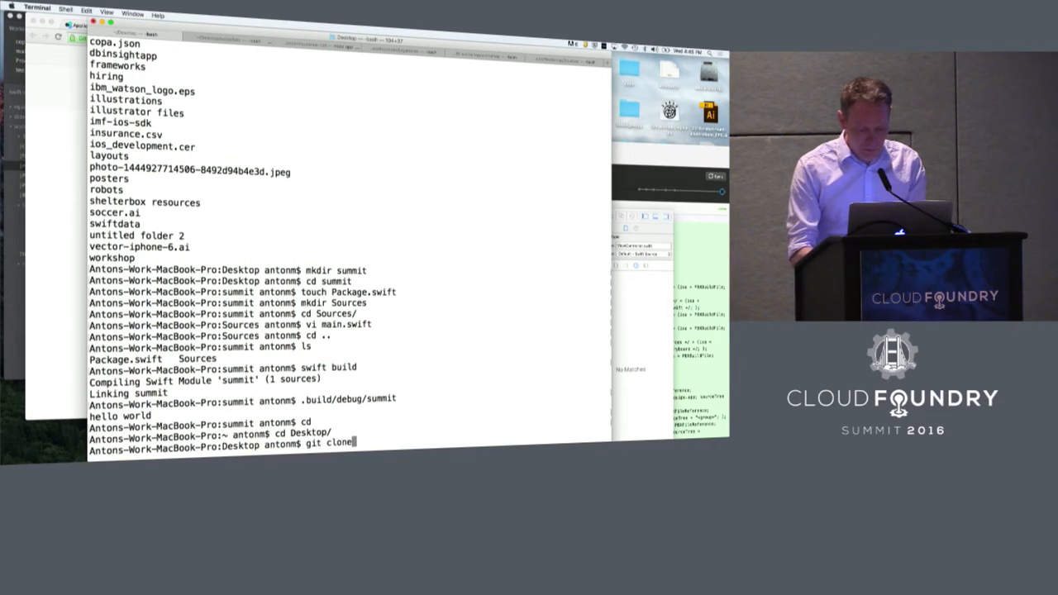
key("Return")
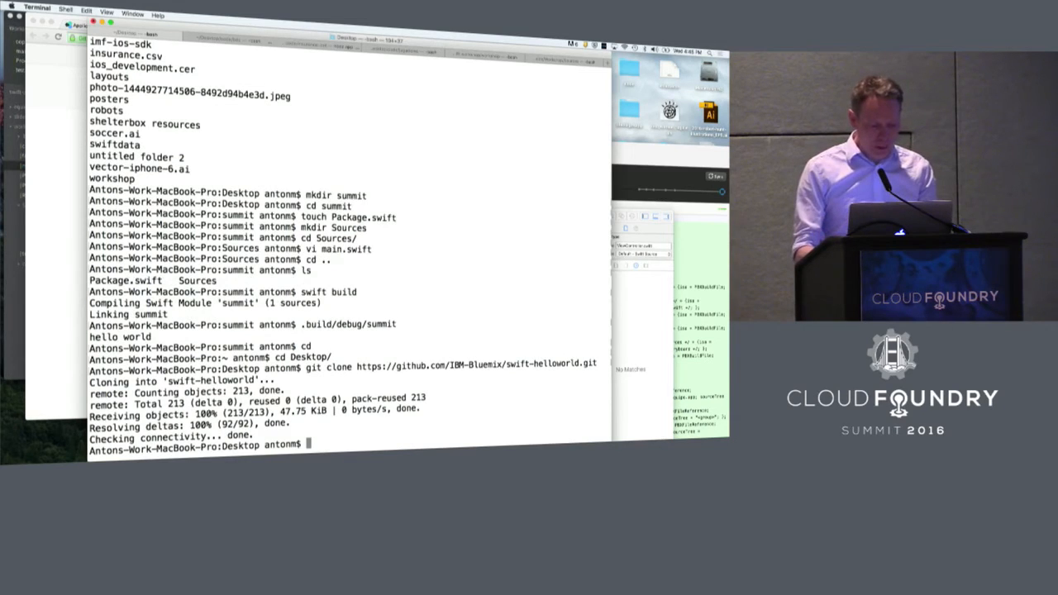
- Move into the cloned project's Sources/Server folder
type("cd s")
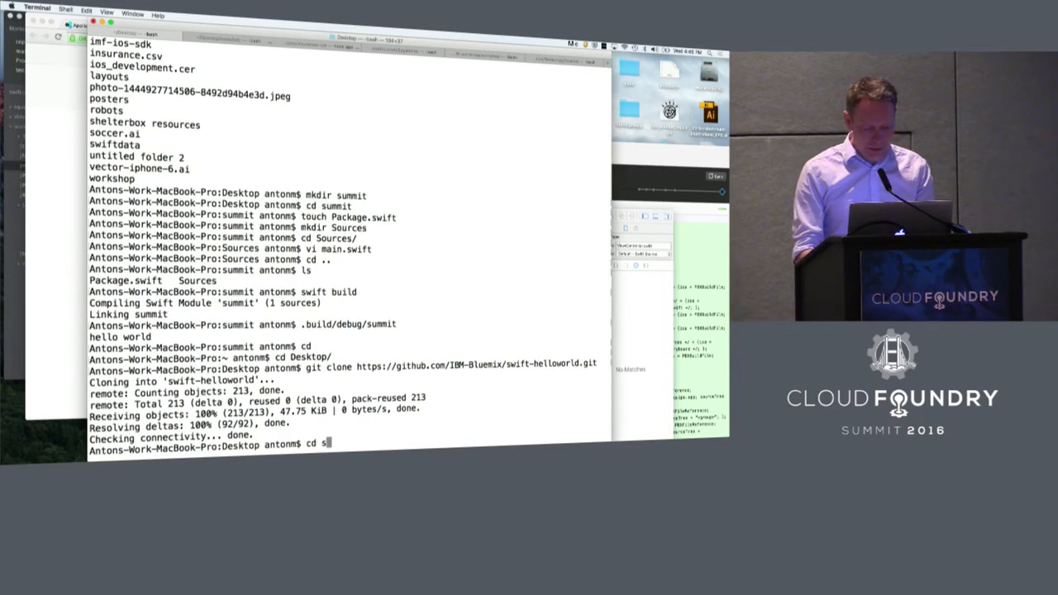
key("Return")
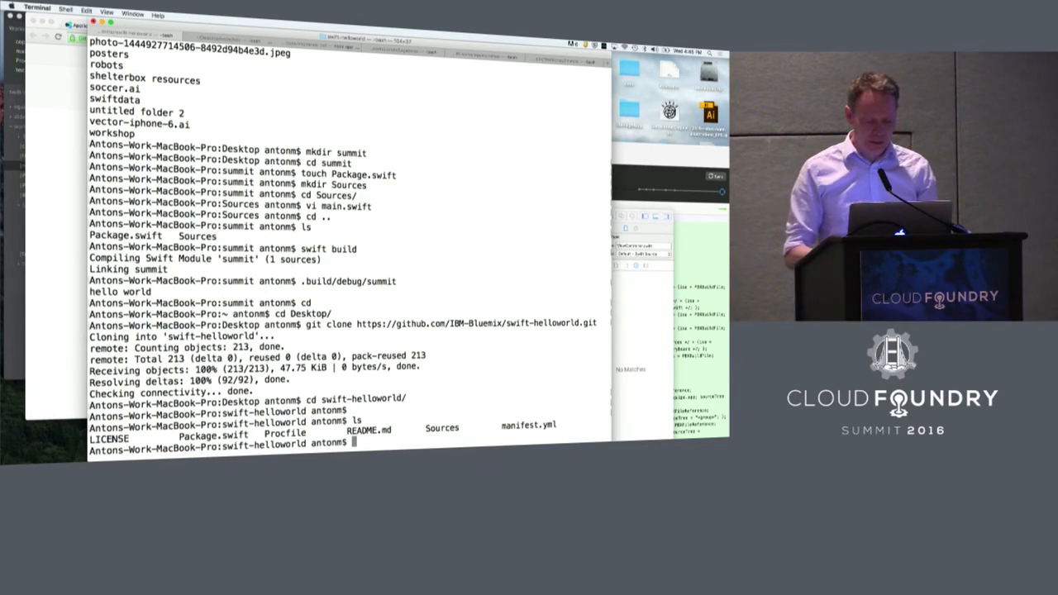
type("cd So")
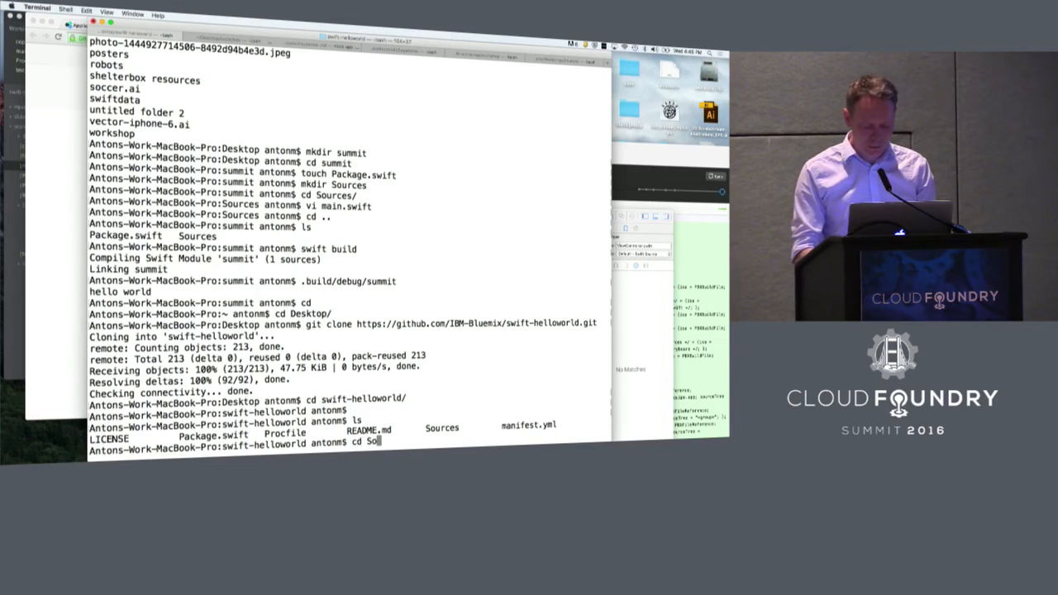
key("Return")
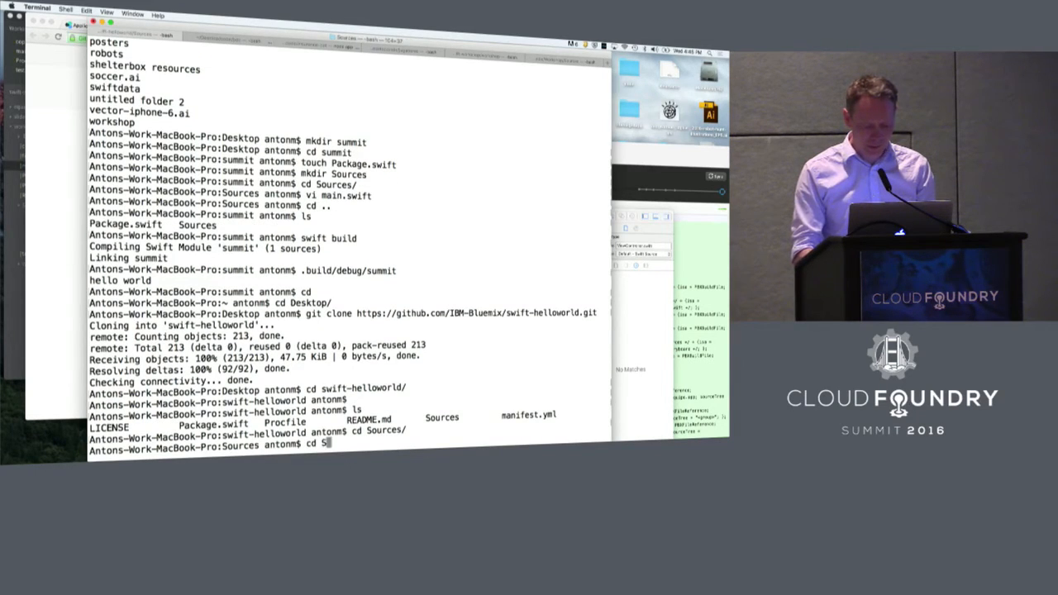
type("erver/")
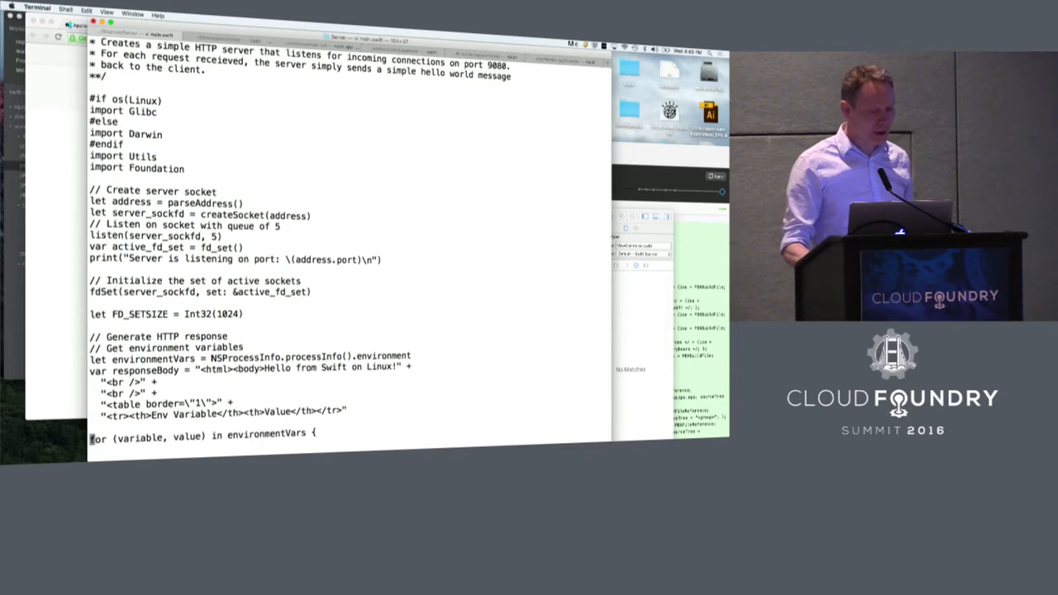
scroll("down", 3)
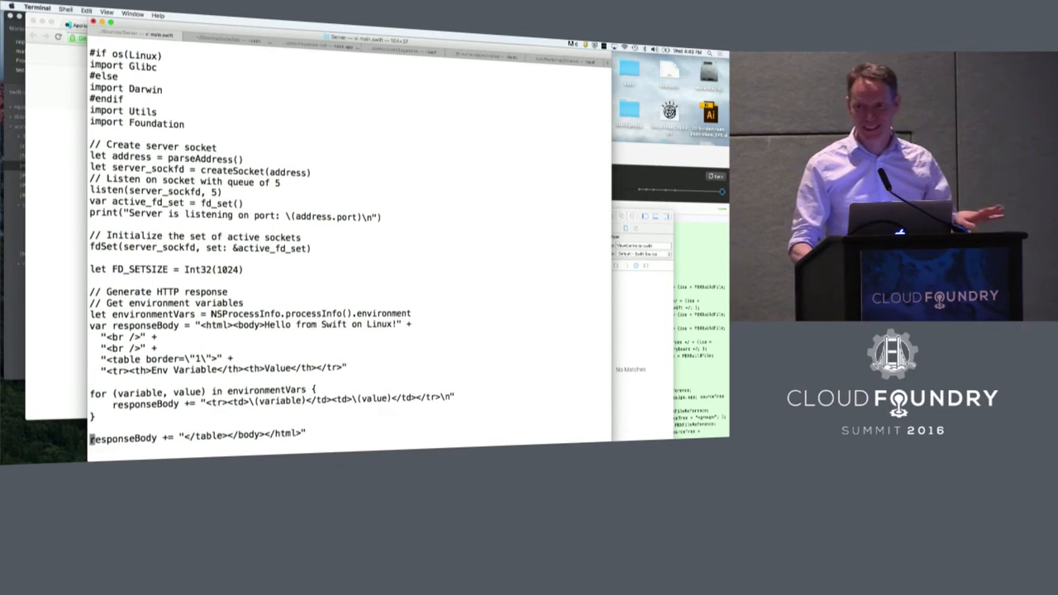
scroll("down", 3)
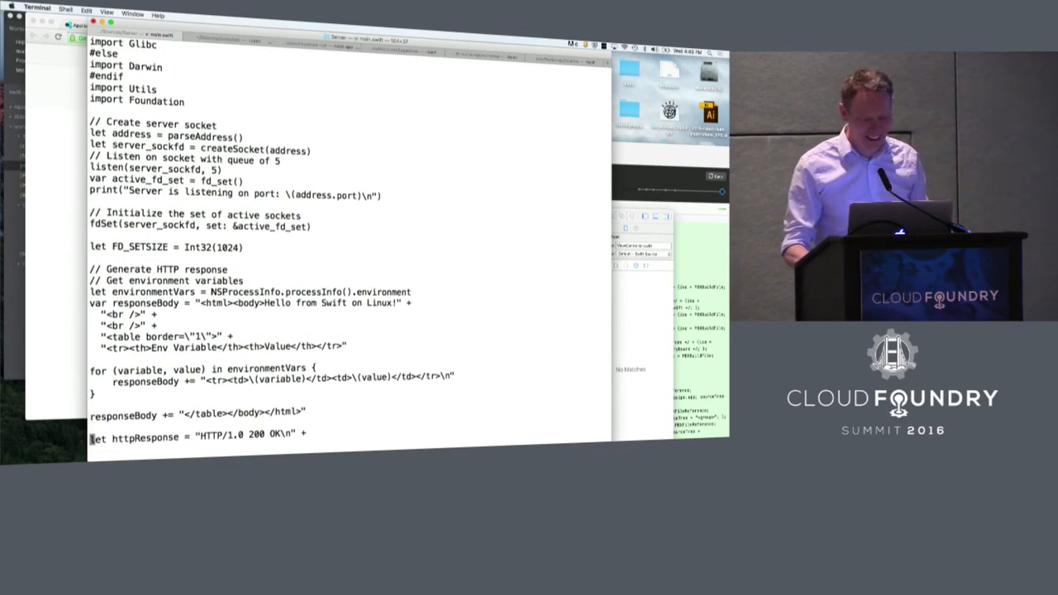
scroll("down", 3)
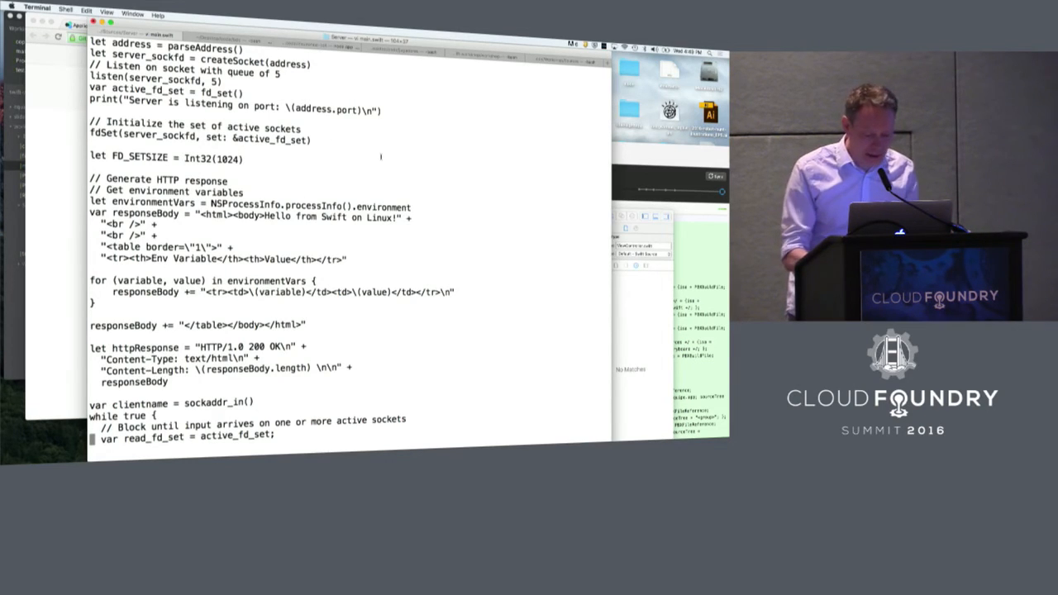
type(":se nu")
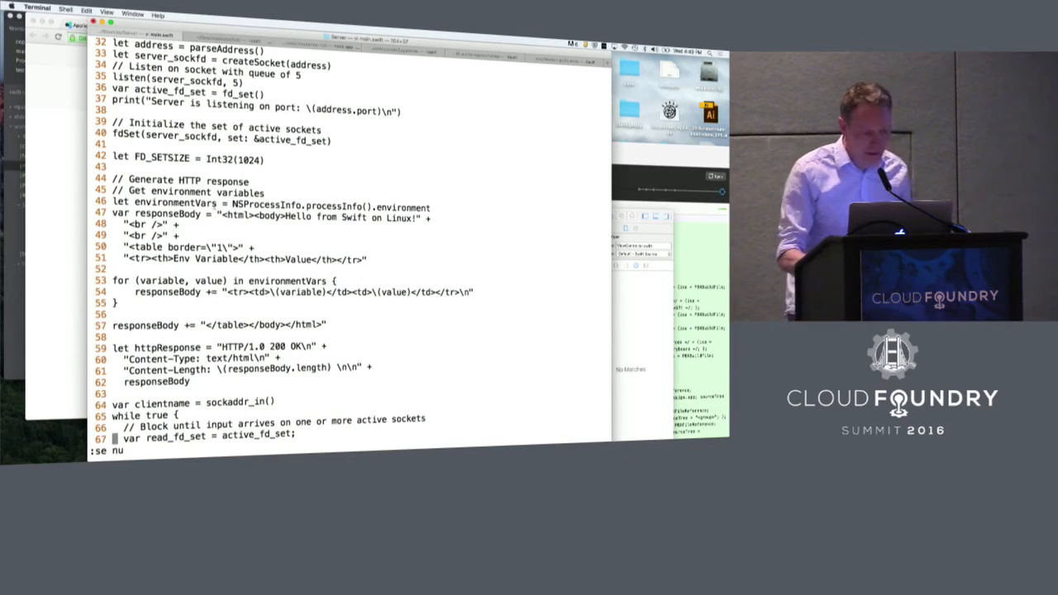
scroll("down", 3)
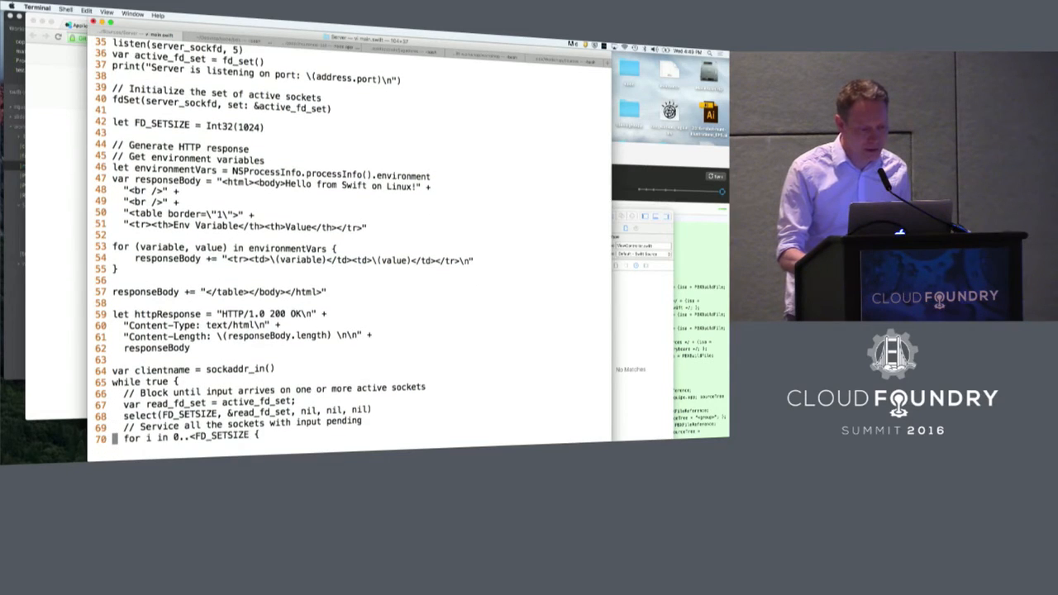
scroll("down", 3)
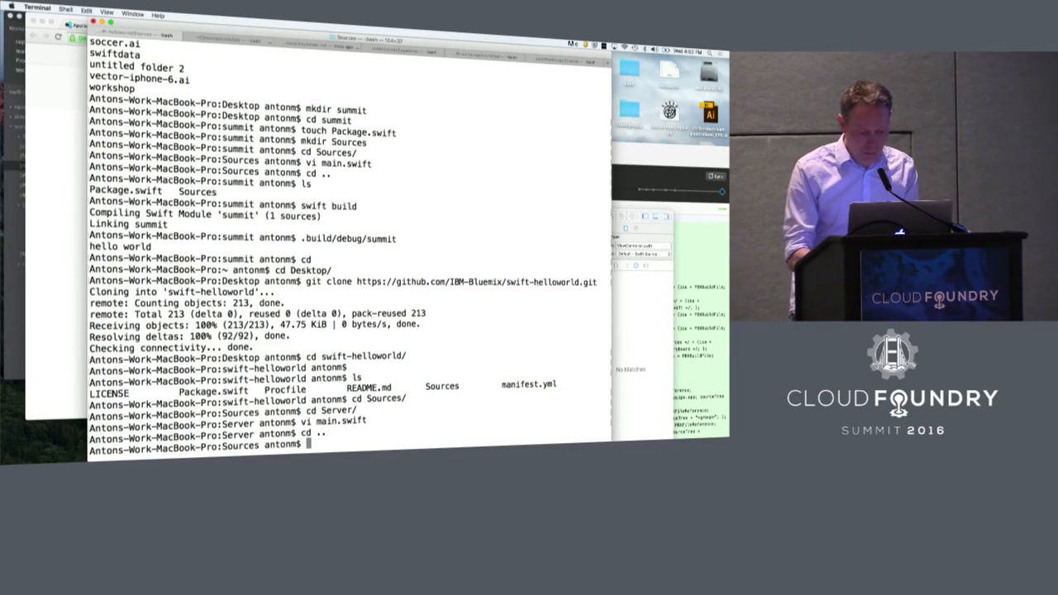
- Build the swift-helloworld package and begin launching .build/debug/Server
key("Return")
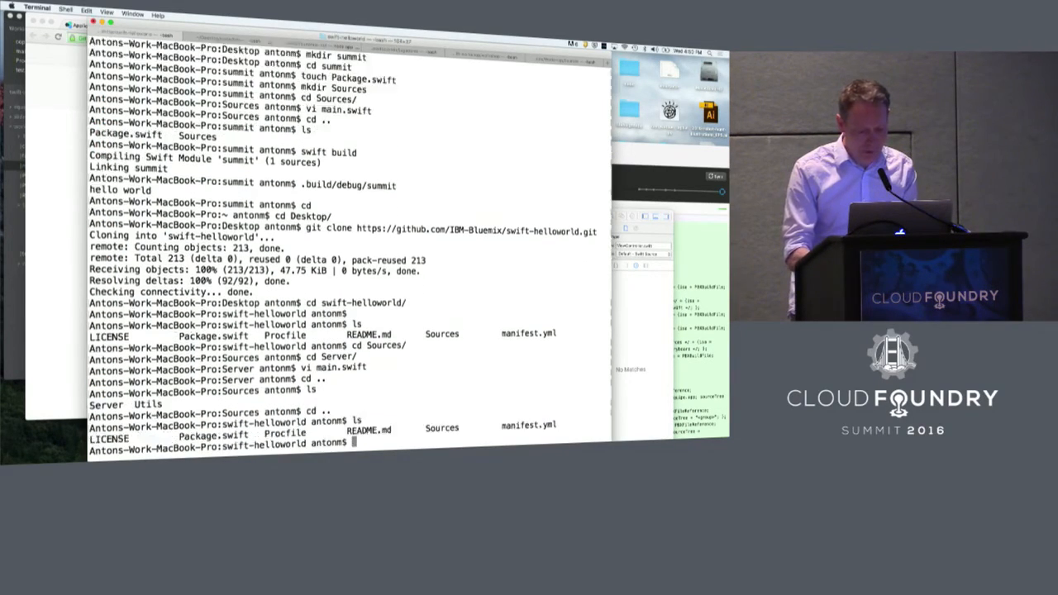
type("swift")
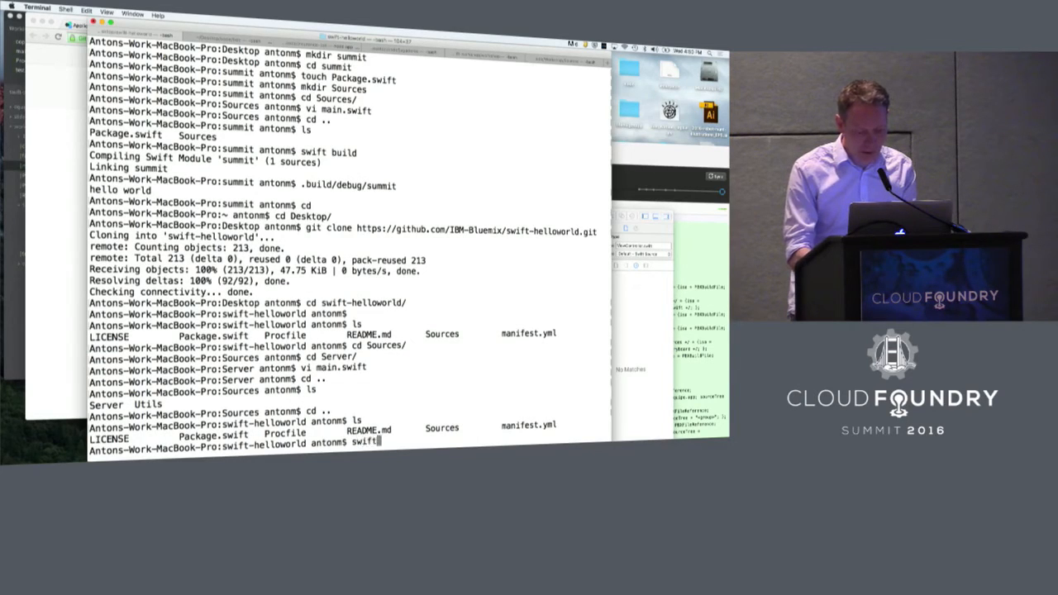
key("Return")
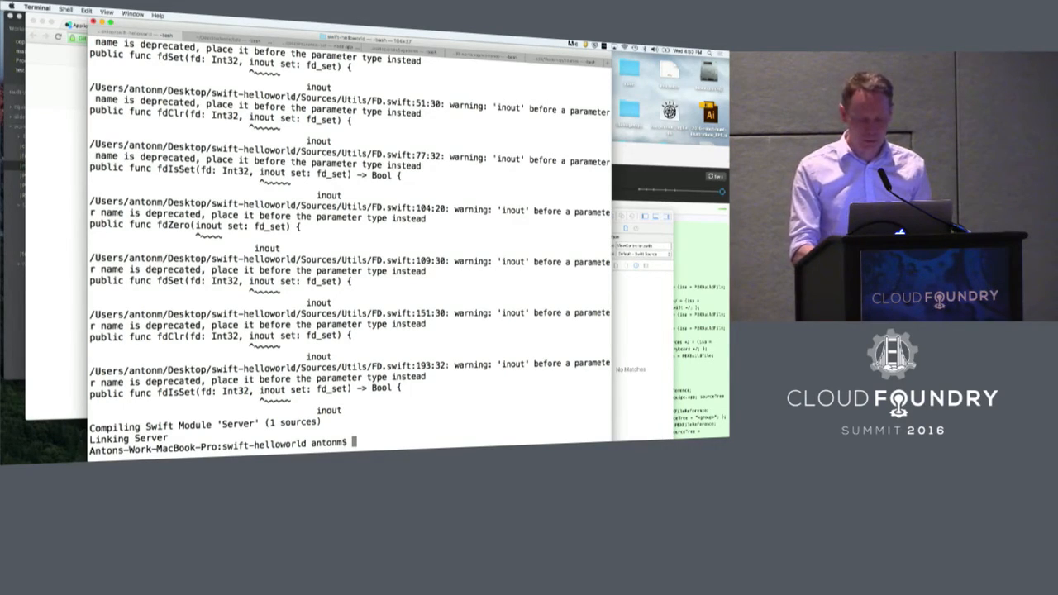
type(".nb")
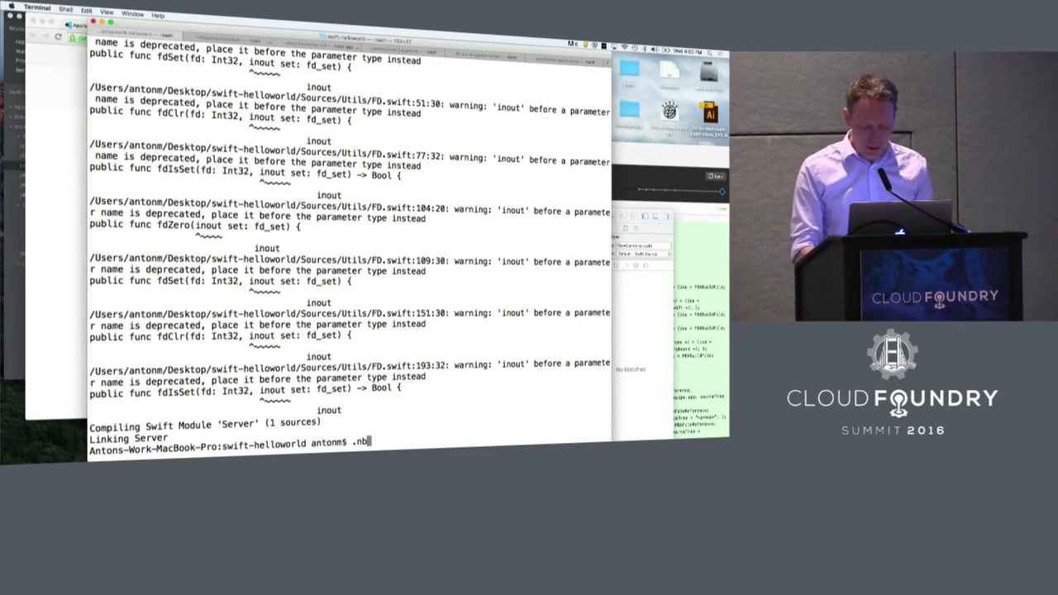
type("build/")
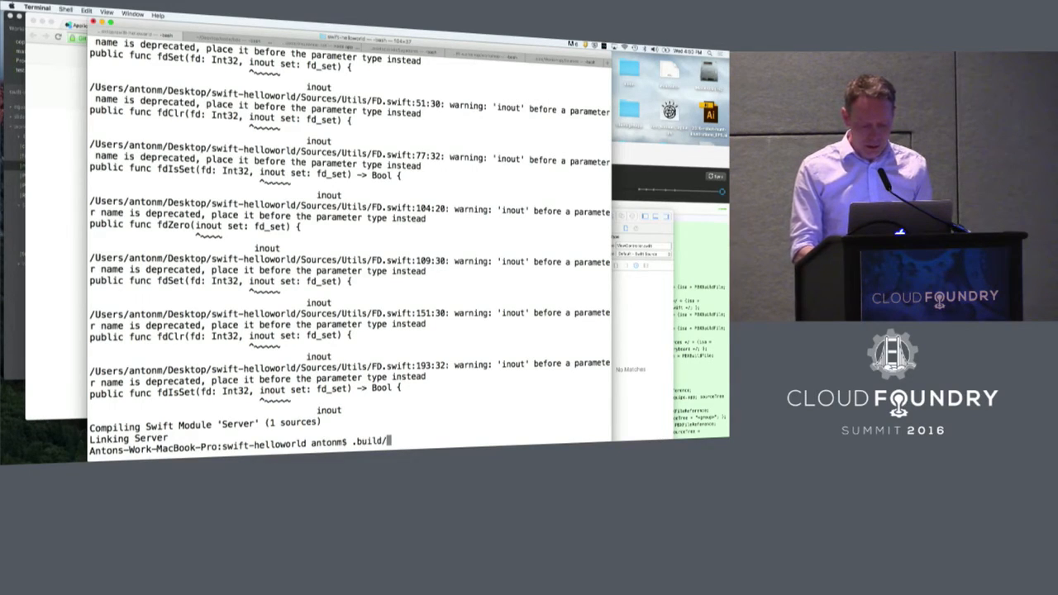
type("debug/Server")
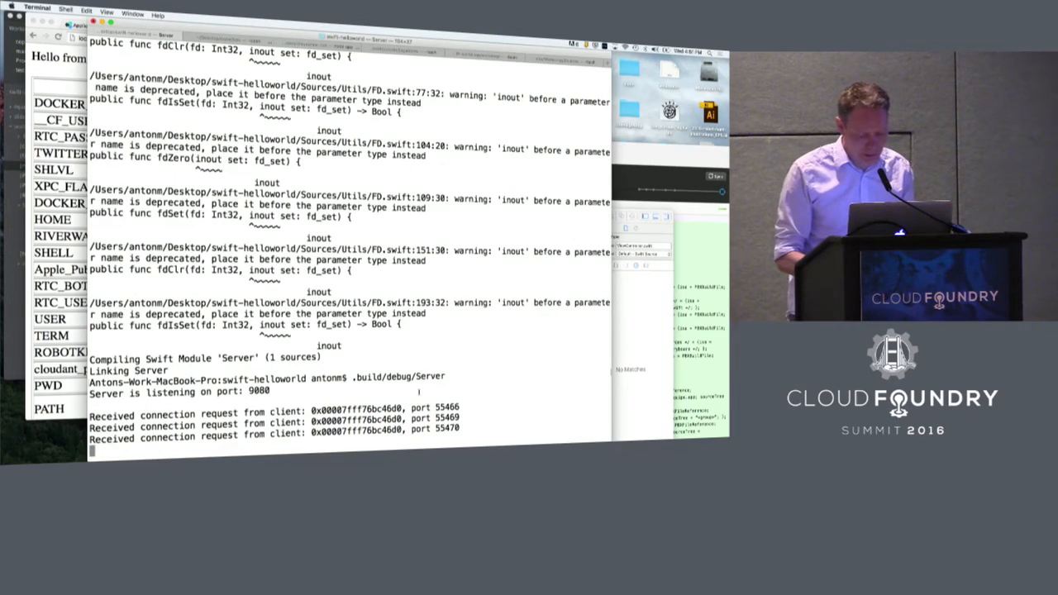
- Stop the locally running Server process with ctrl+c
key("ctrl+c")
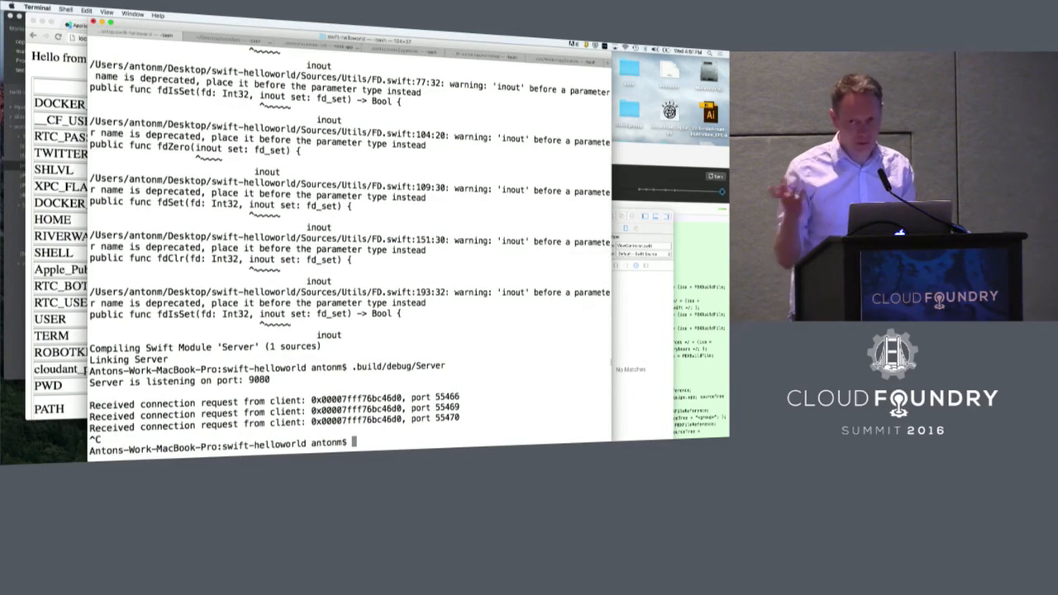
- Copy copa.json from the parent folder into the swift-helloworld project
type("cl")
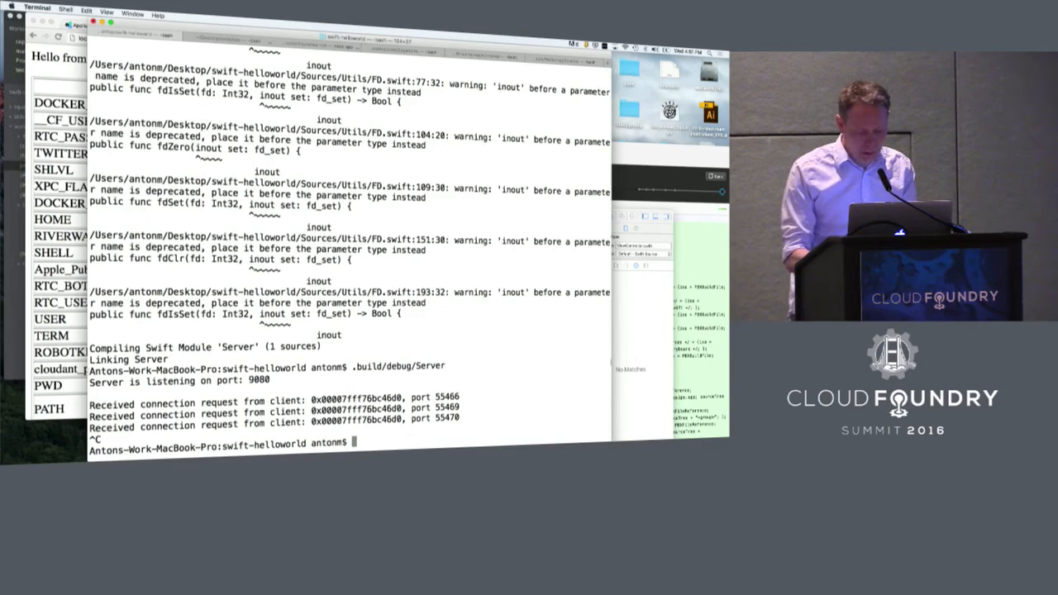
type("cp")
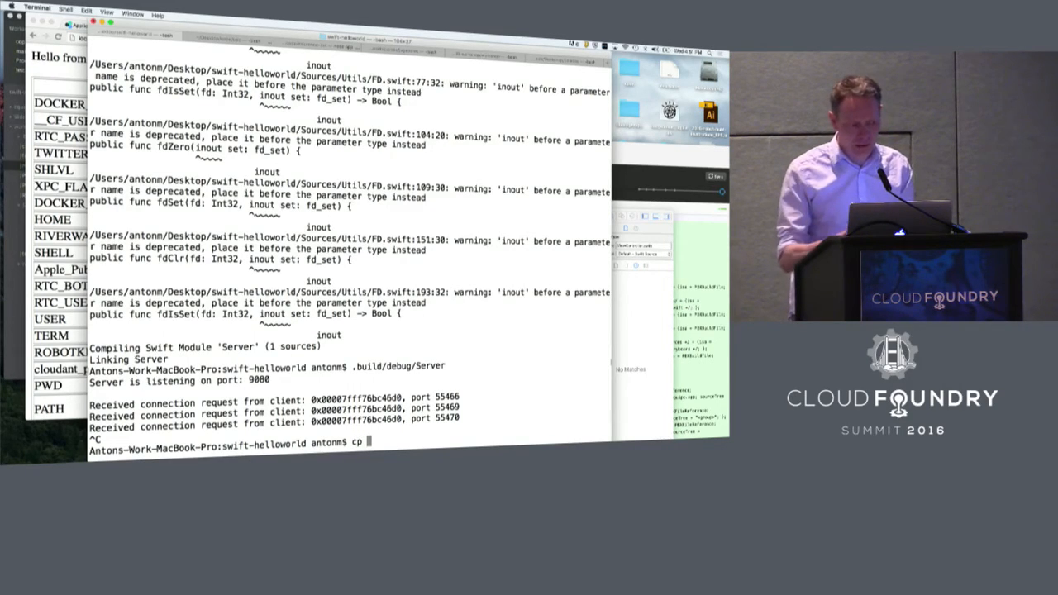
type("../")
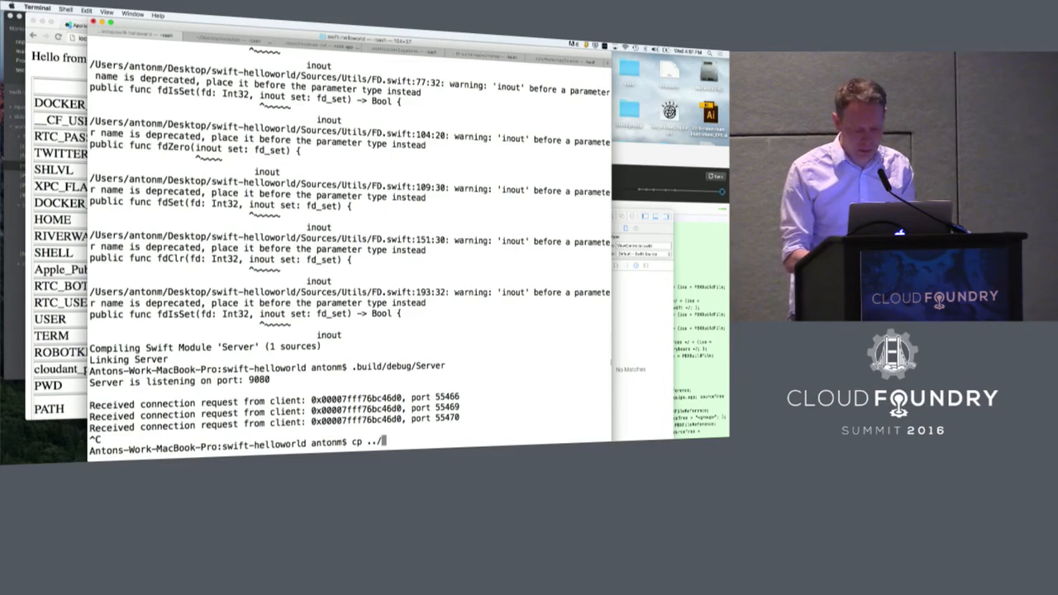
type("c")
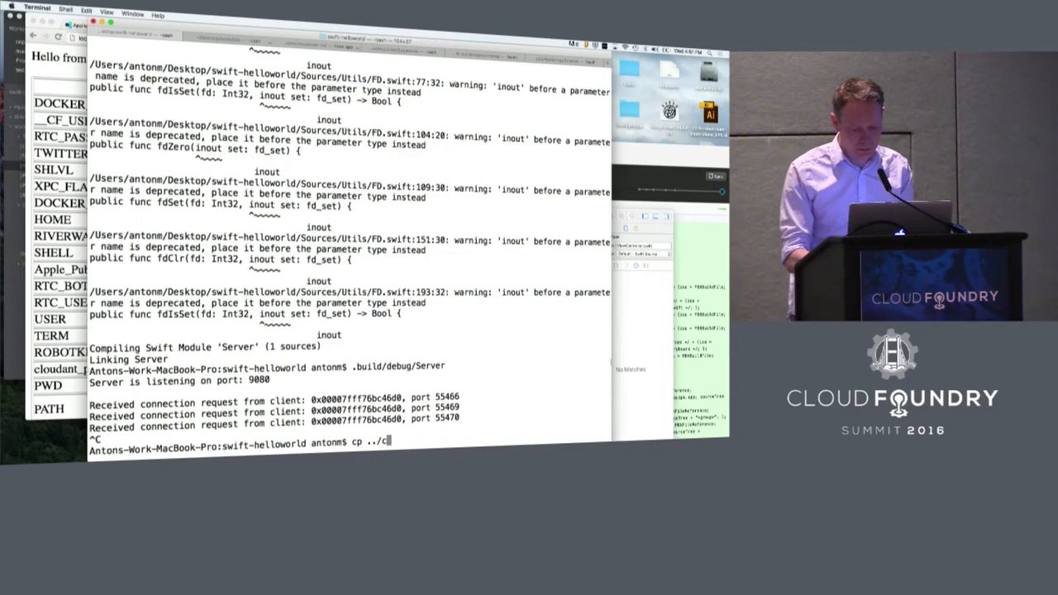
key("Tab")
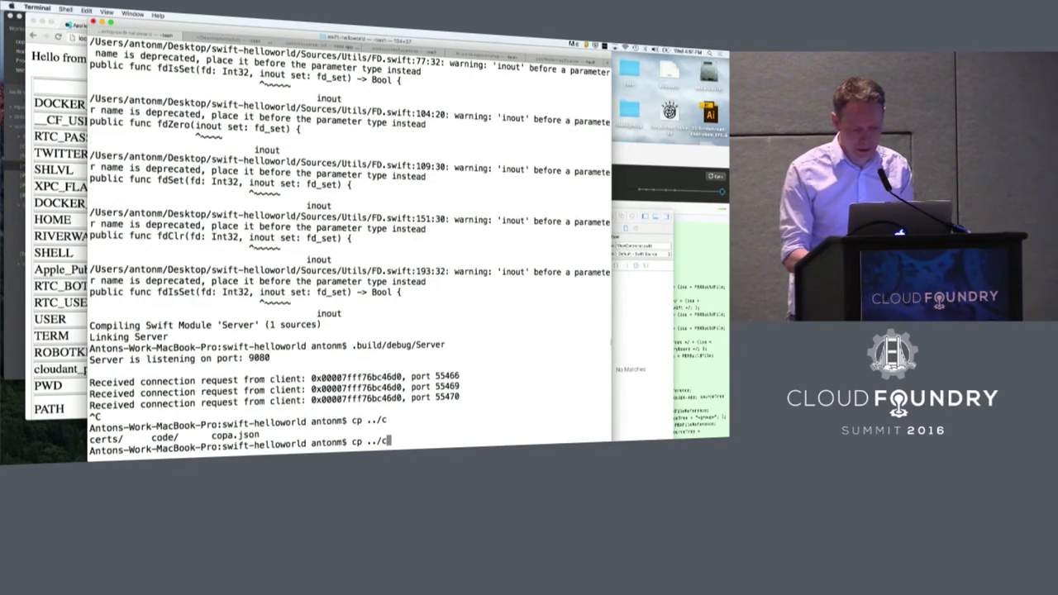
type("opa.json")
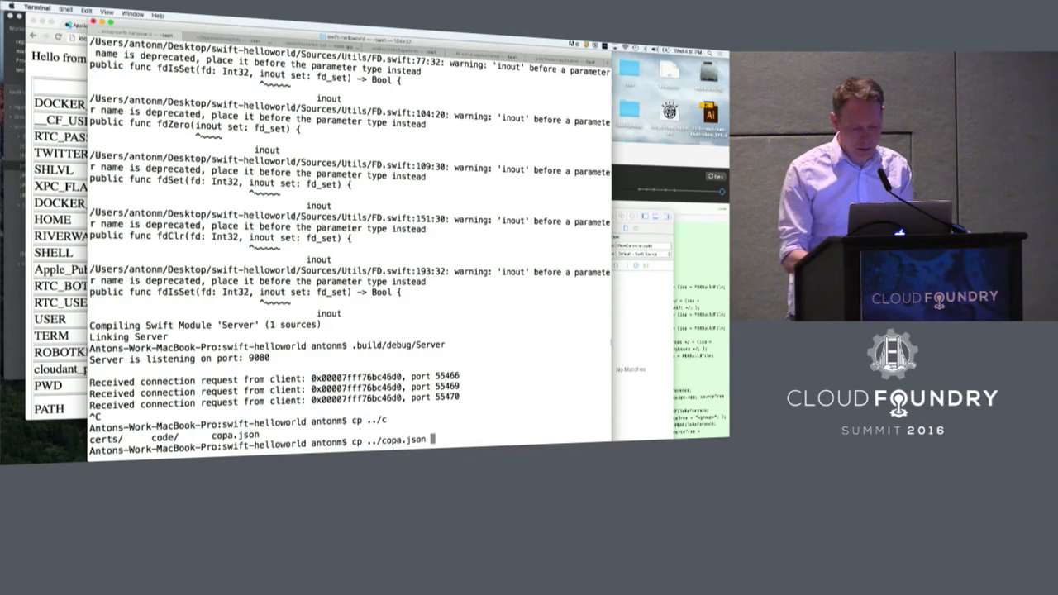
key("Return")
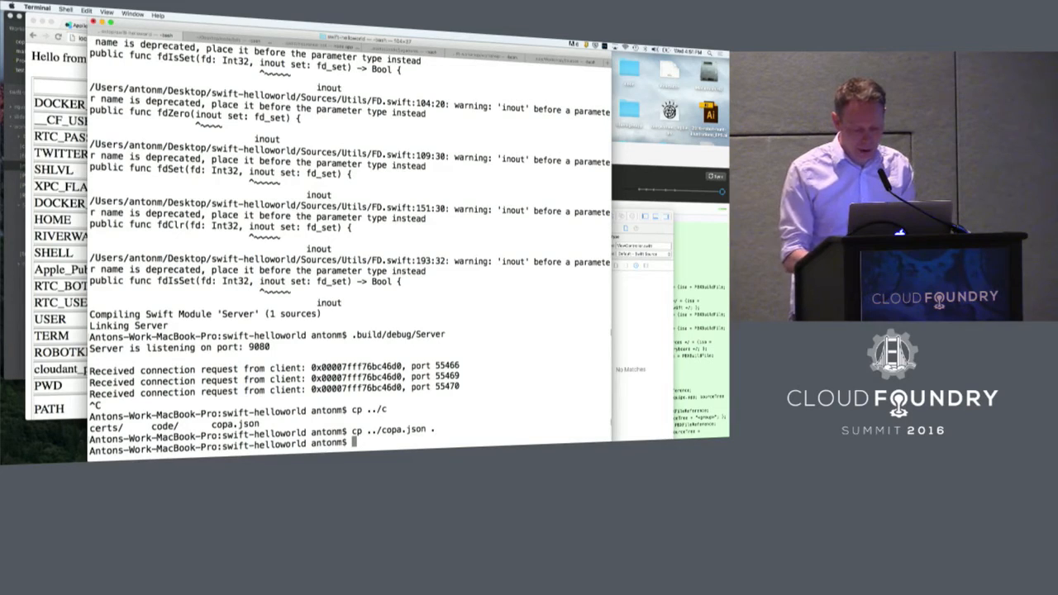
- Begin editing Sources/Server/main.swift in vi
type("vi")
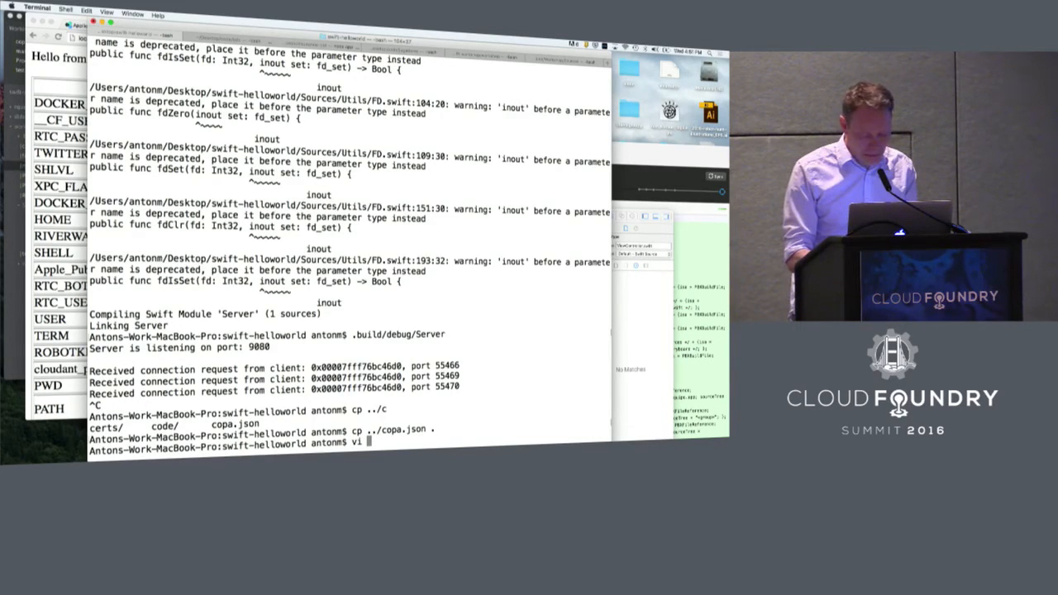
type("Sources/")
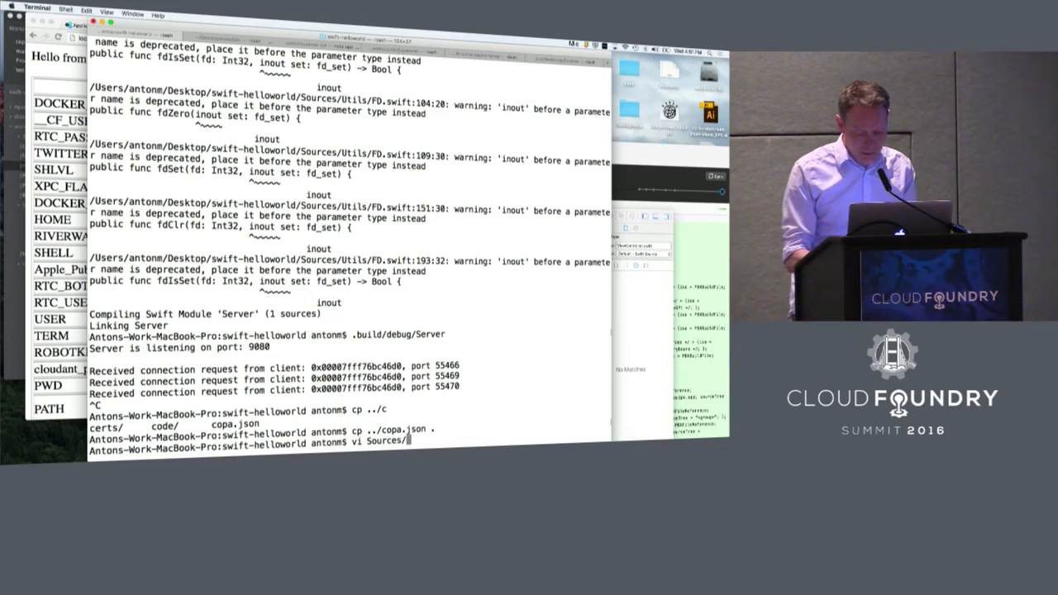
type("Se")
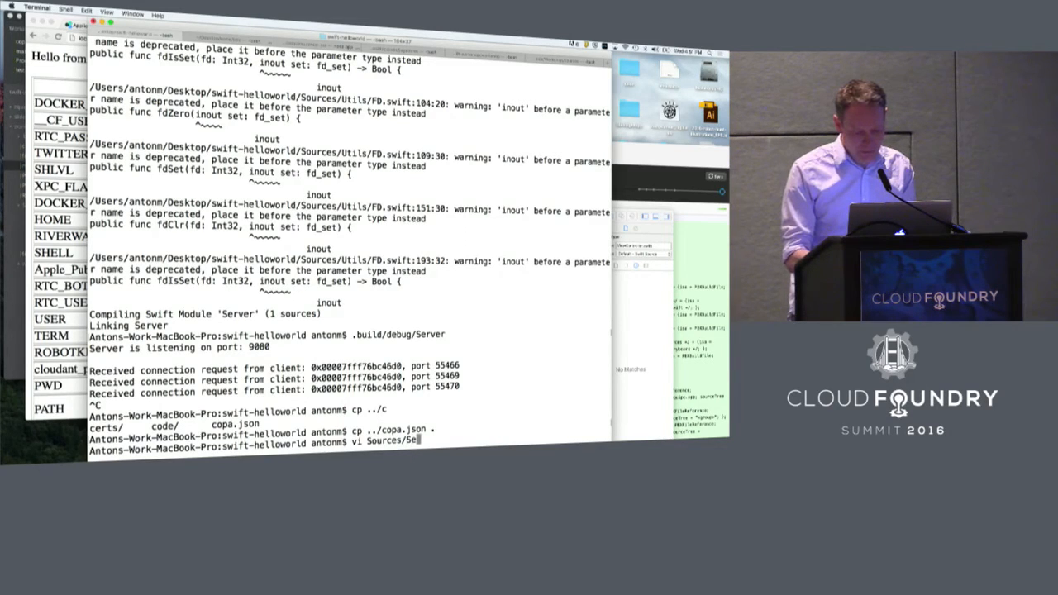
key("Return")
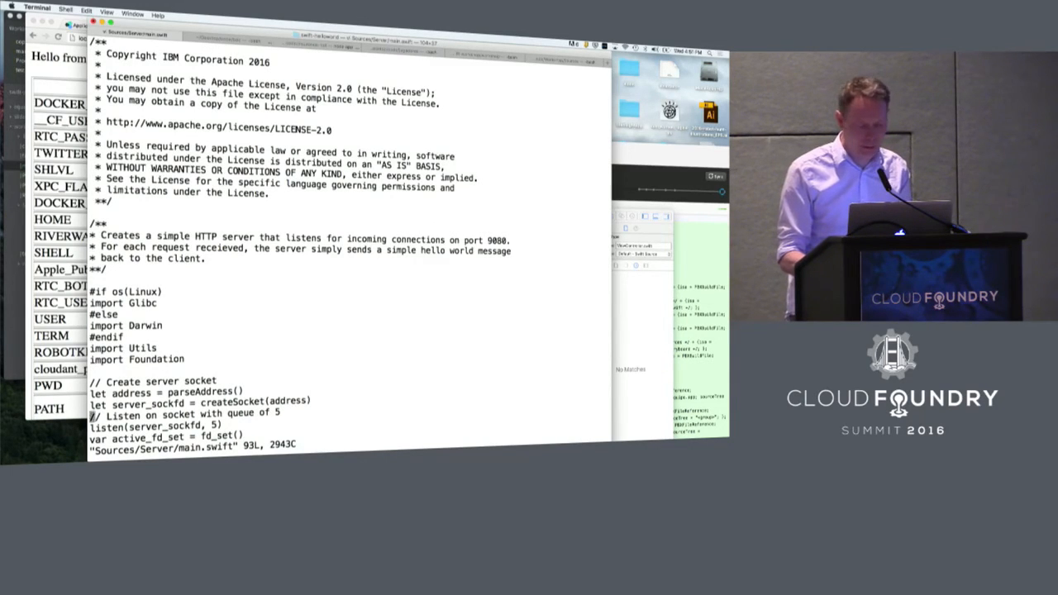
- Show line numbers in vim and remove the environment-variable HTML block, leaving a new line for code
scroll("down", 3)
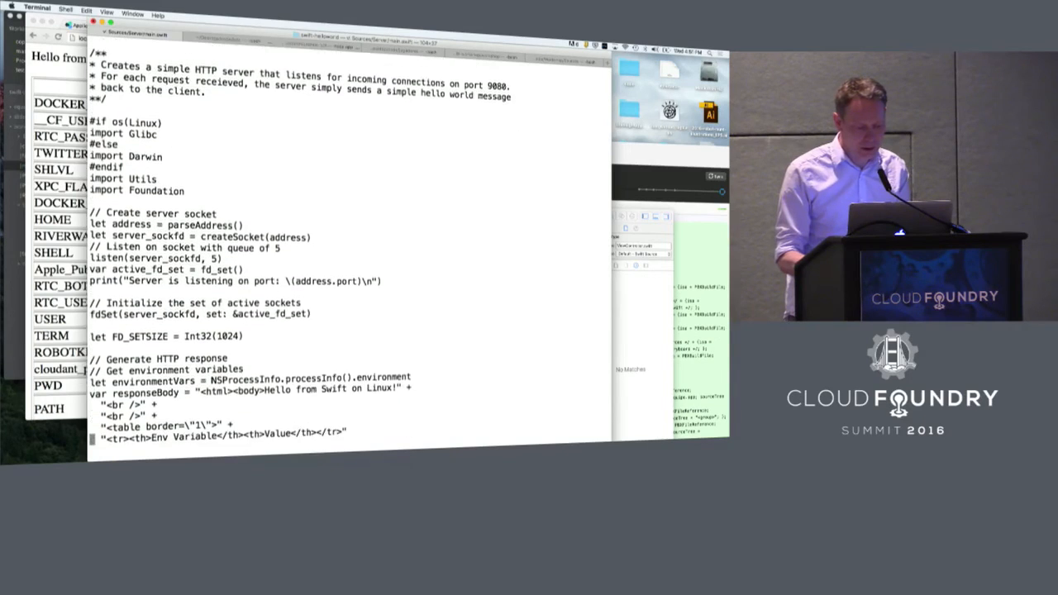
scroll("down", 3)
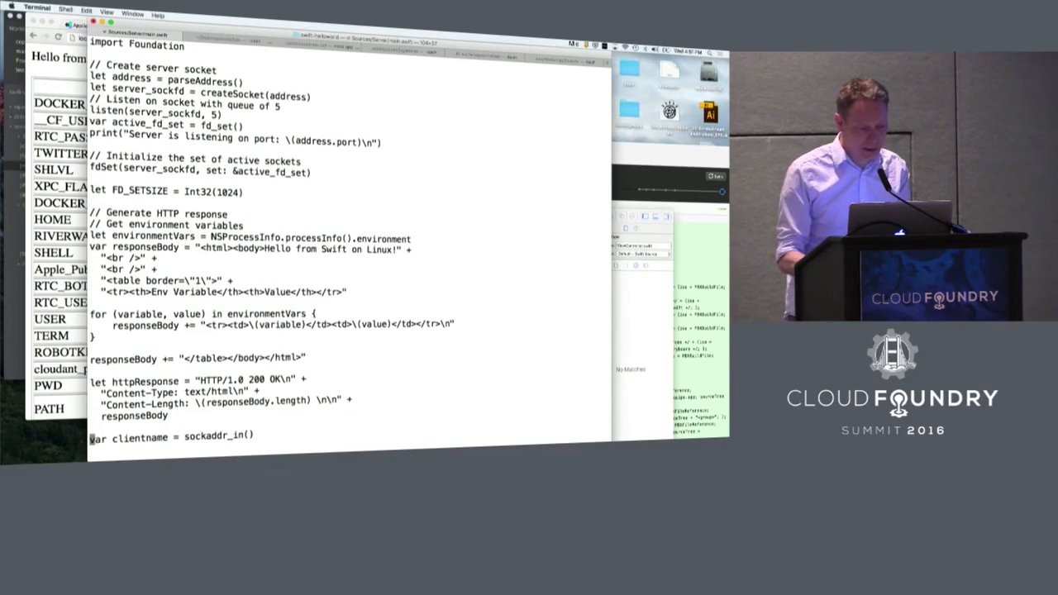
type(":se")
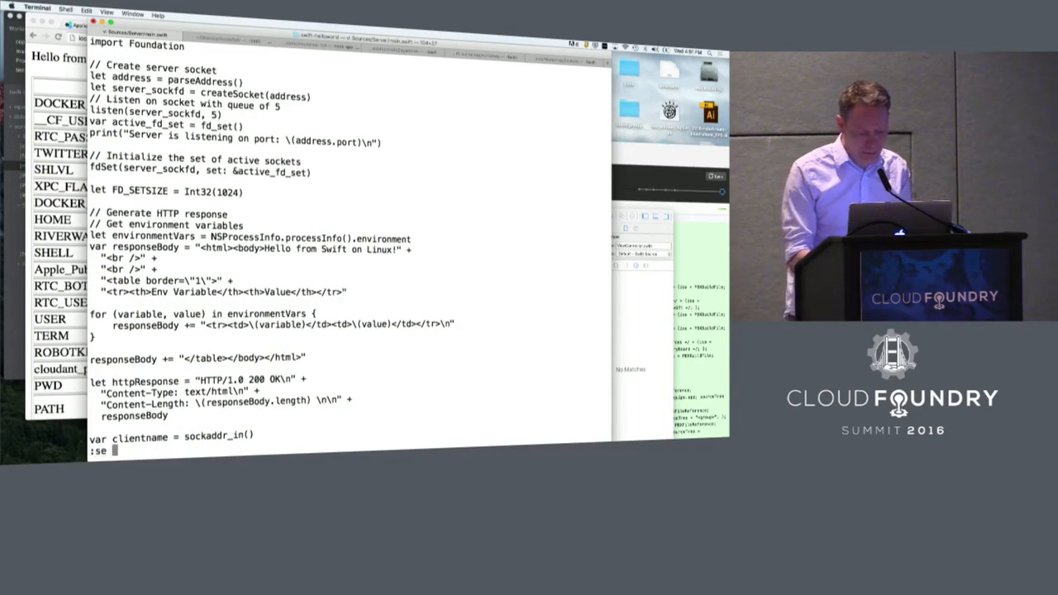
type("nu")
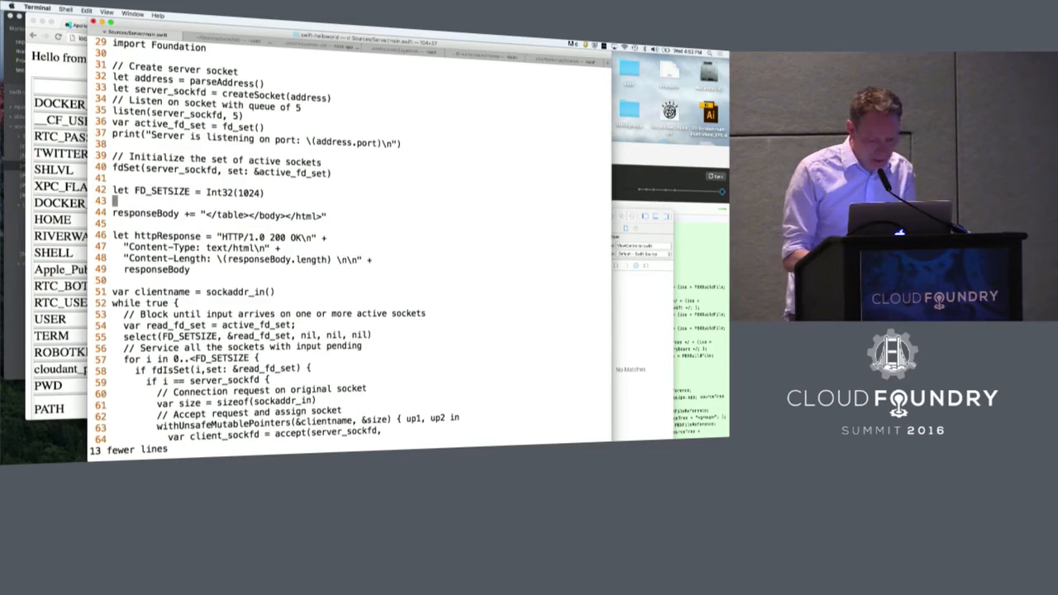
key("o")
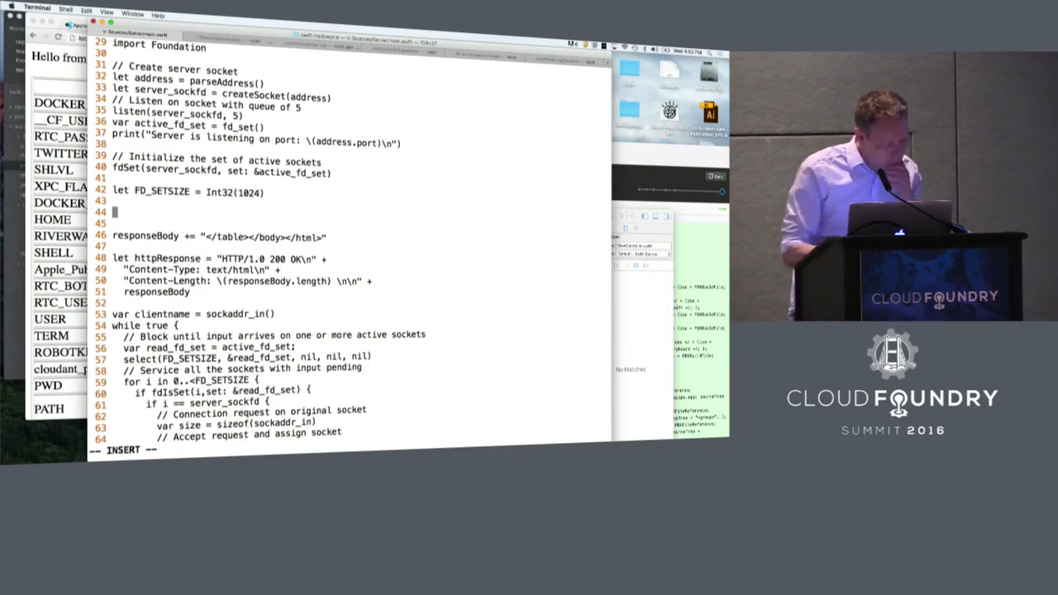
- Declare let path = "copa.json" in main.swift
type("let")
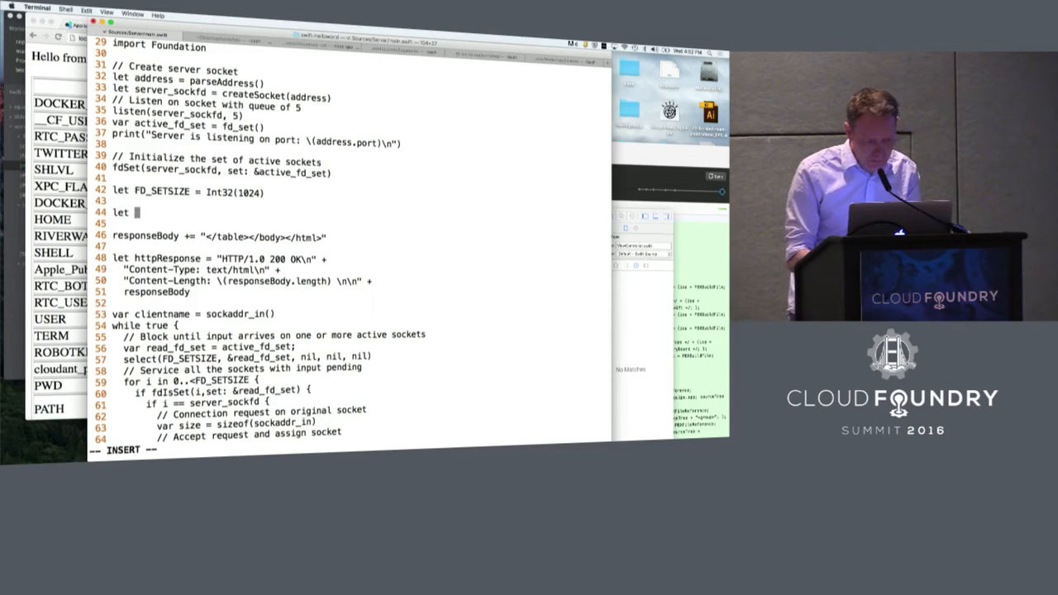
type("pat")
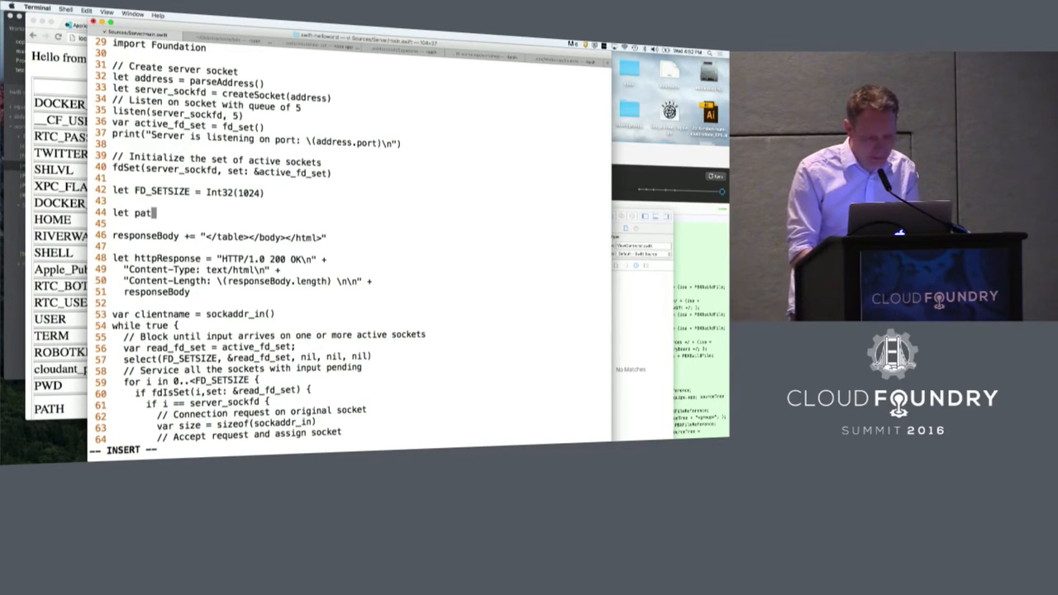
type("h =")
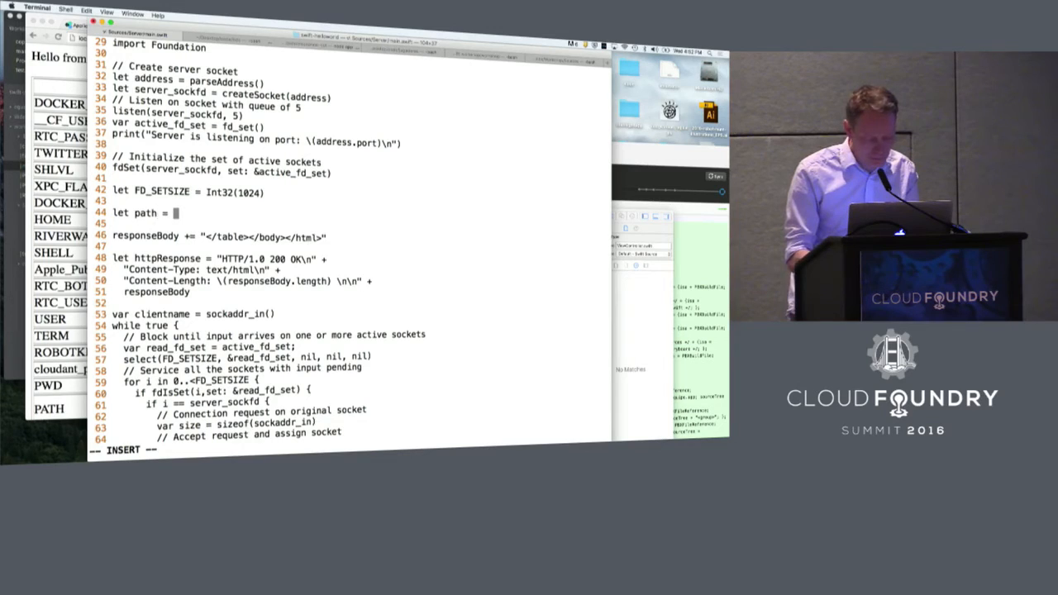
type("\"copa.j")
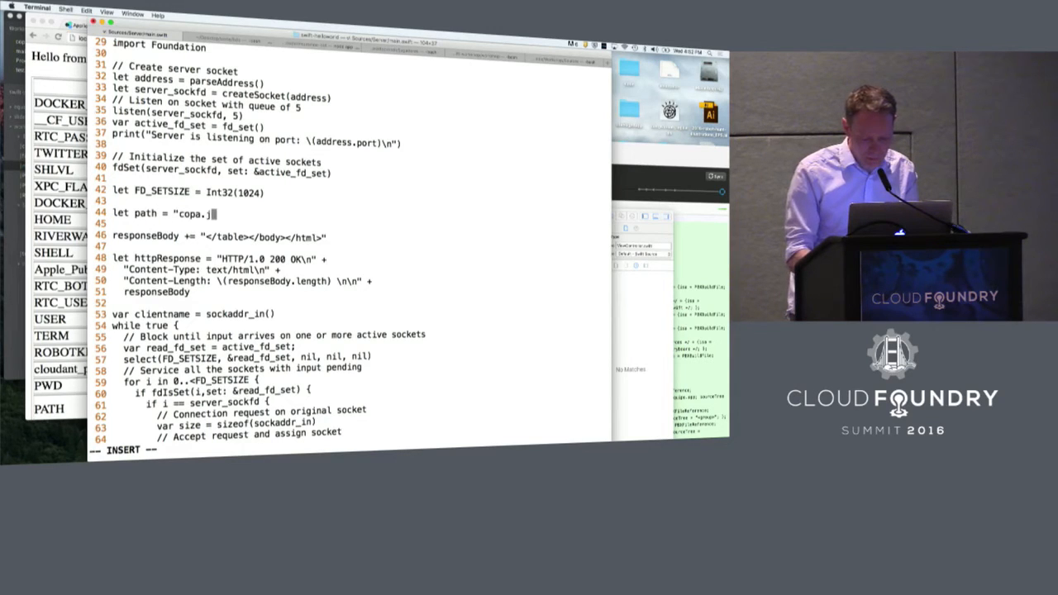
type("son")
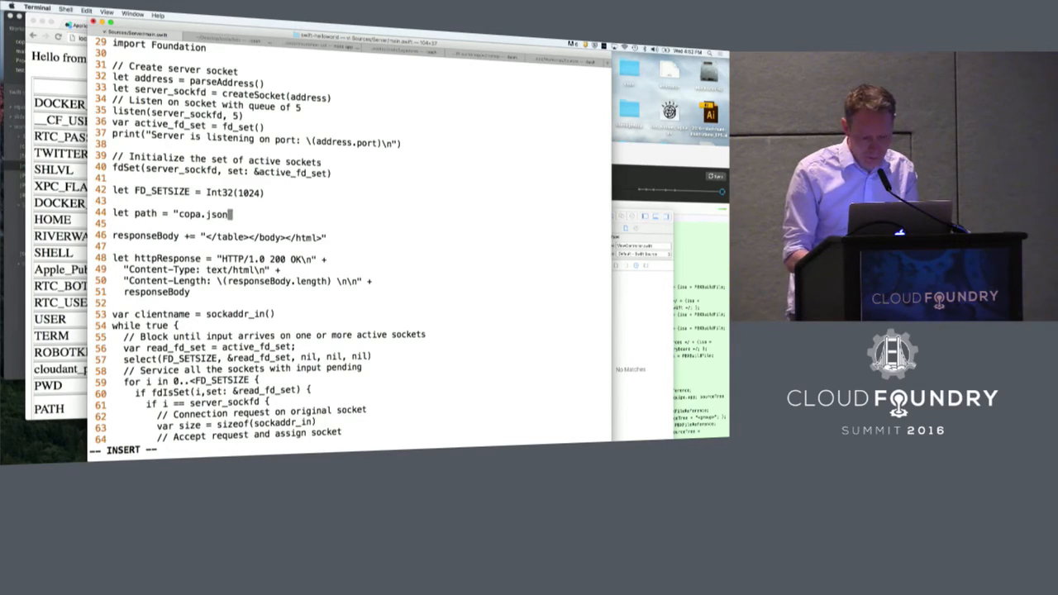
key("Return")
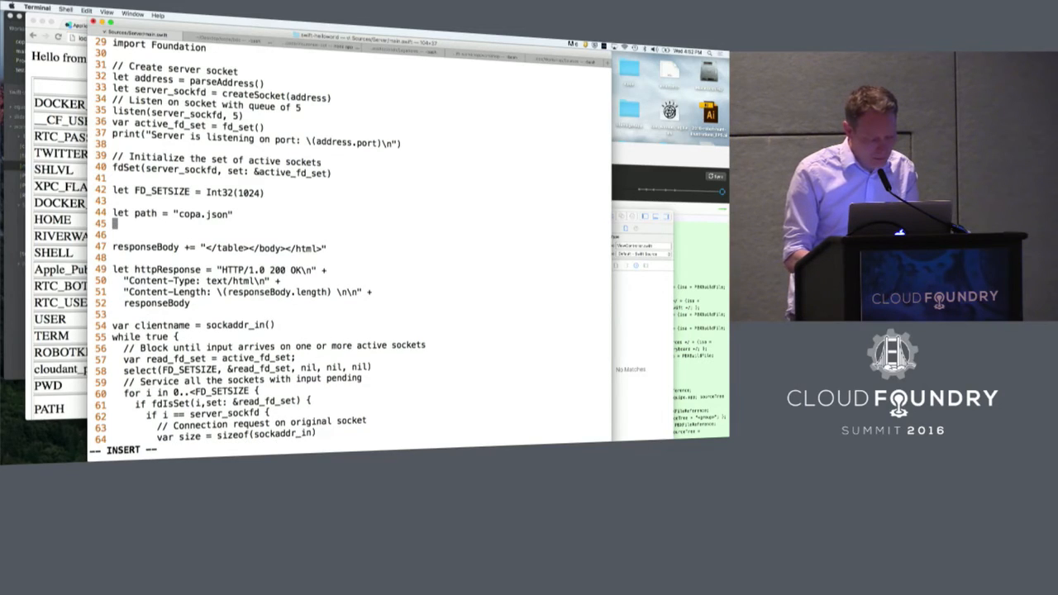
- Add let data:NSData! = NSData(contentsOfFile:path) loading the file
type("let data")
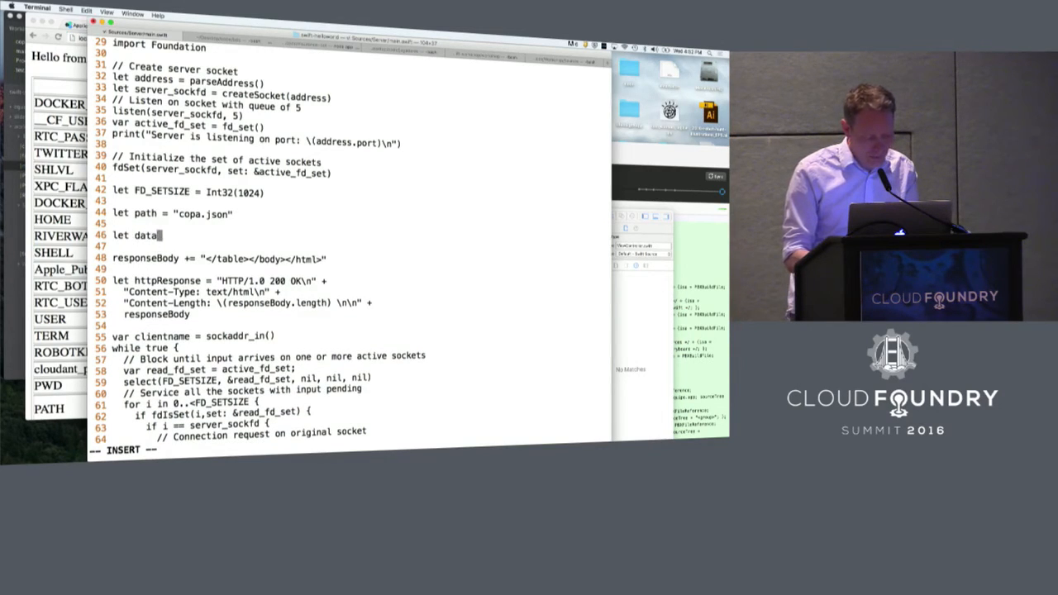
type(":NSDat")
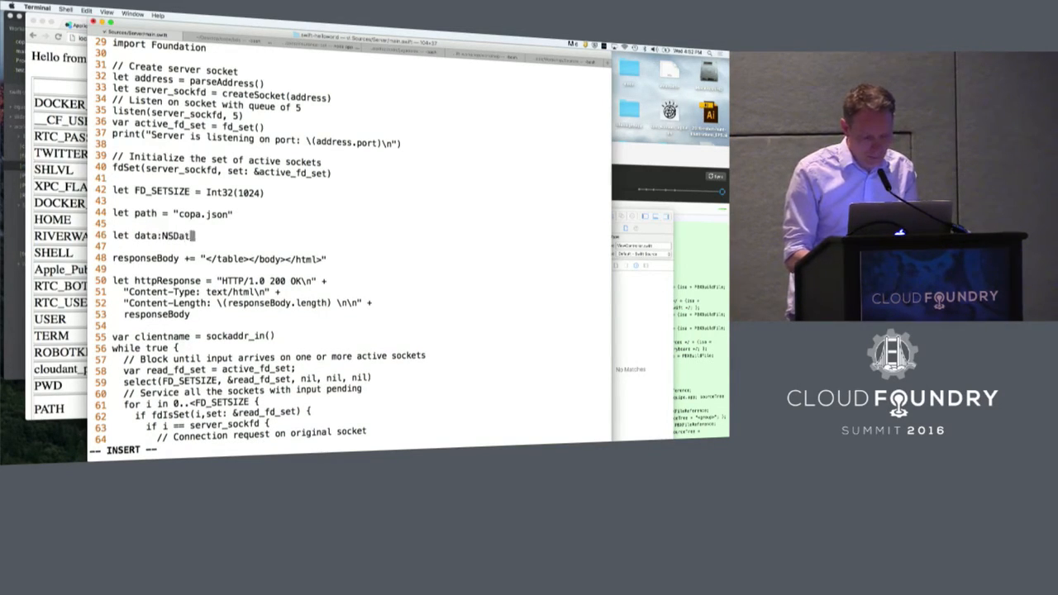
type("a!")
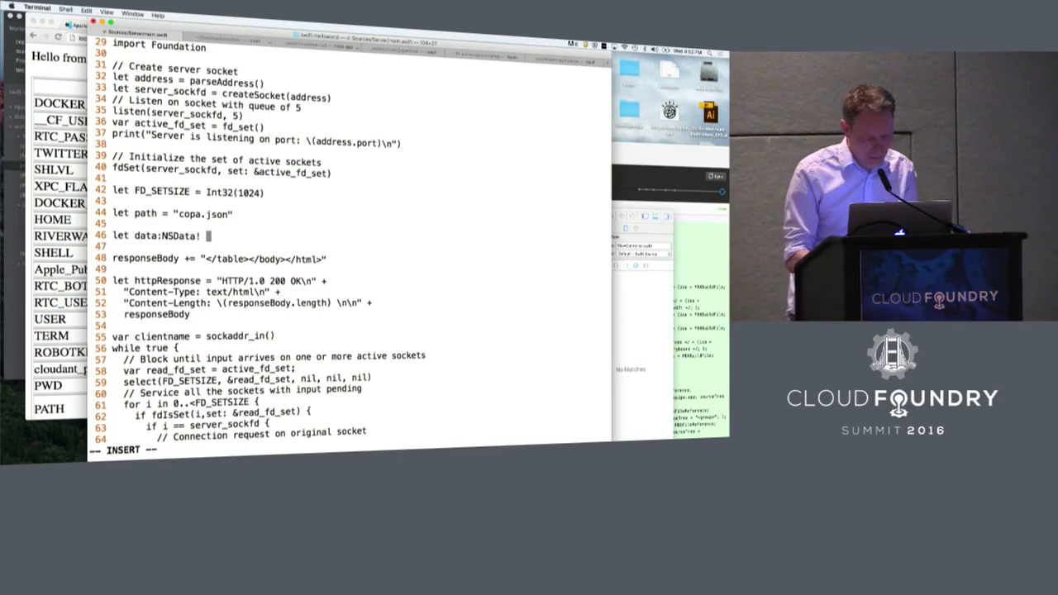
type("= NS")
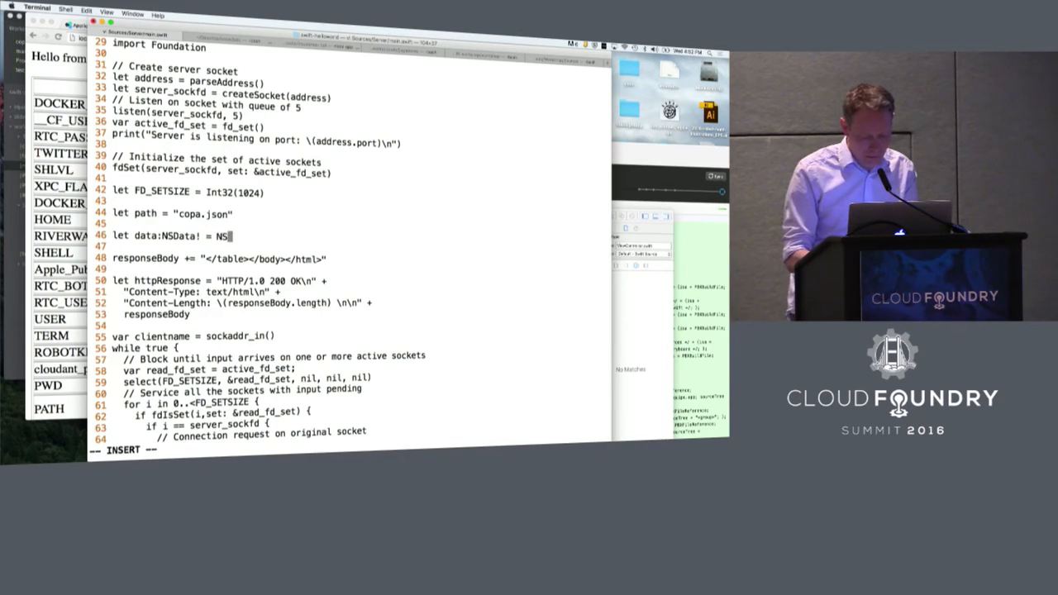
type("Data")
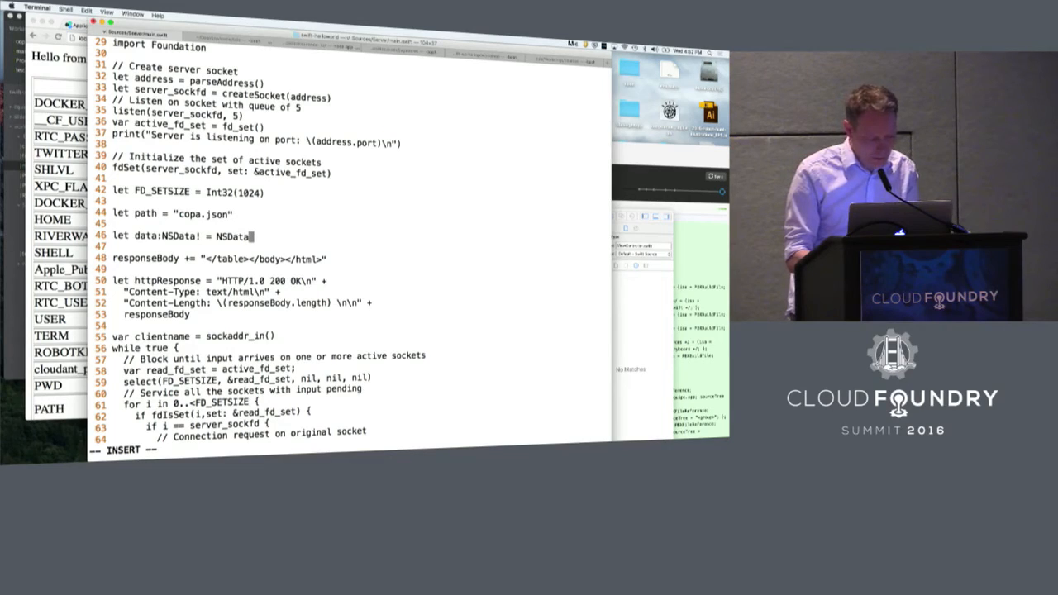
type("(c")
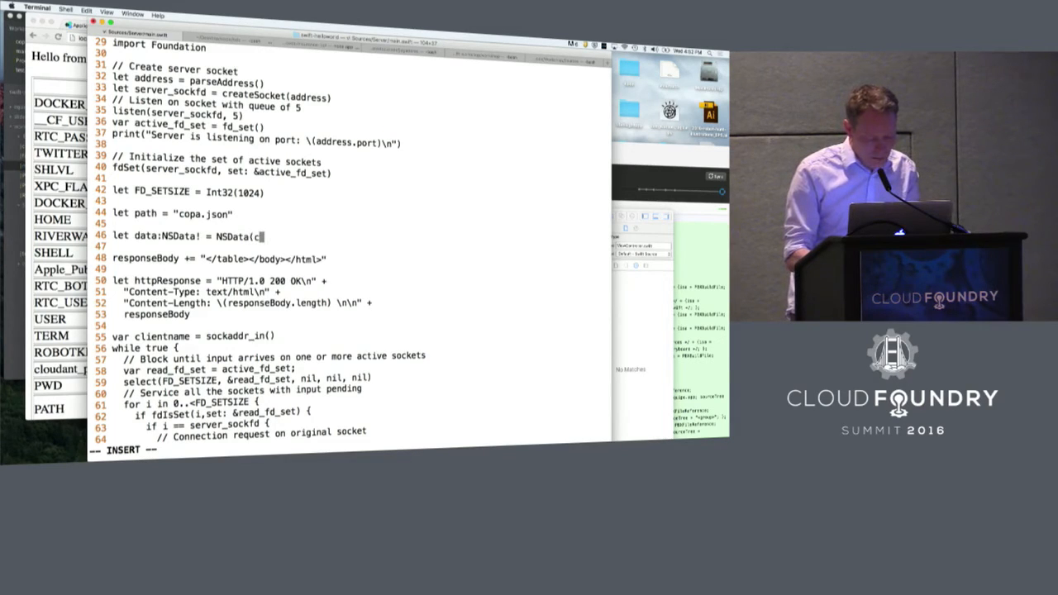
type("ontentsOfFile:pat")
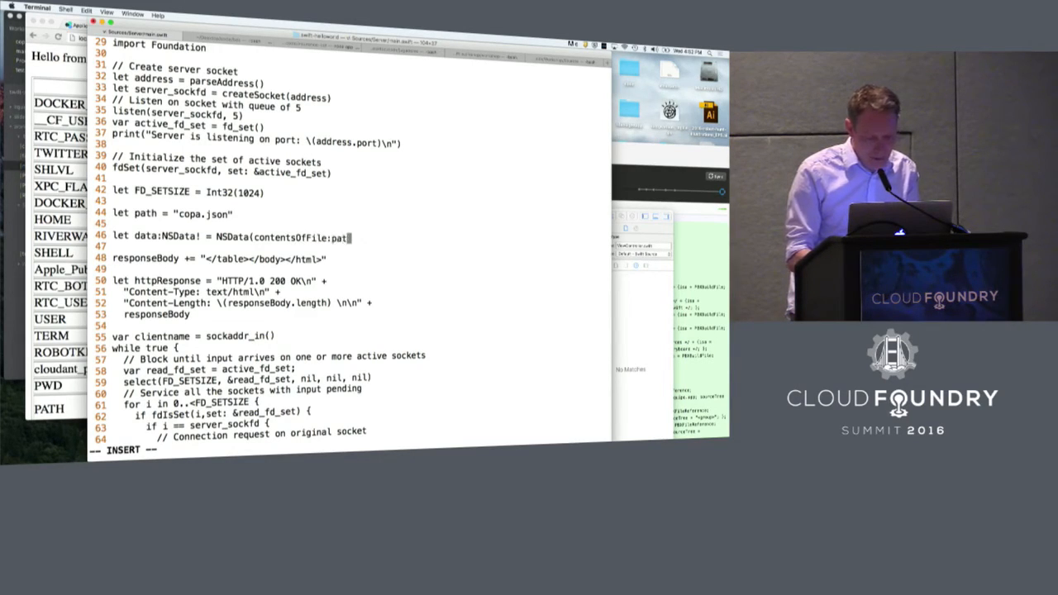
type("h")
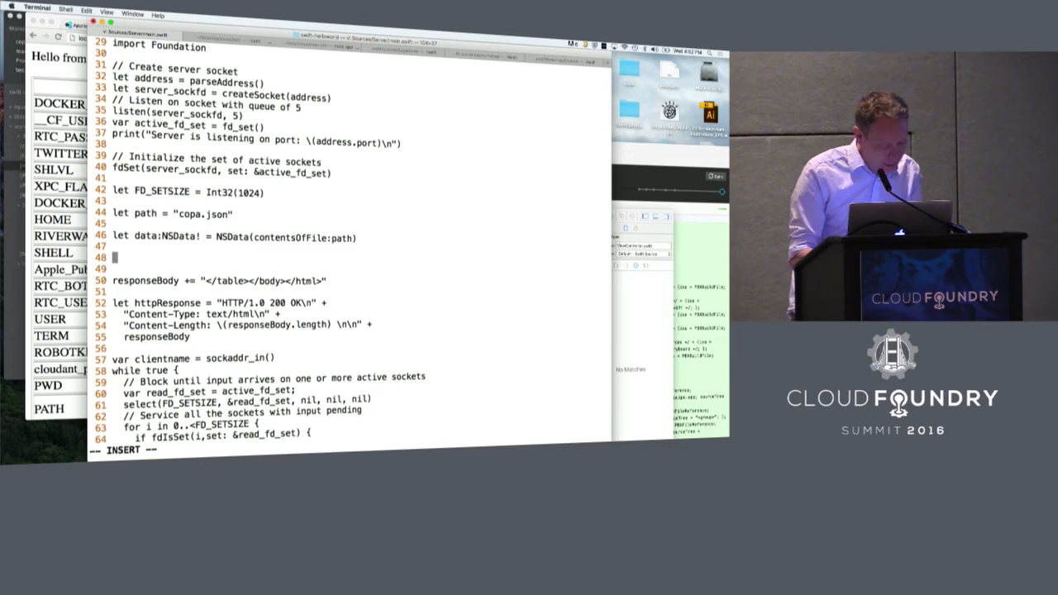
- Add 'let responseBody:String! = String(data:data, encoding:NSUTF8StringEncoding)' to main.swift in vim
type("let")
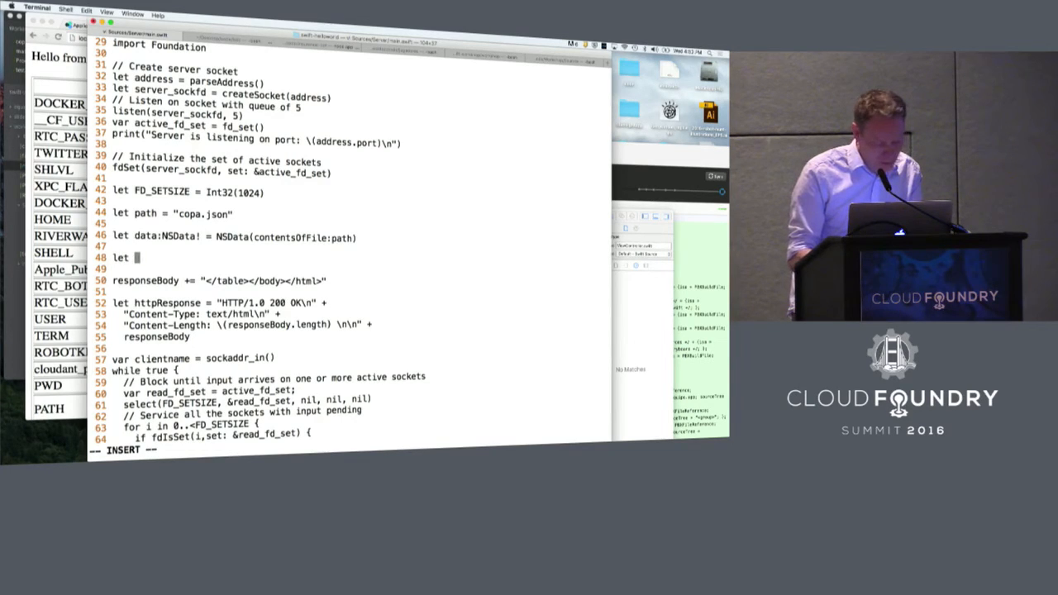
type("response")
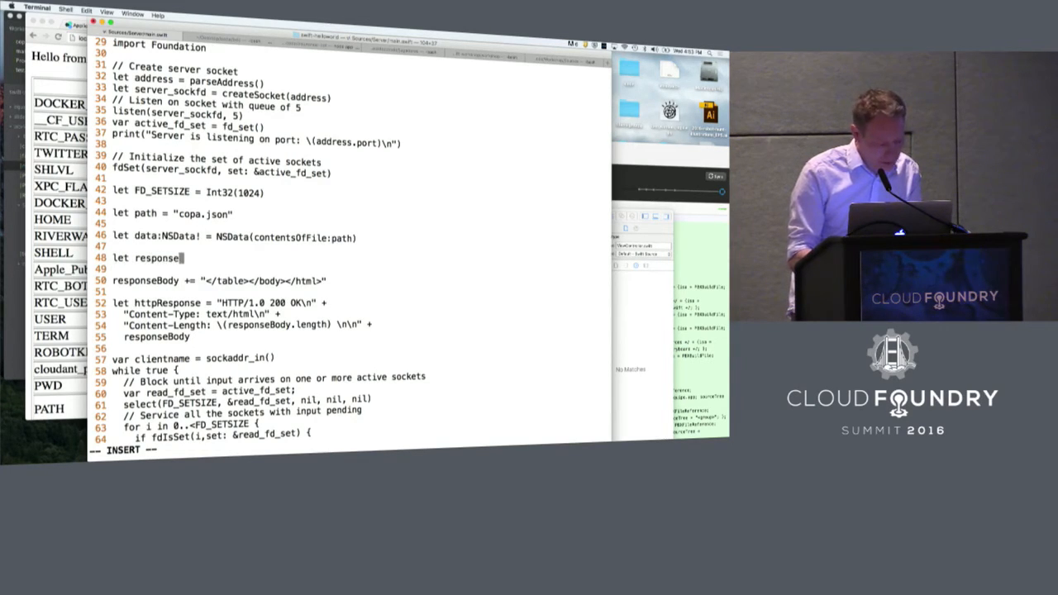
type("Body")
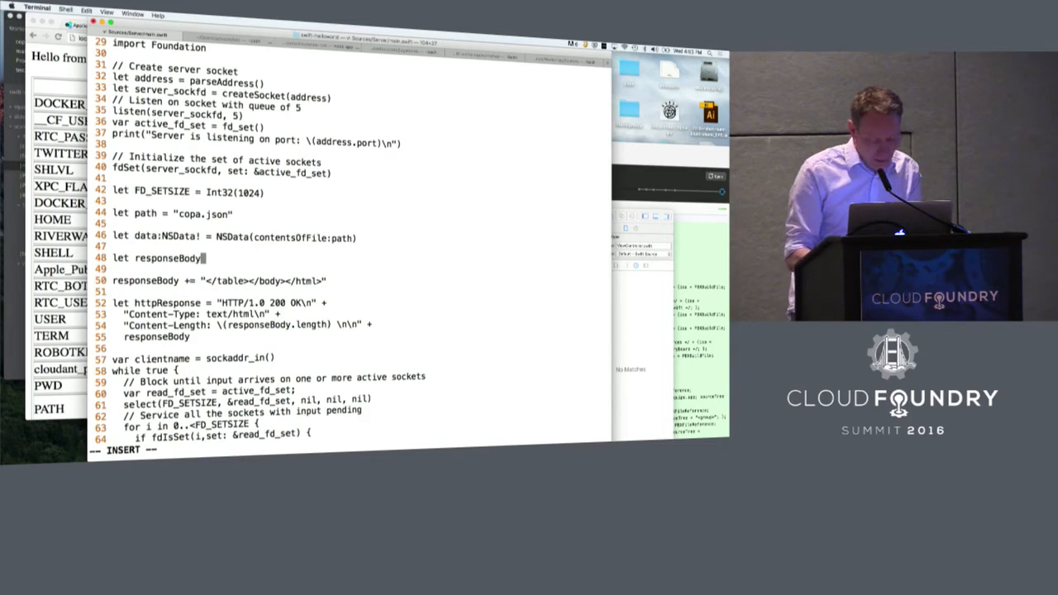
type(":String")
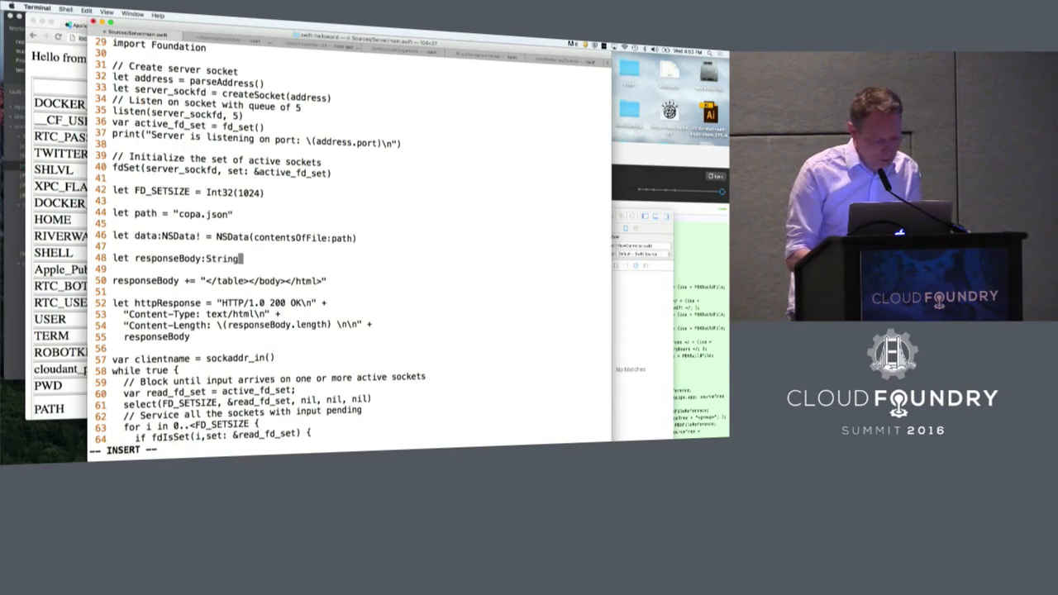
type("!")
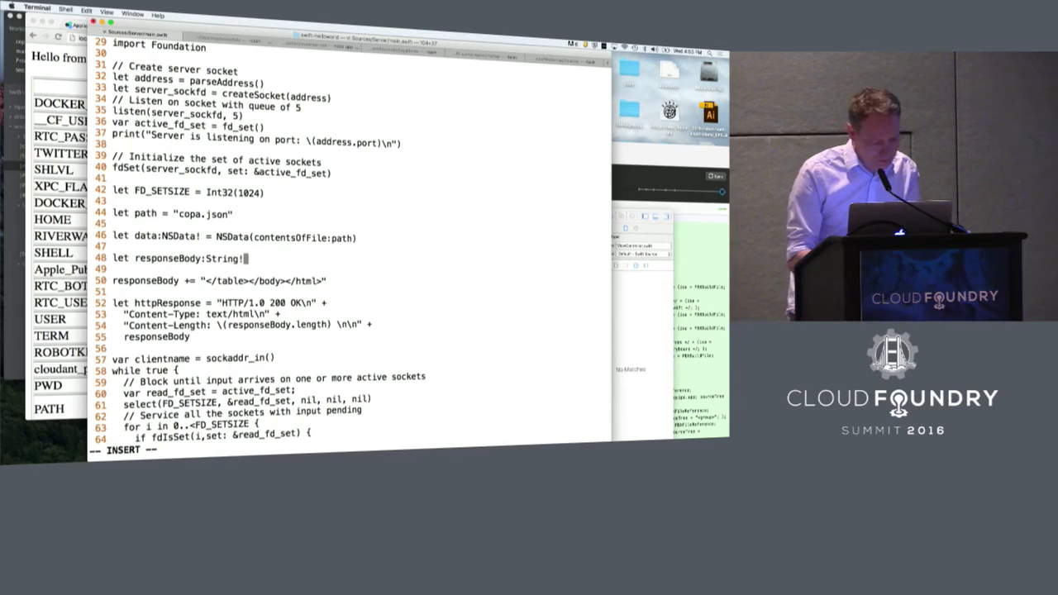
type("=")
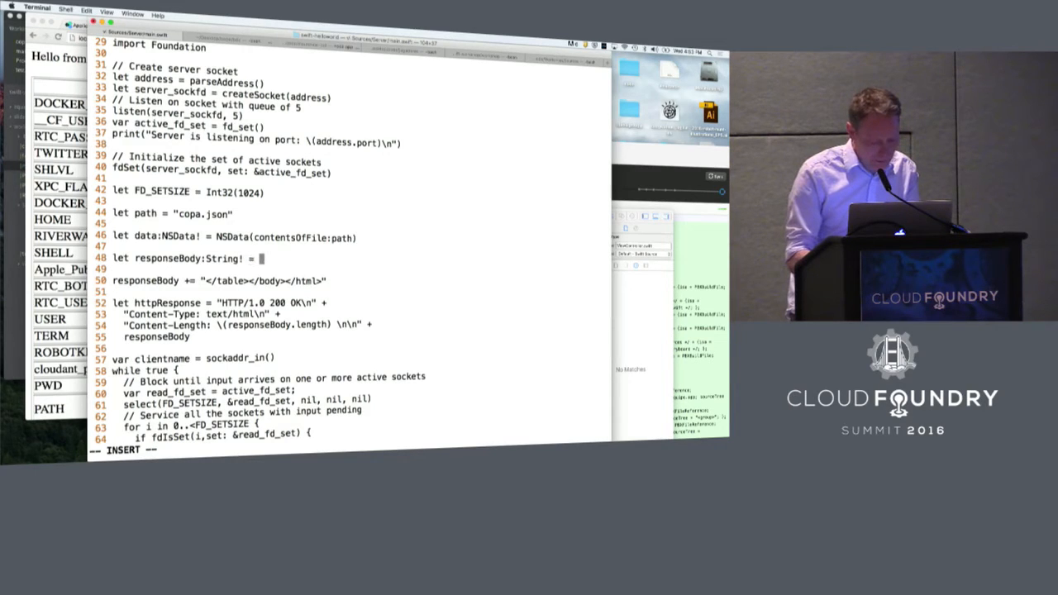
type("String(")
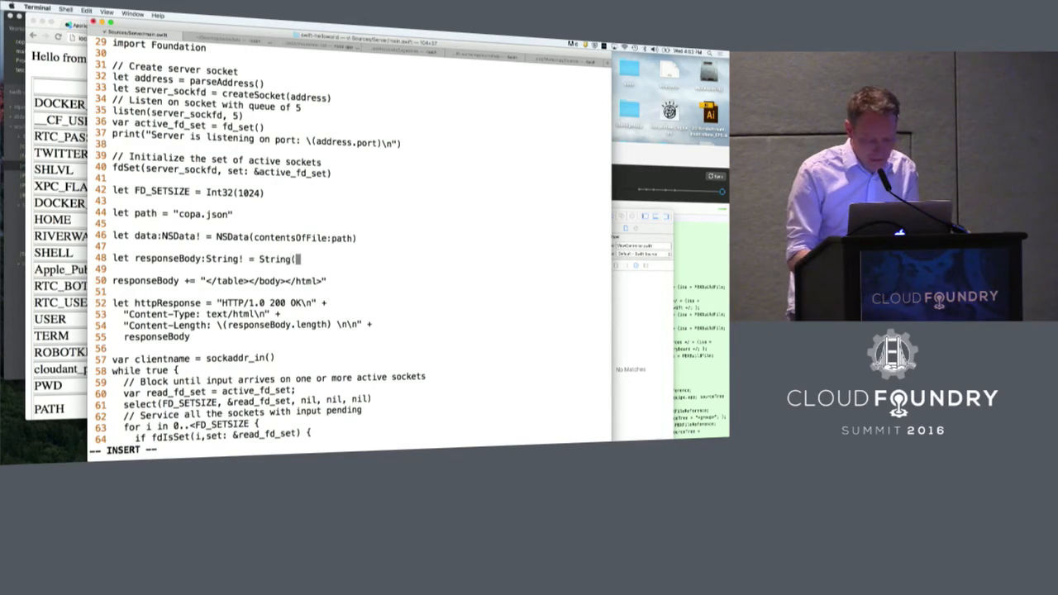
type("data:dat")
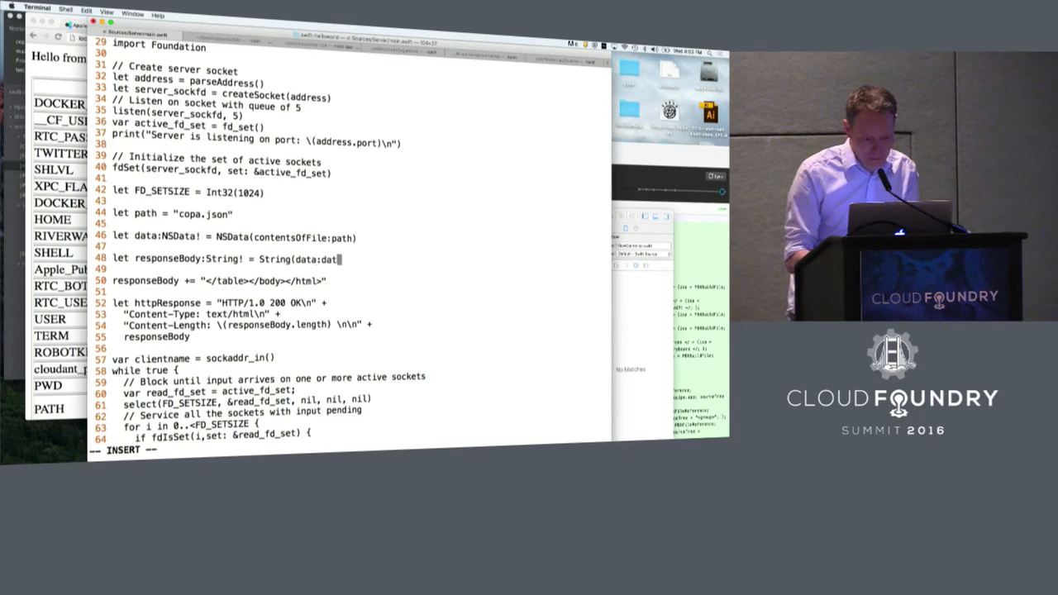
type("a,")
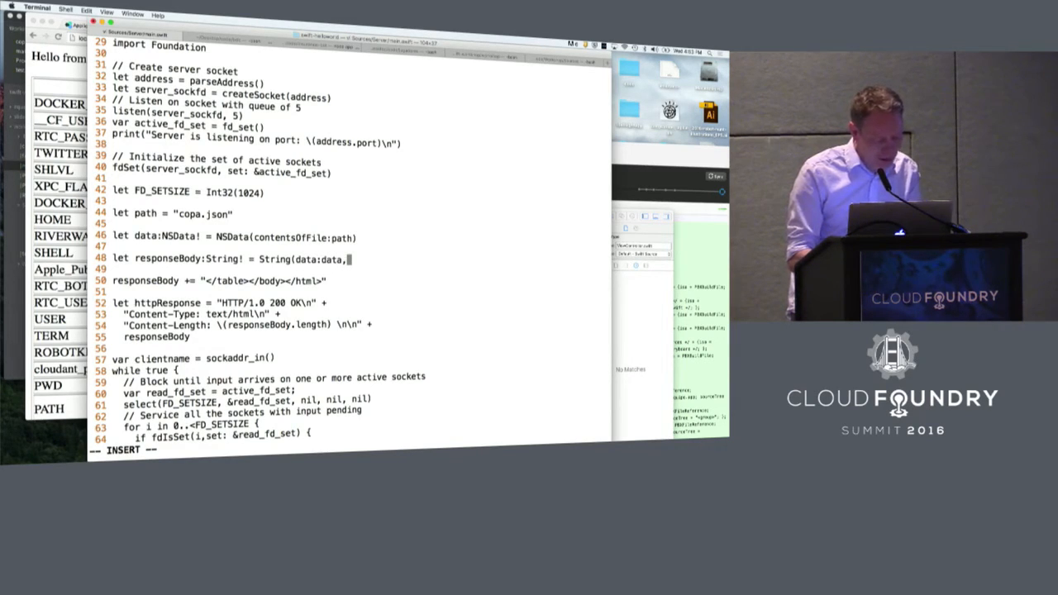
type("encou")
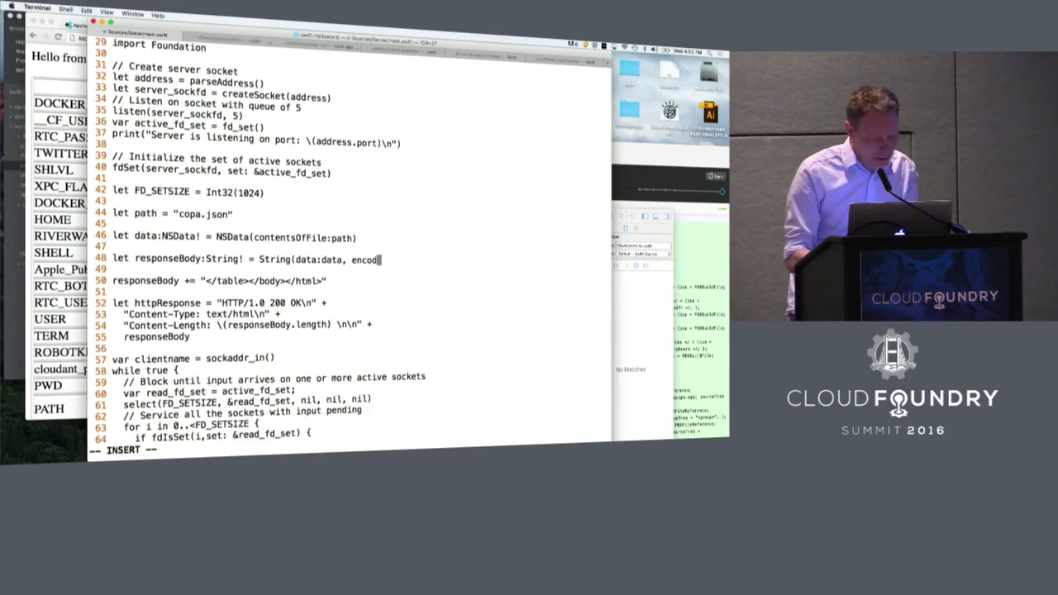
type("ing")
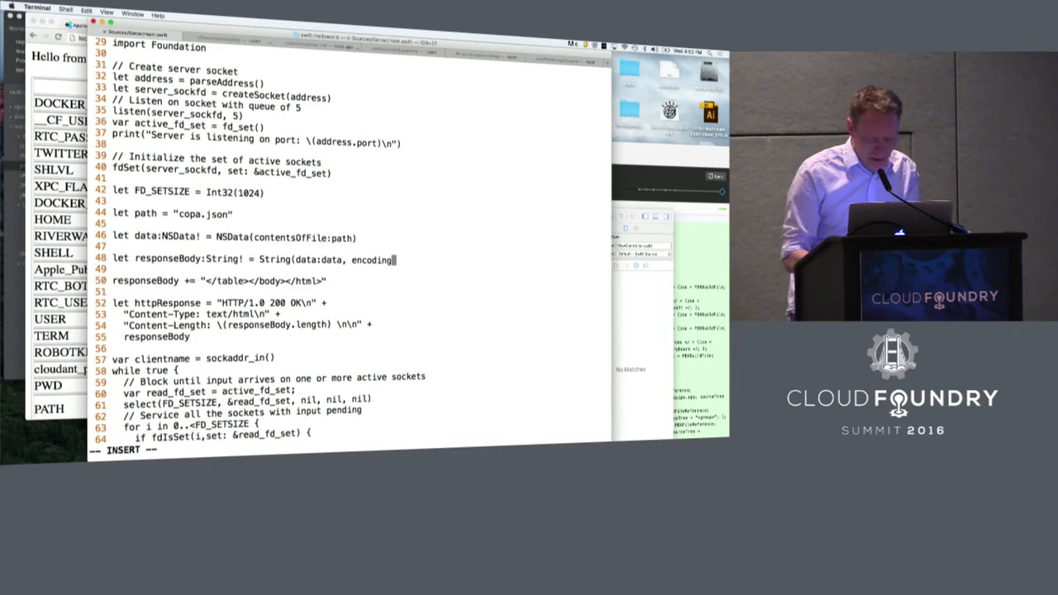
type("N")
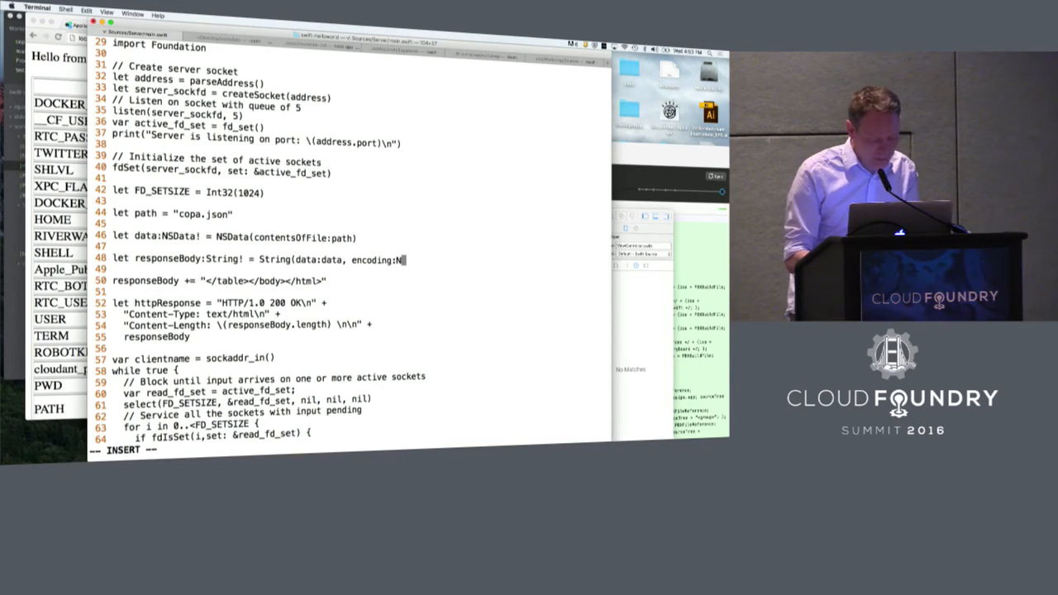
type("SU")
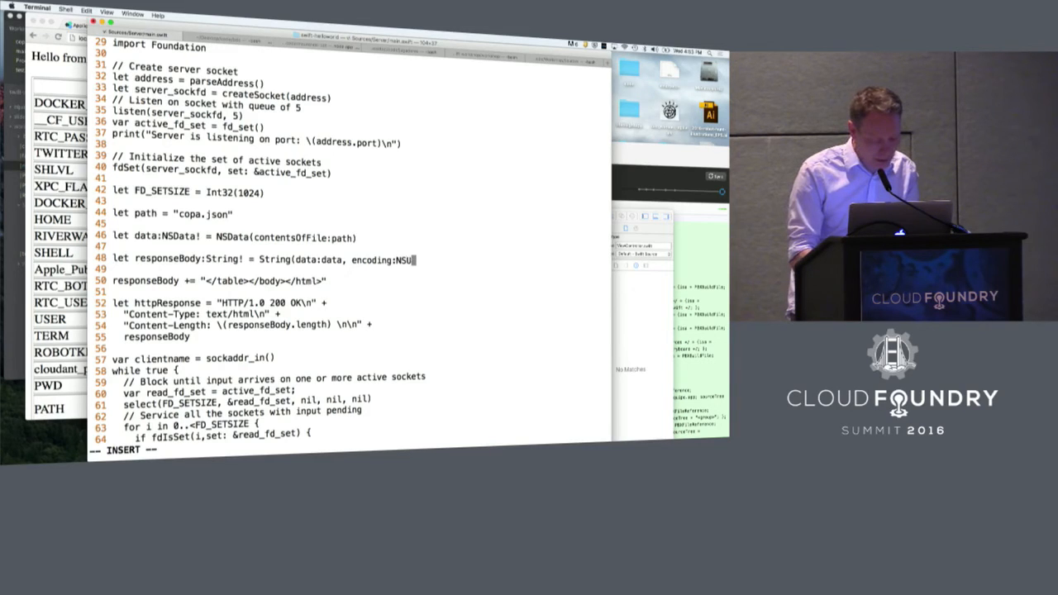
type("TF")
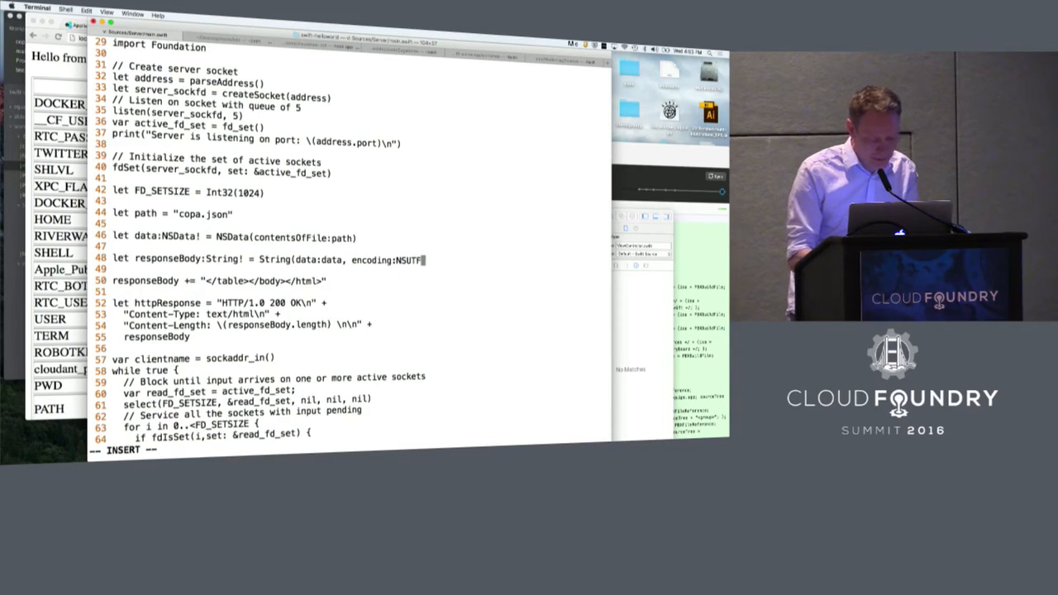
type("8St")
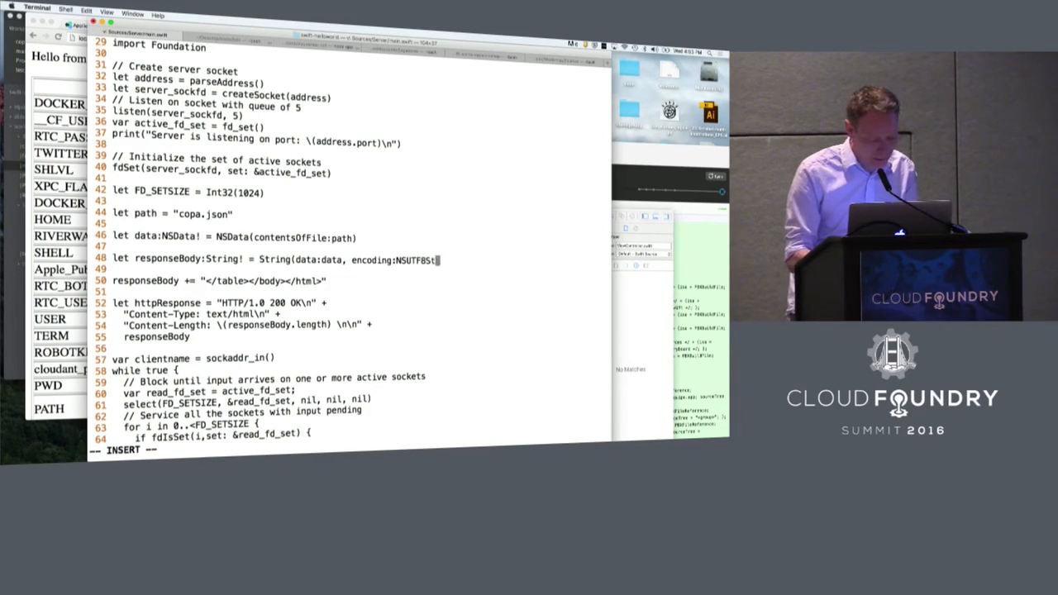
type("ring")
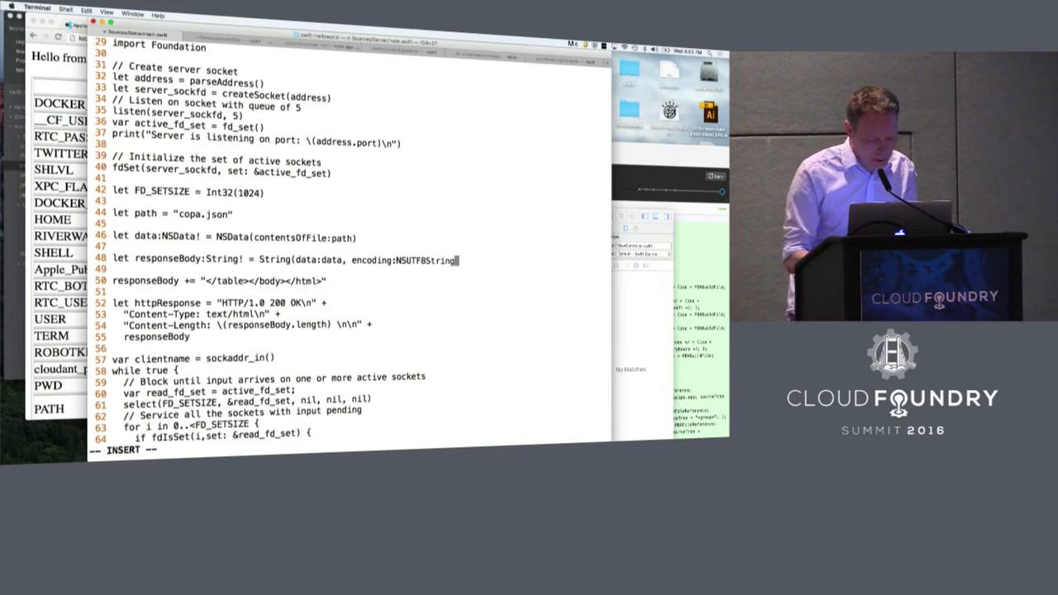
type("Encoding)!")
left_click(362, 315)
type("application")
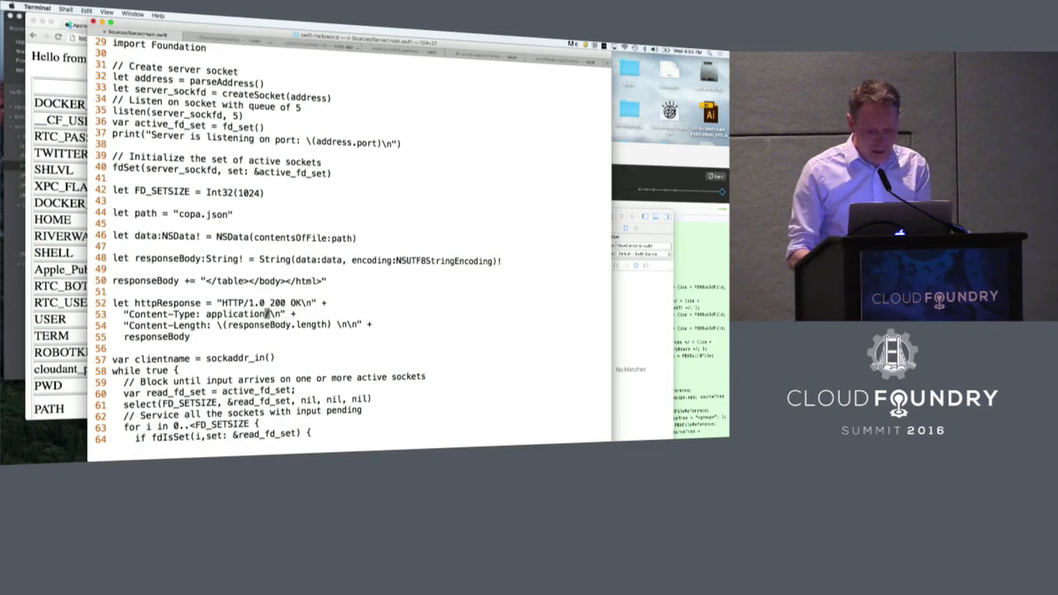
- Finish Content-Type as application/json, copy ../copa.json into the project, and reopen main.swift after the failed build
type("json")
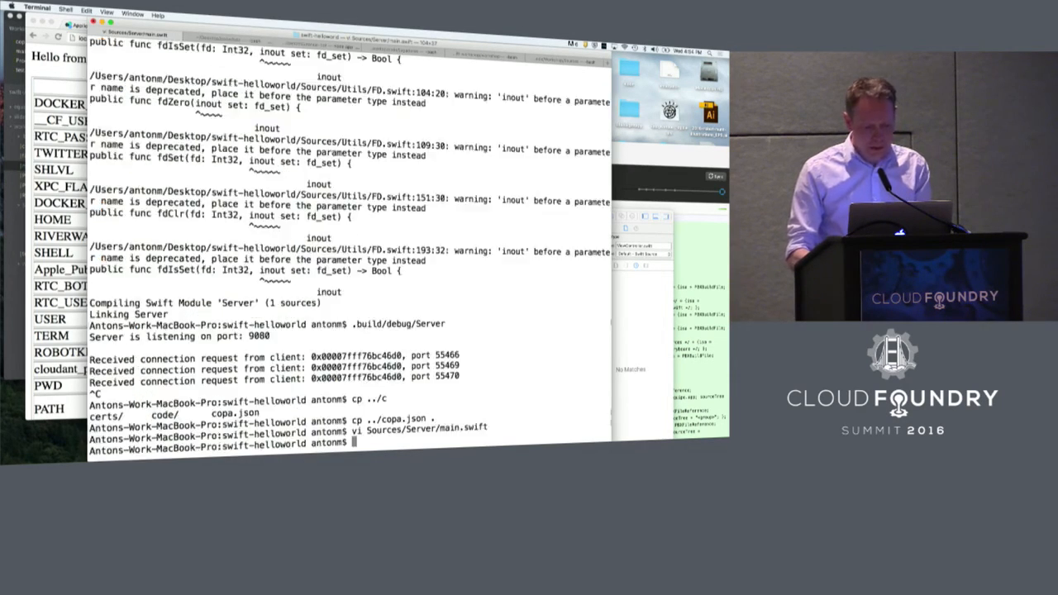
type("cp ../copa.json .")
type("!v")
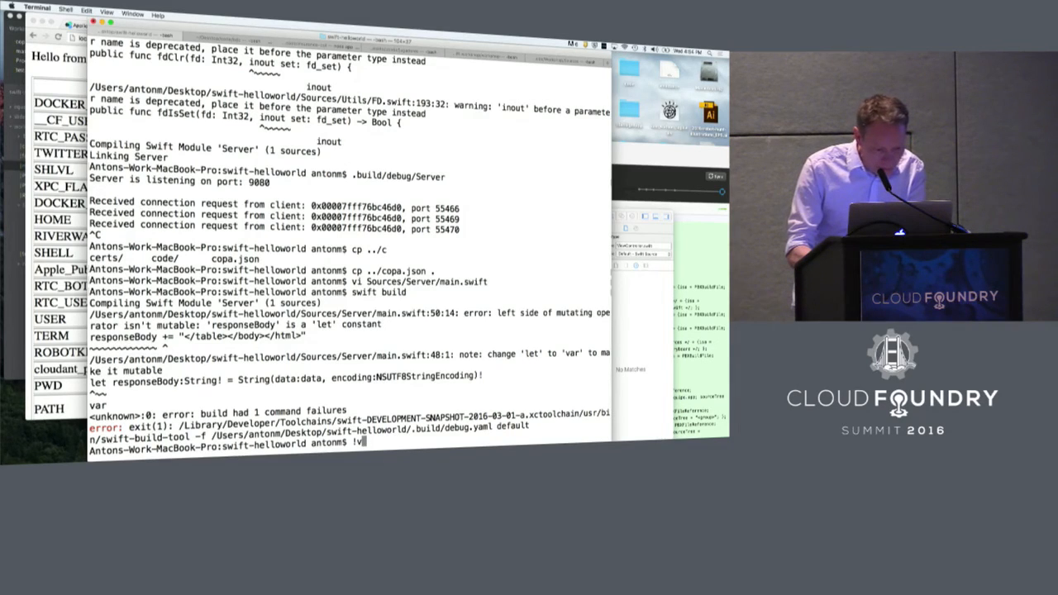
key("Return")
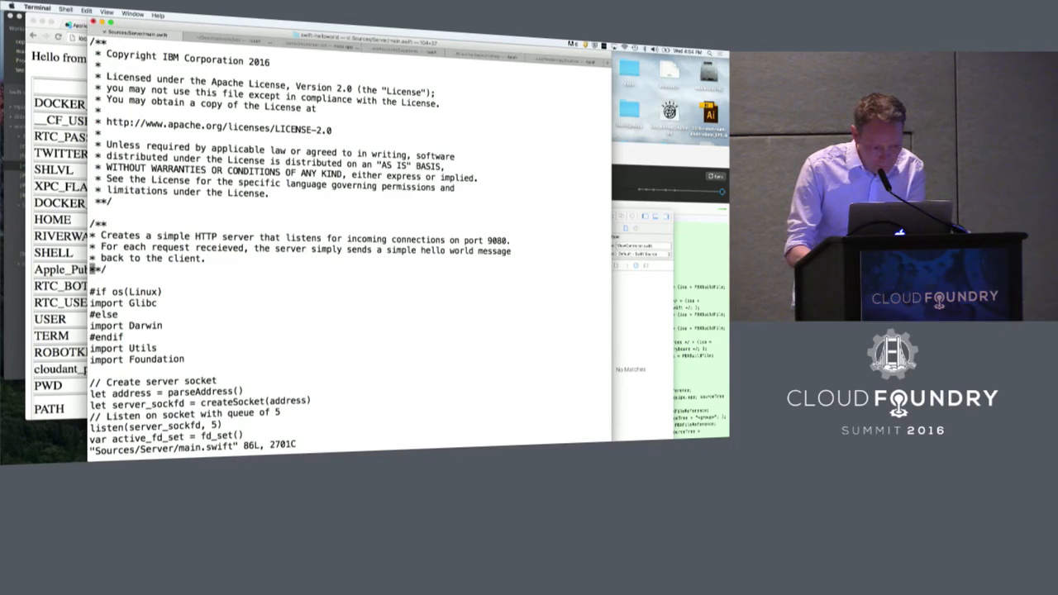
- Fix the let-constant and type-conversion errors in main.swift and rerun swift build until Server links
scroll("down", 3)
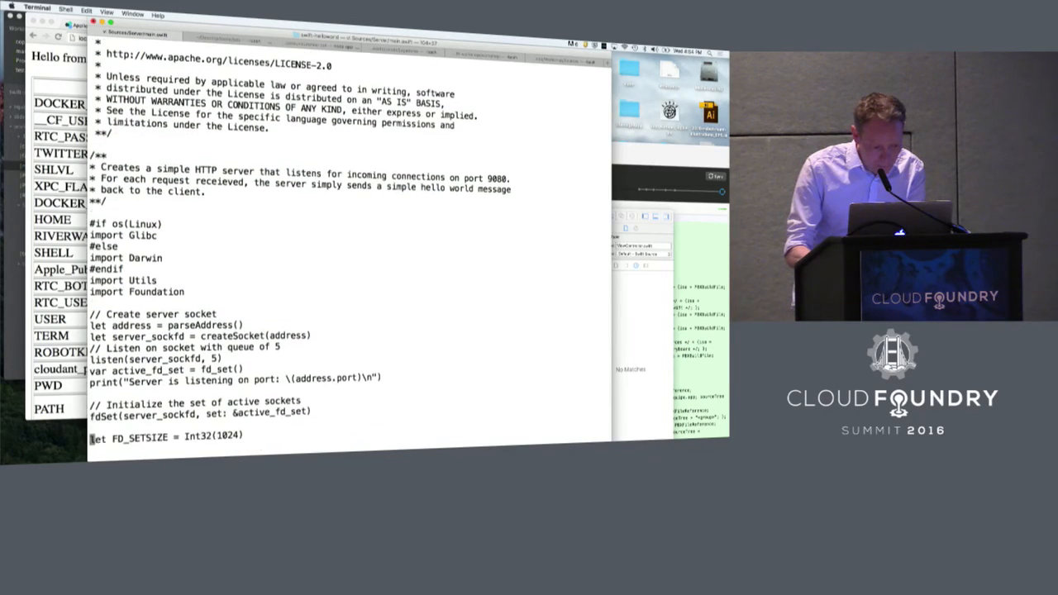
scroll("down", 3)
type("swift build")
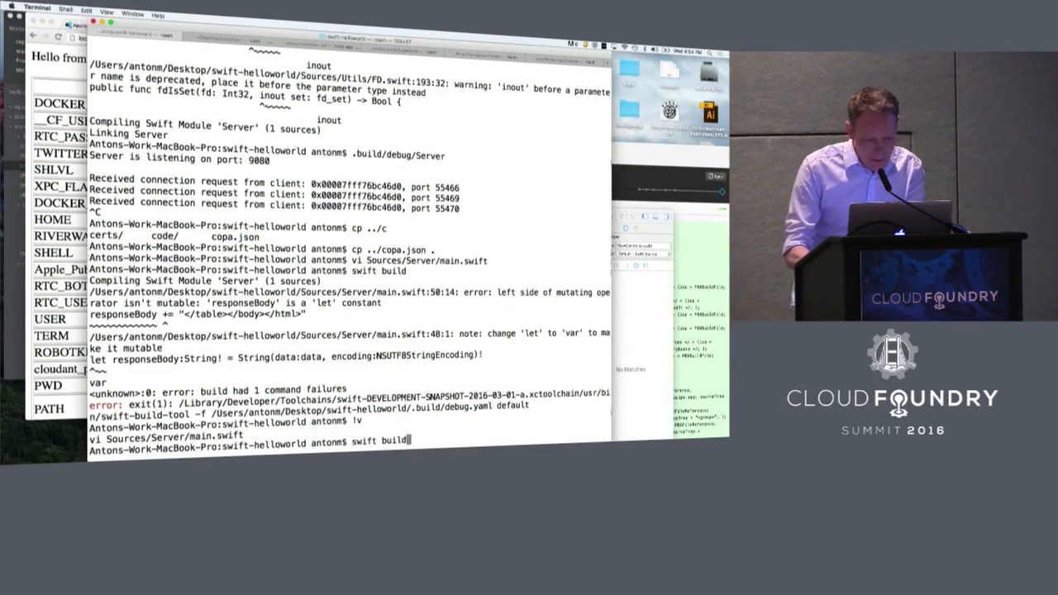
key("Return")
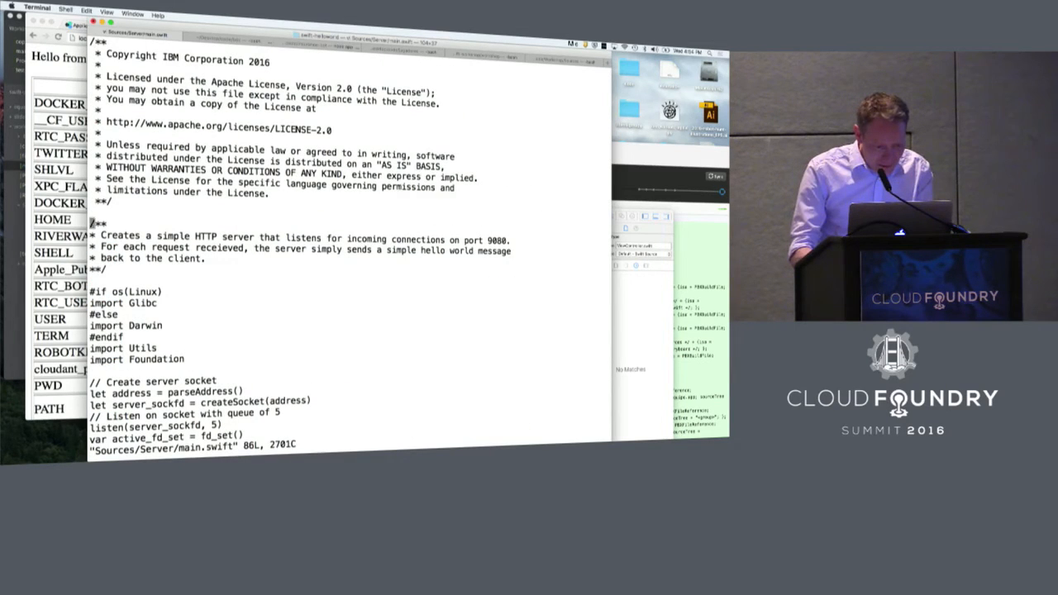
scroll("down", 3)
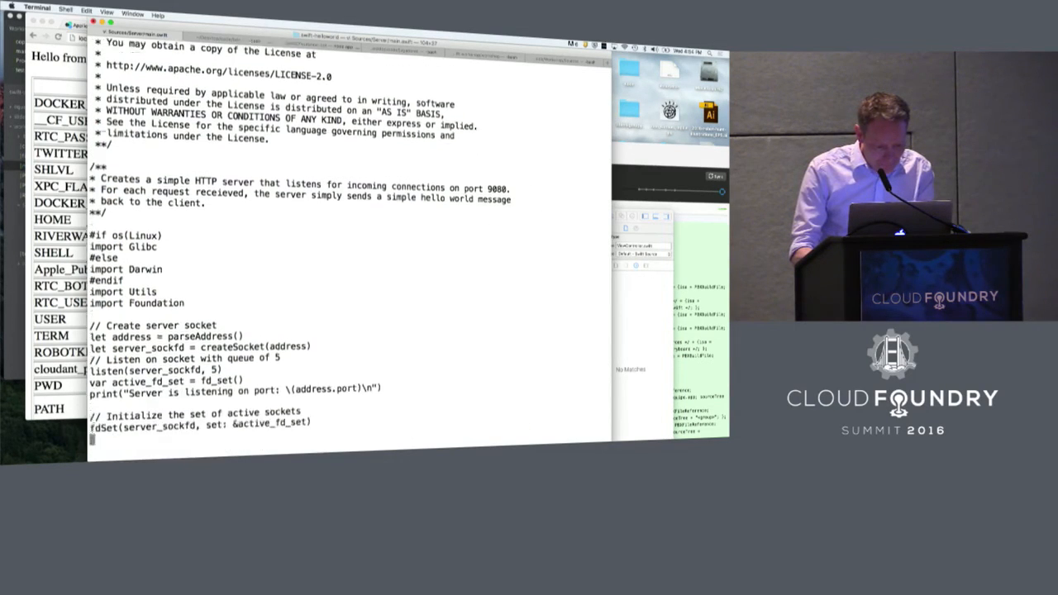
scroll("down", 3)
type("swift build")
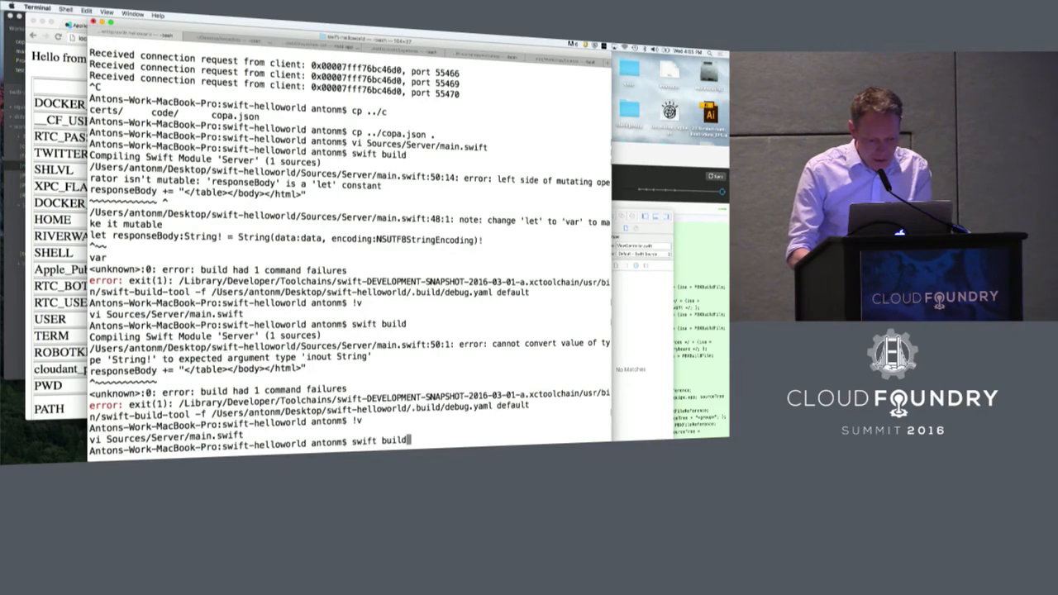
key("Return")
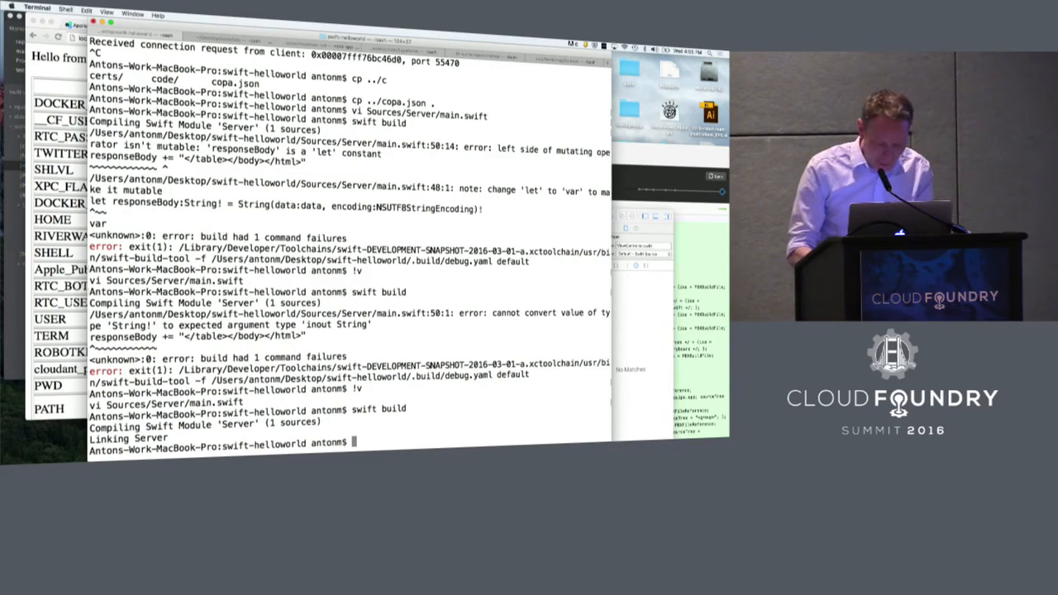
- Run .build/debug/Server and view copa.json's Argentina player JSON at localhost:9080 in Chrome
type(".build/debug/")
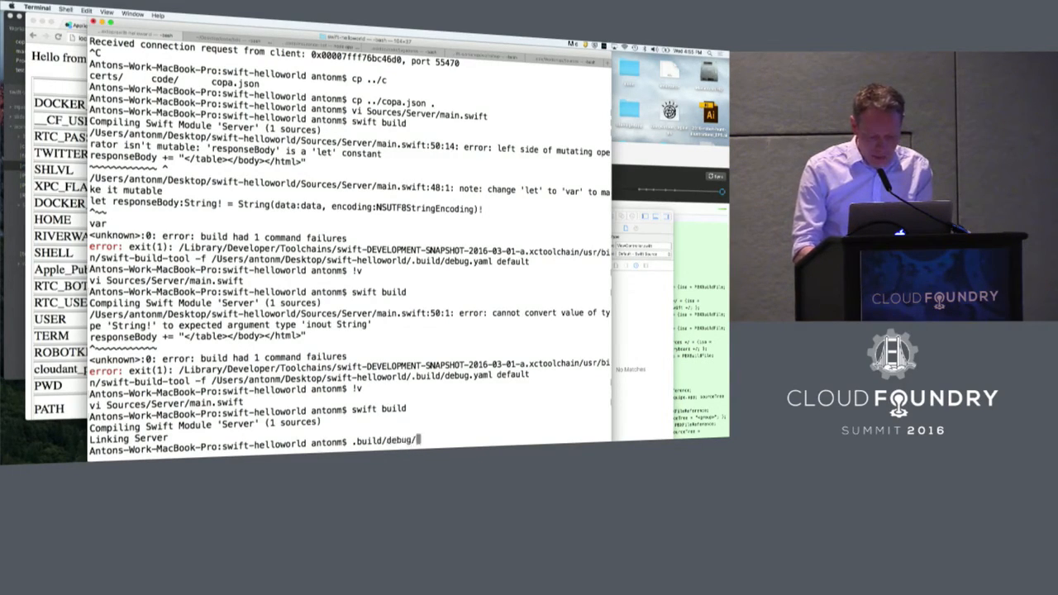
type("S")
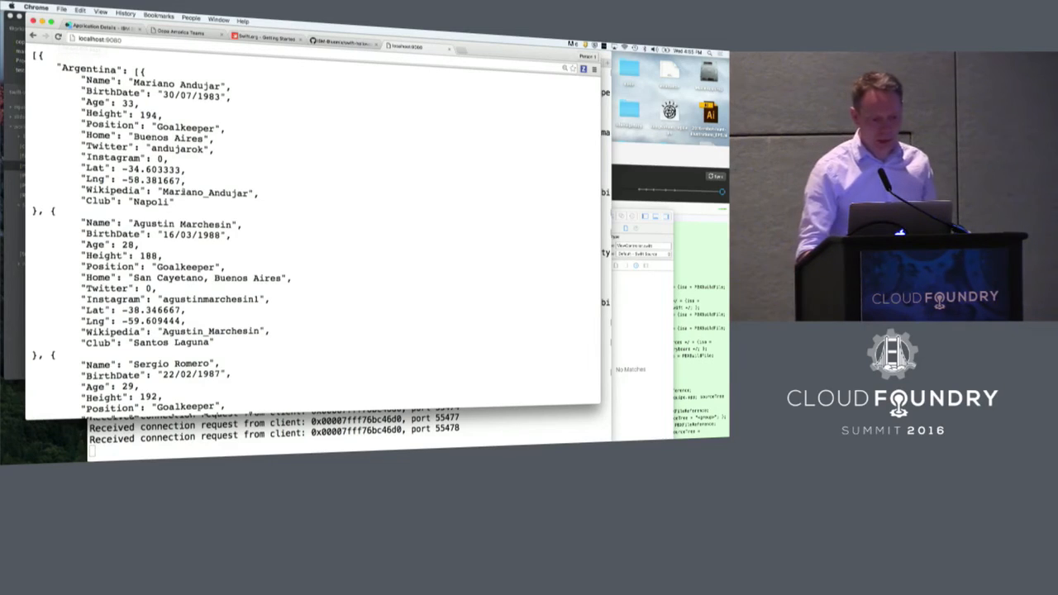
scroll("down", 3)
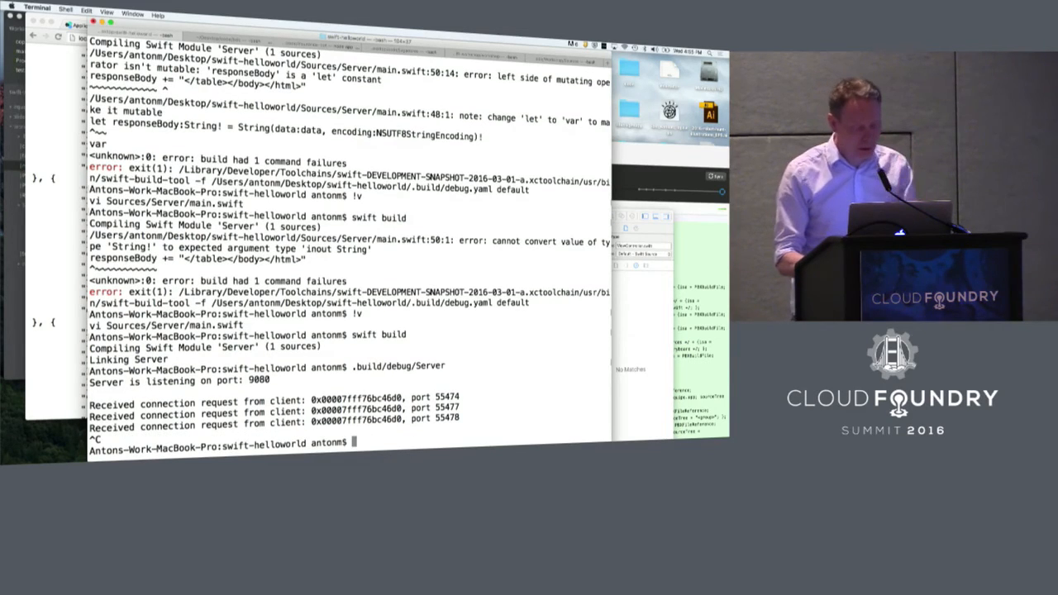
- Copy ../anton/swift-helloworld/manifest.yml into the project and check it in vi
type("cp .")
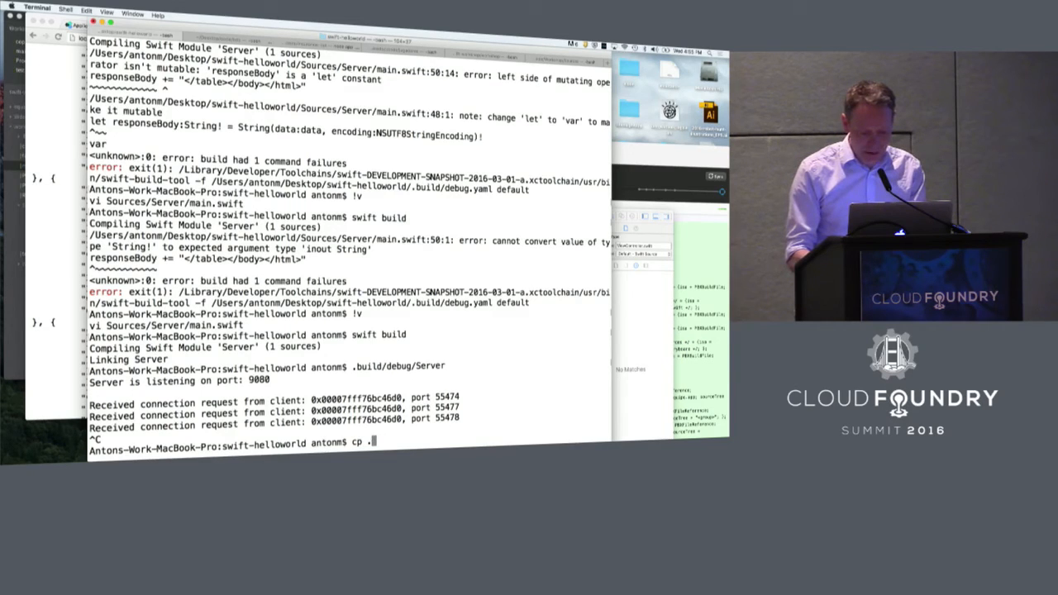
type("../anton/")
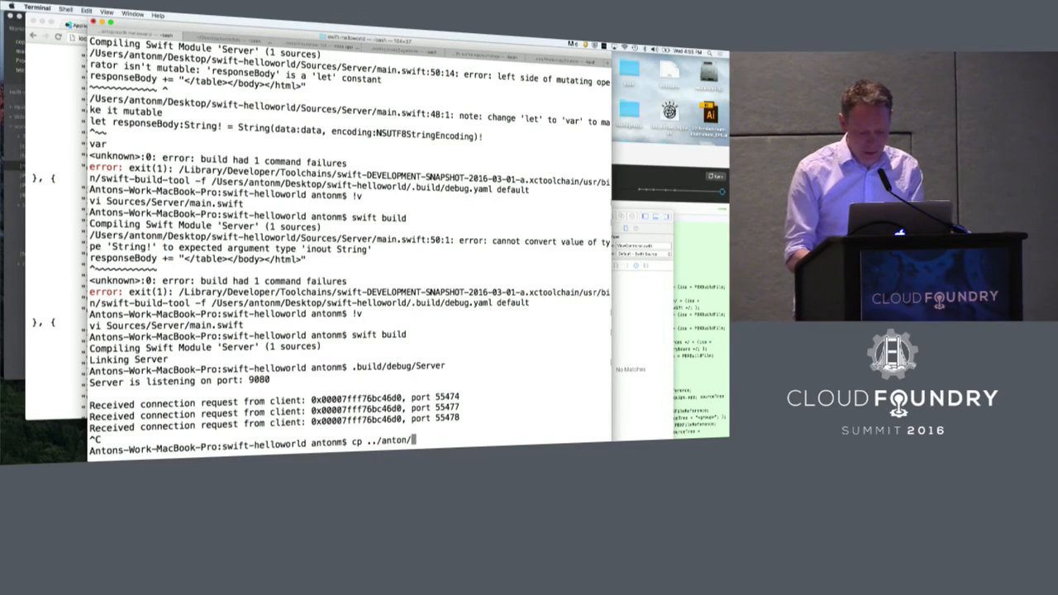
type("s")
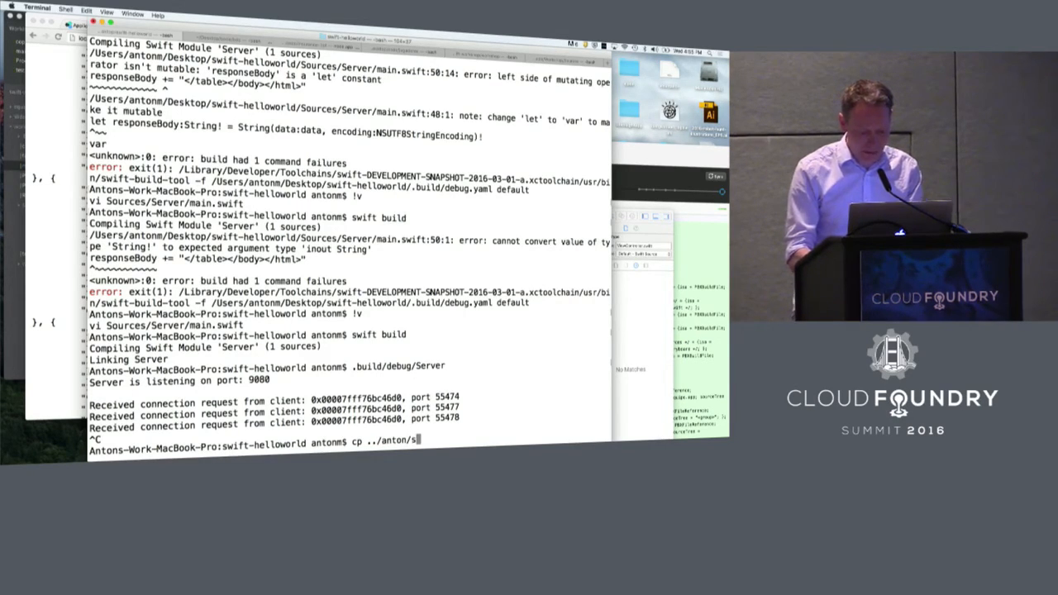
type("wift-helloworld/manifest.yml")
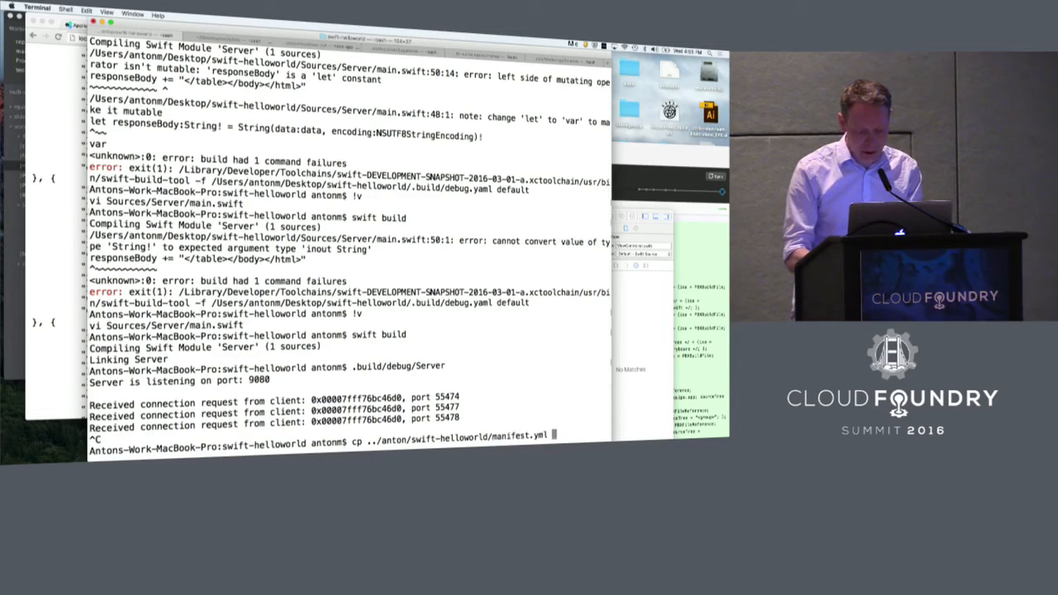
key("Return")
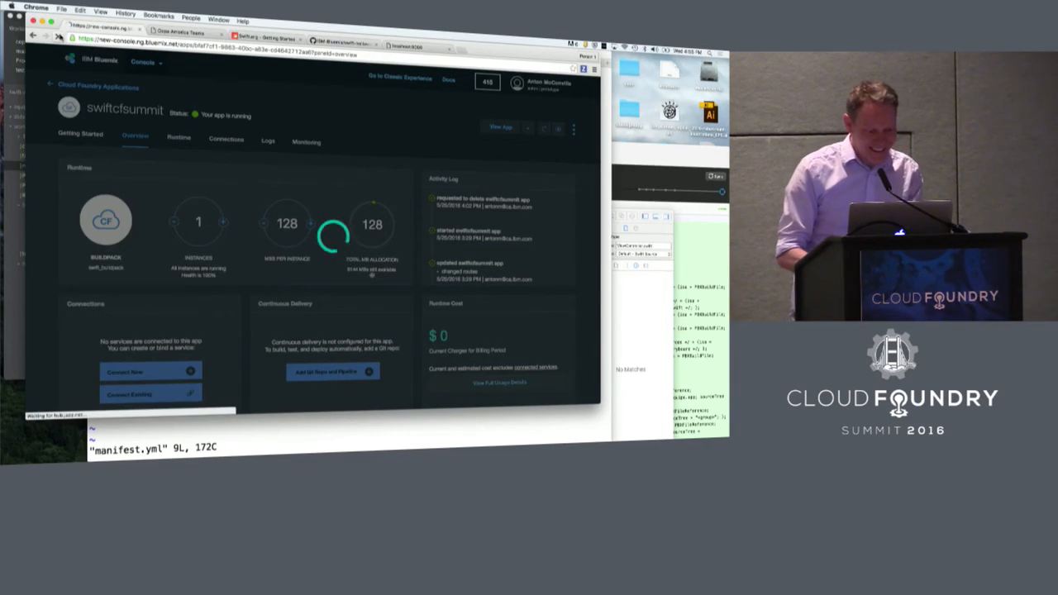
left_click(59, 36)
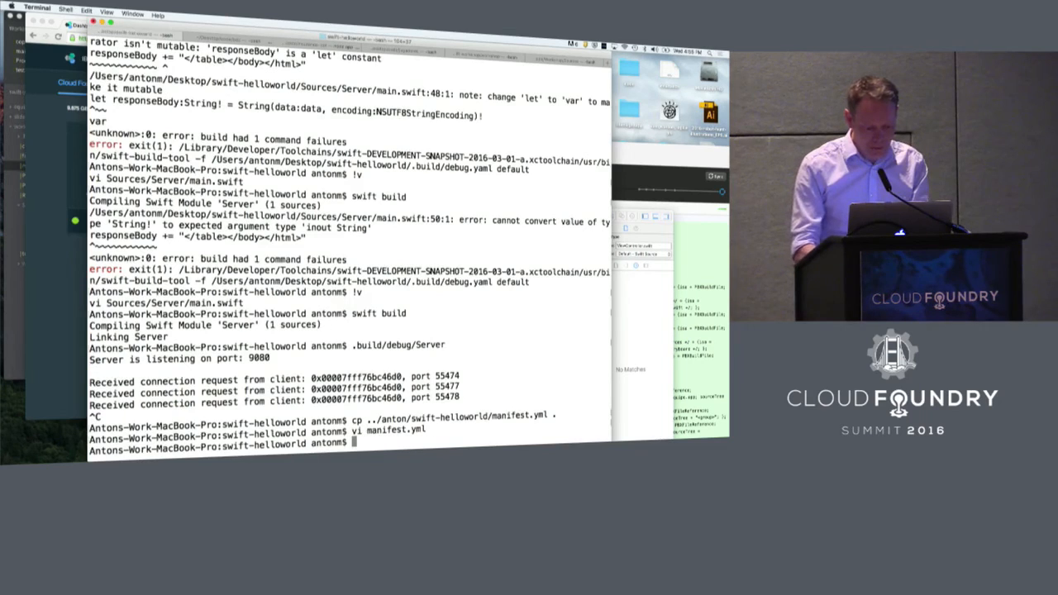
- Deploy with cf push, creating the swiftcfsummit app and swiftcfsummit.mybluemix.net route on Bluemix
type("cf push")
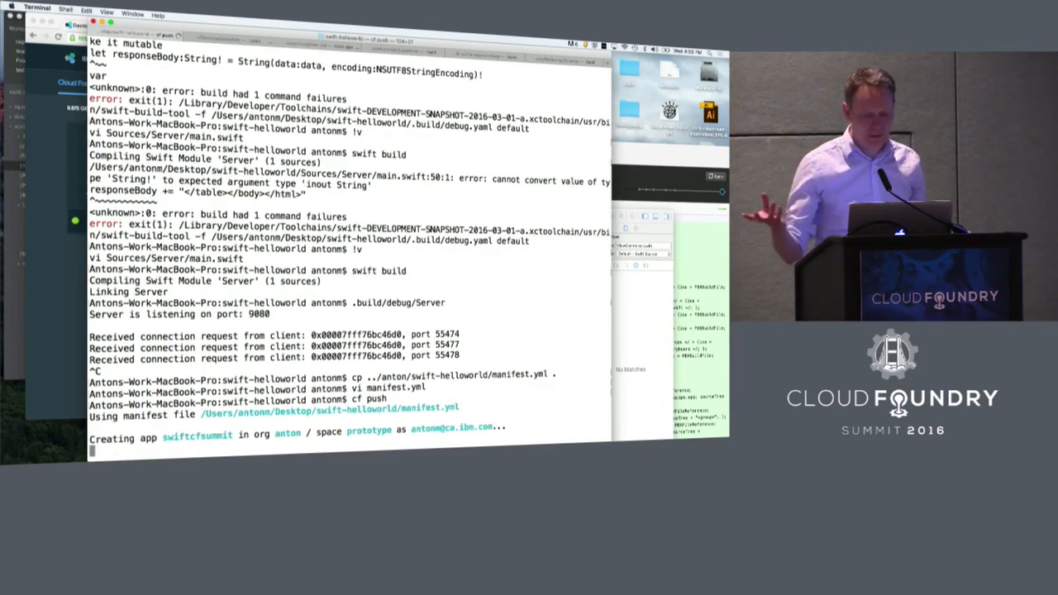
scroll("down", 3)
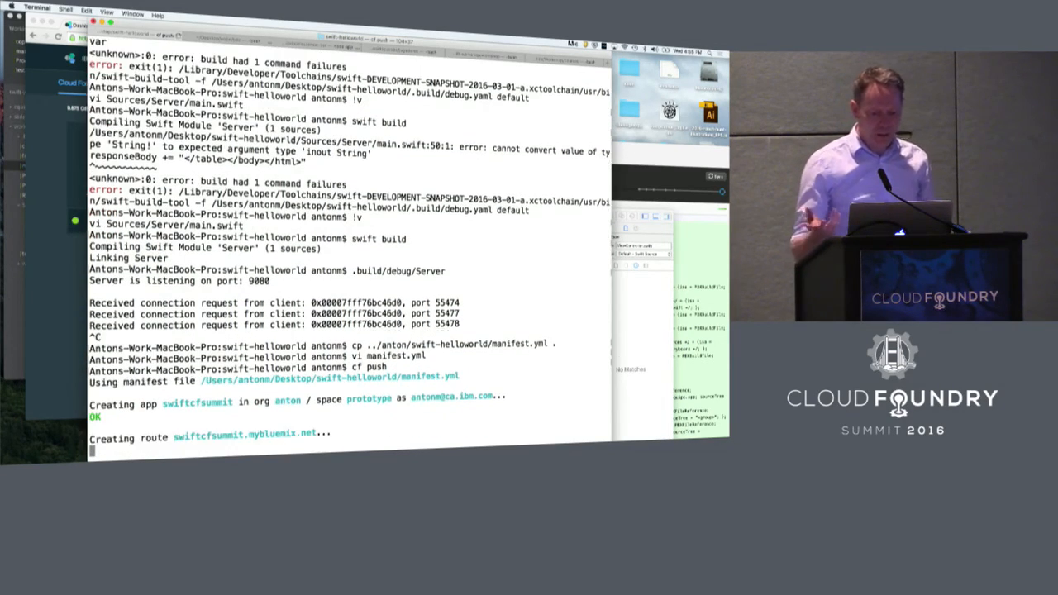
scroll("down", 3)
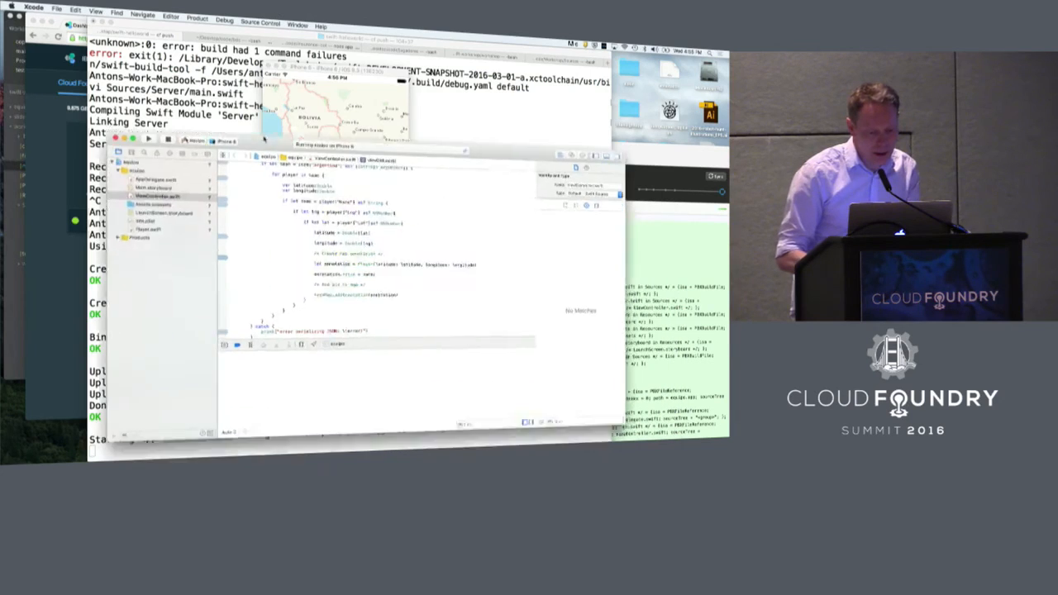
- Enlarge the Xcode editor font in Preferences > Fonts & Colors
left_click(260, 17)
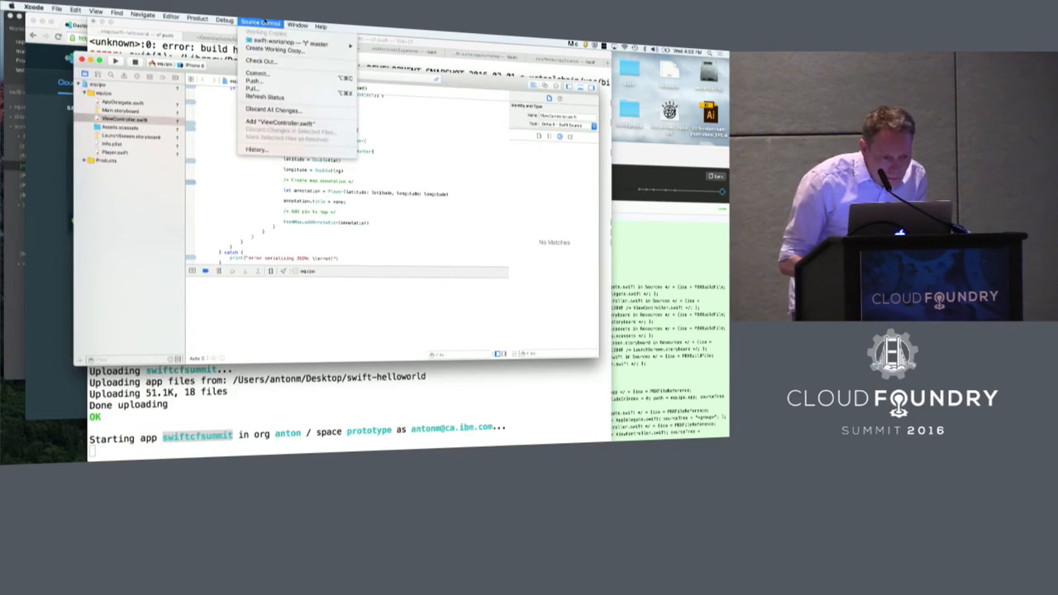
left_click(96, 13)
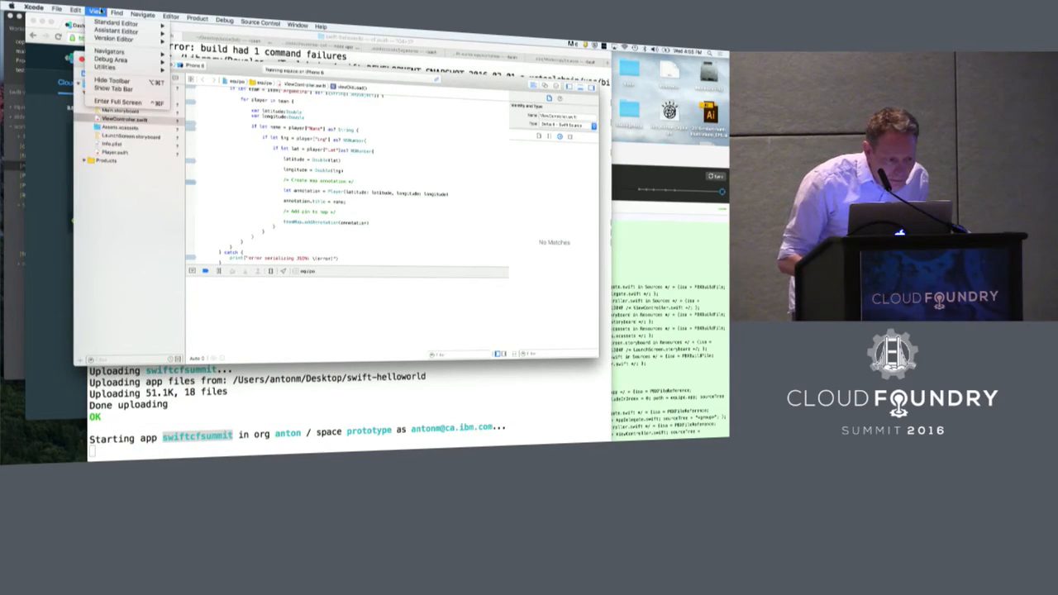
left_click(33, 6)
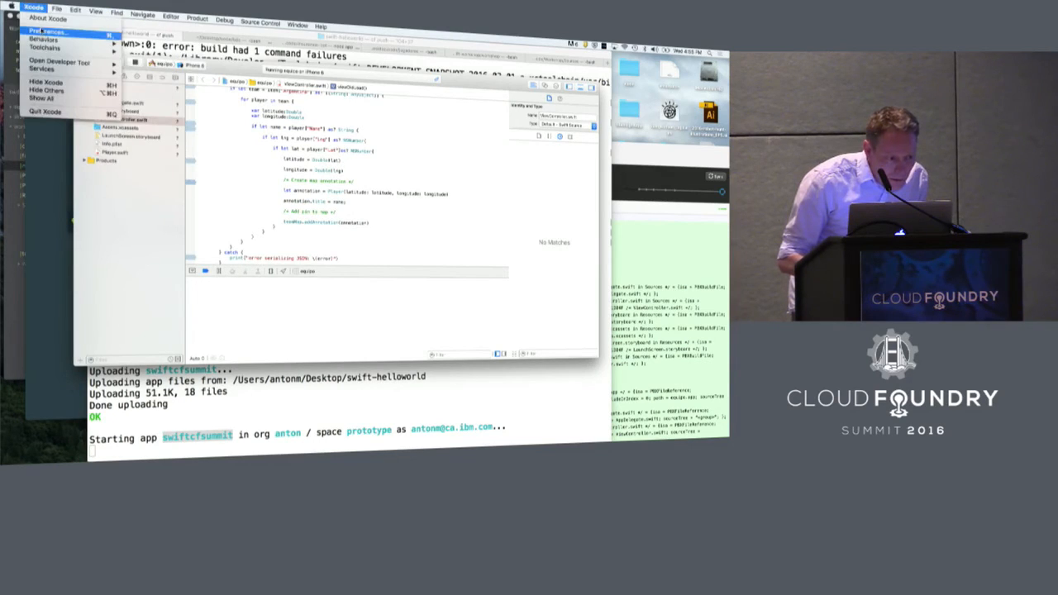
left_click(50, 31)
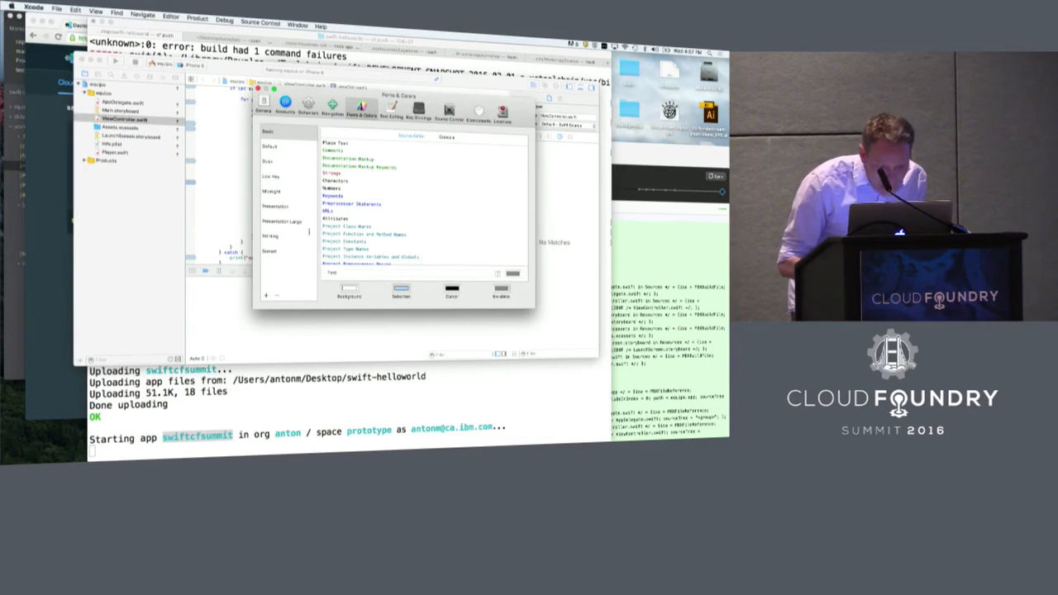
left_click(281, 221)
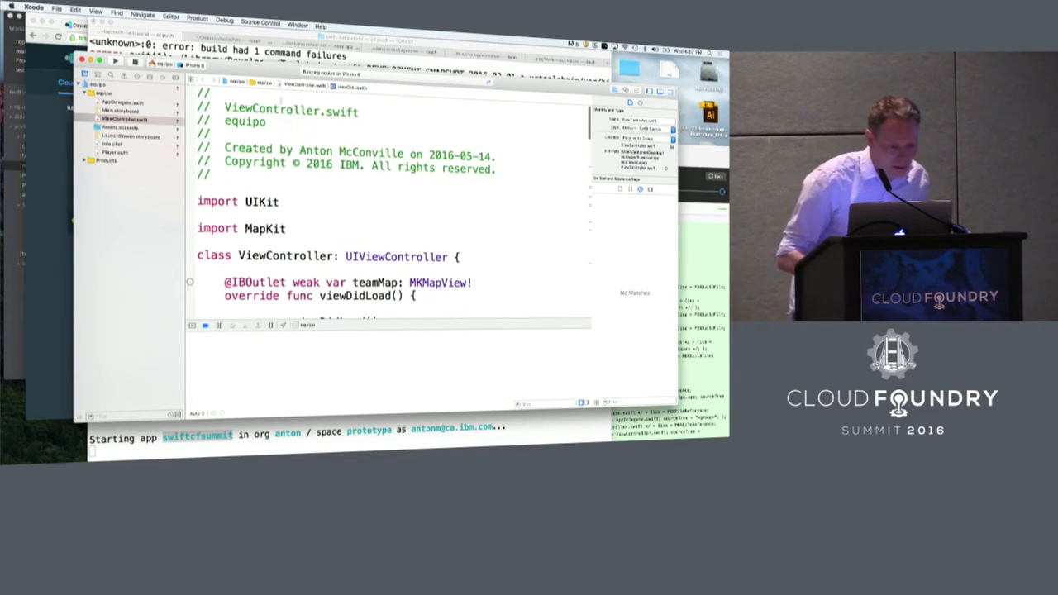
- Glance at Main.storyboard, then return to the equipo project's ViewController.swift with its teamMap outlet
left_click(123, 111)
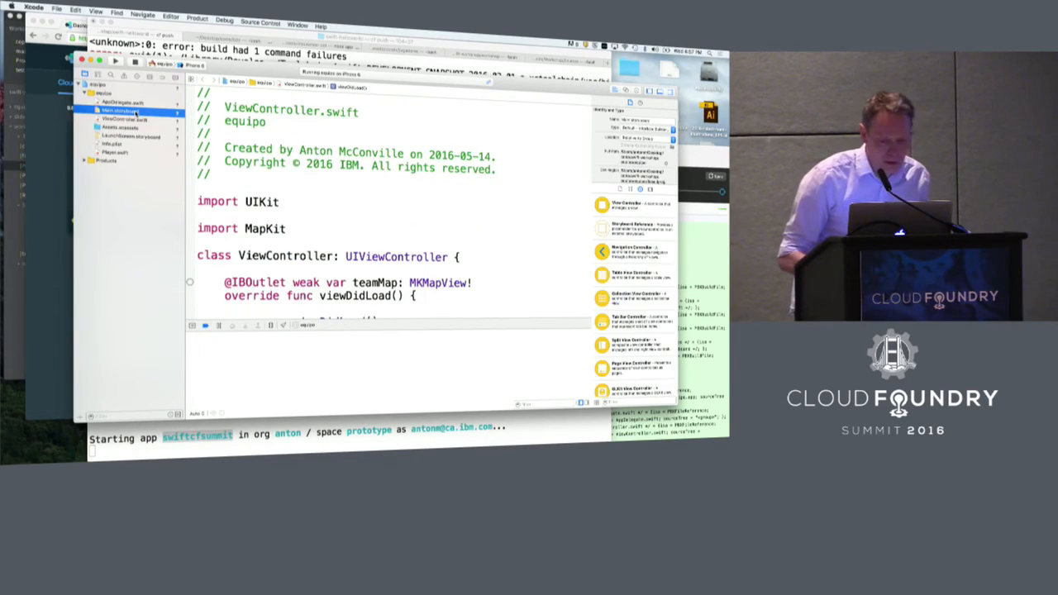
left_click(122, 110)
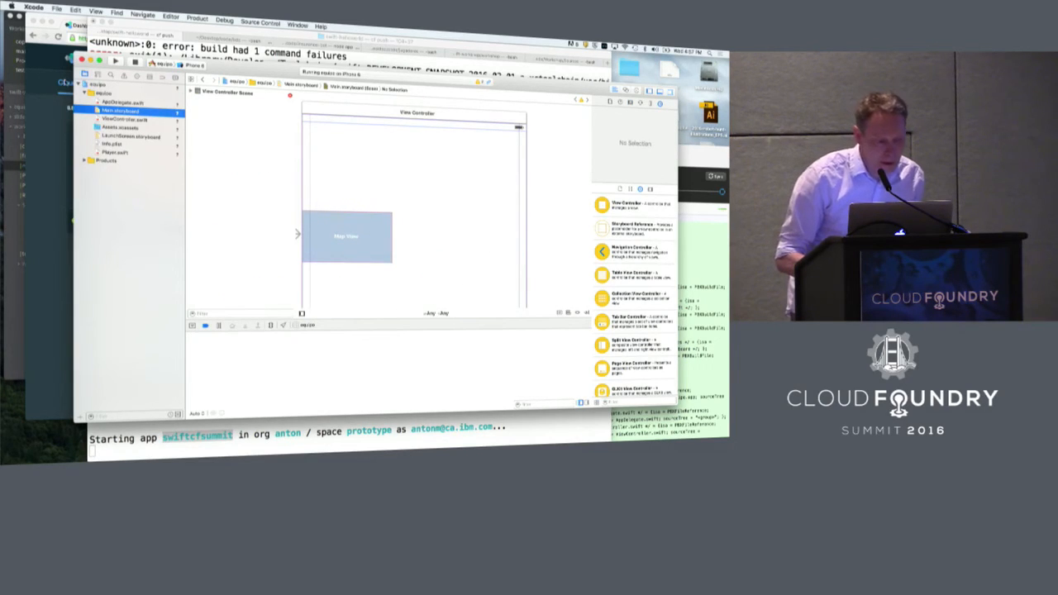
left_click(124, 119)
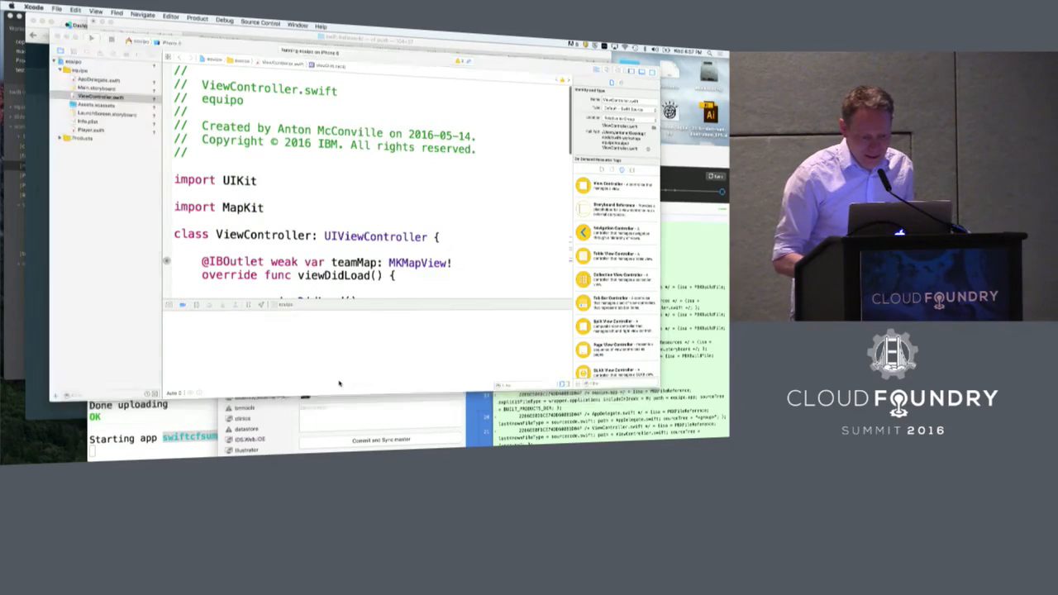
scroll("down", 3)
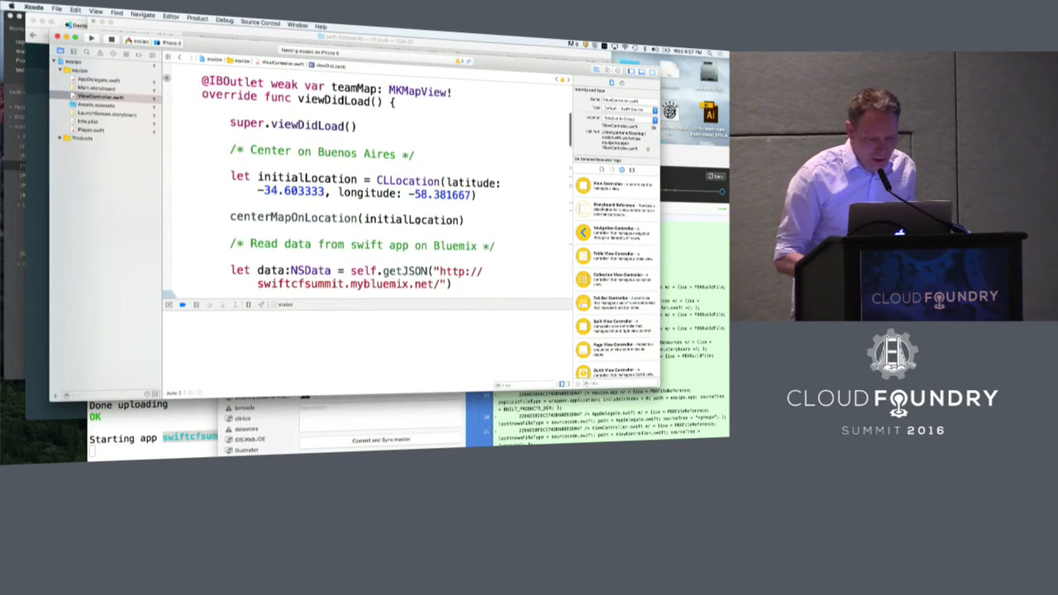
scroll("up", 3)
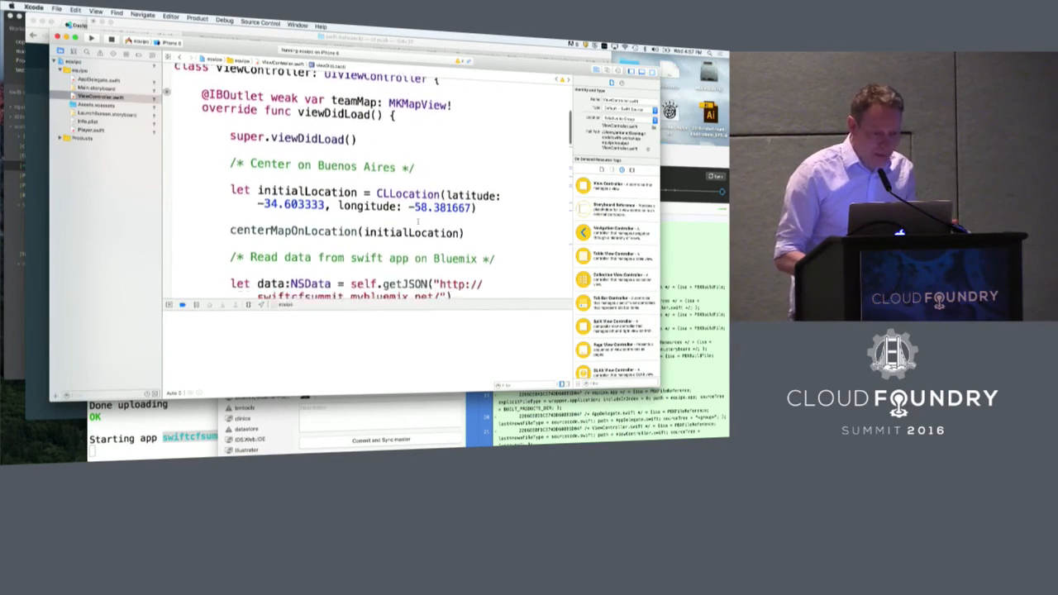
scroll("down", 3)
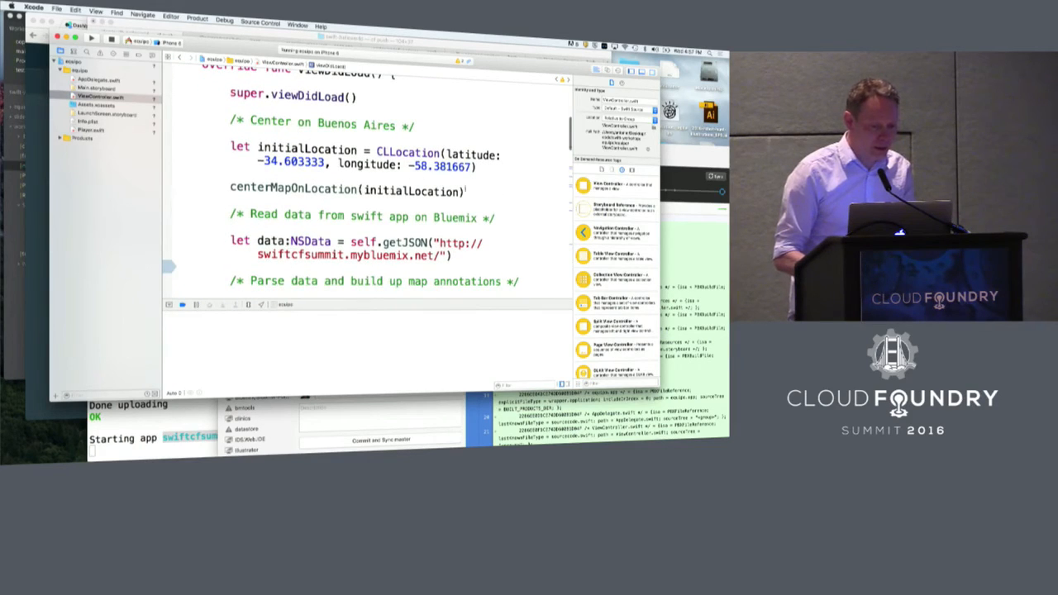
scroll("down", 3)
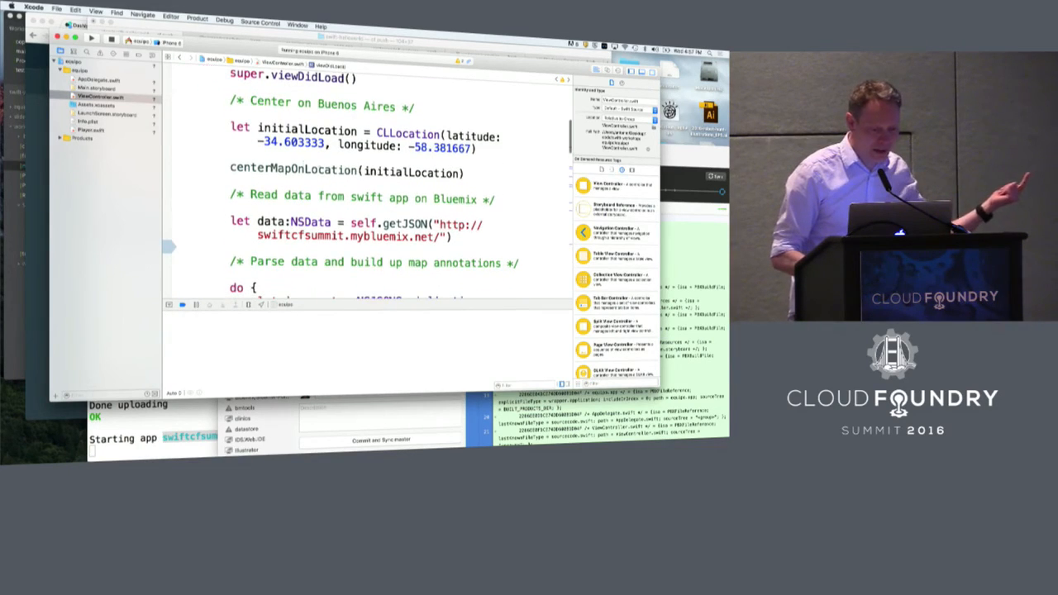
scroll("down", 3)
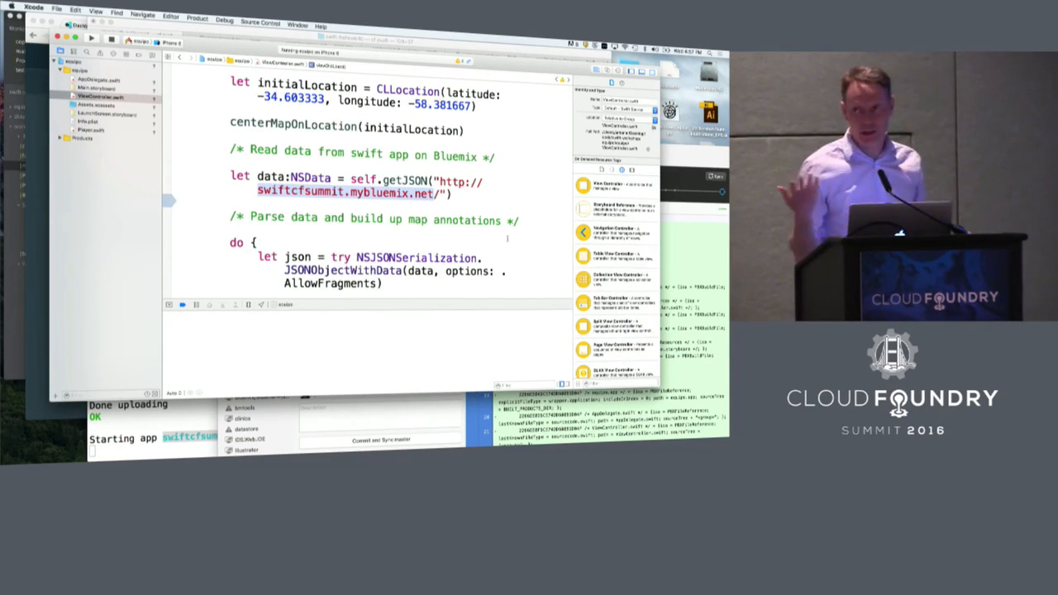
scroll("down", 3)
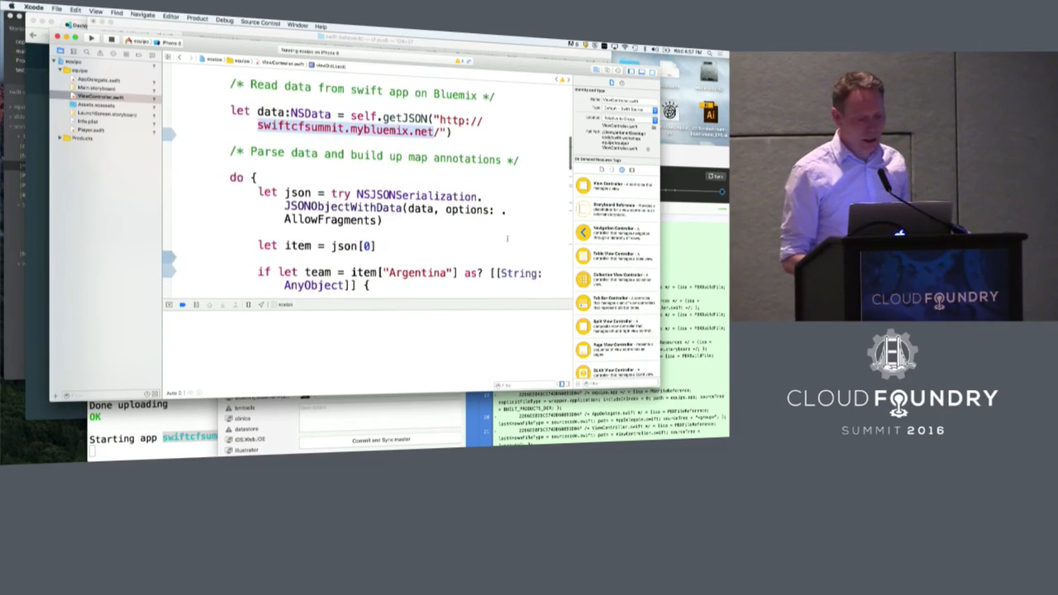
scroll("down", 3)
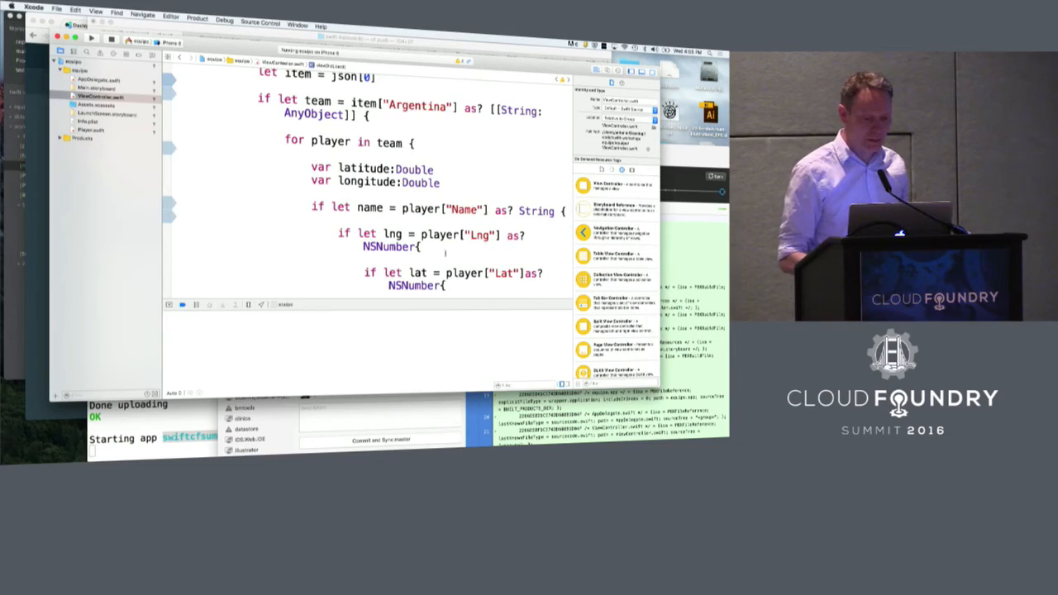
scroll("down", 3)
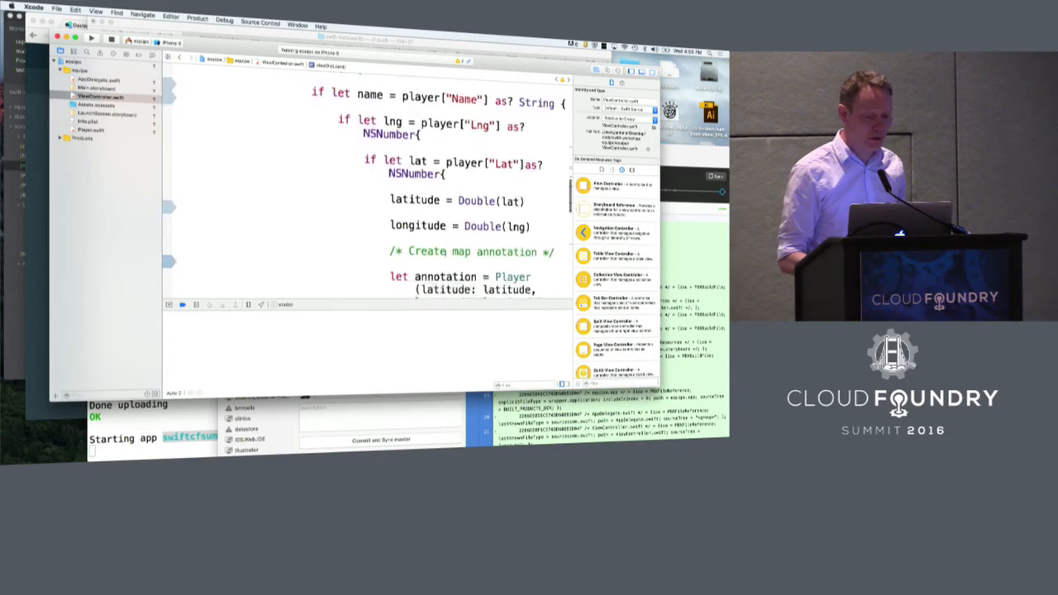
scroll("down", 3)
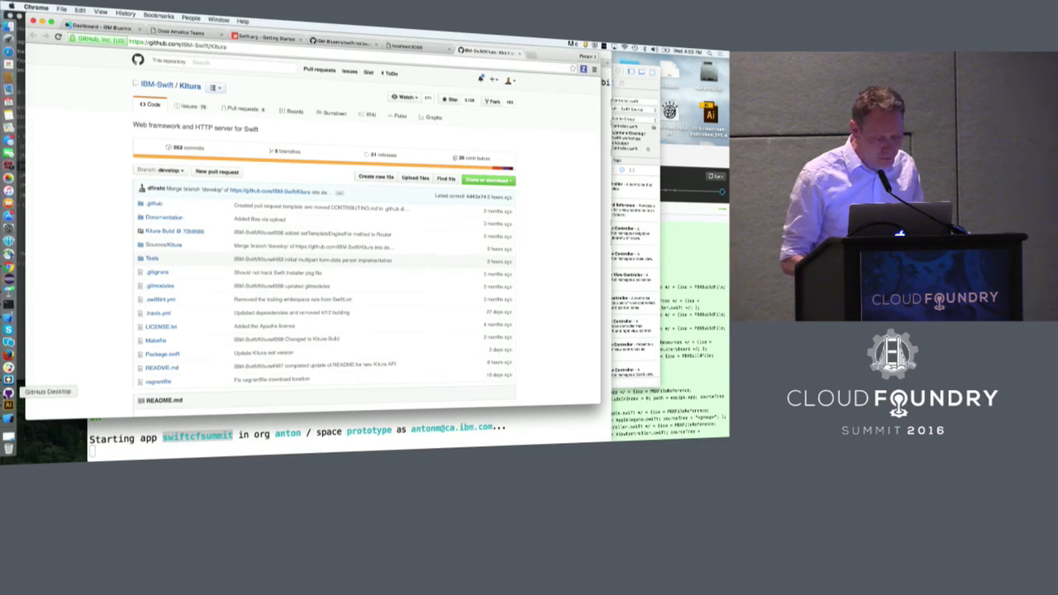
mouse_move(8, 291)
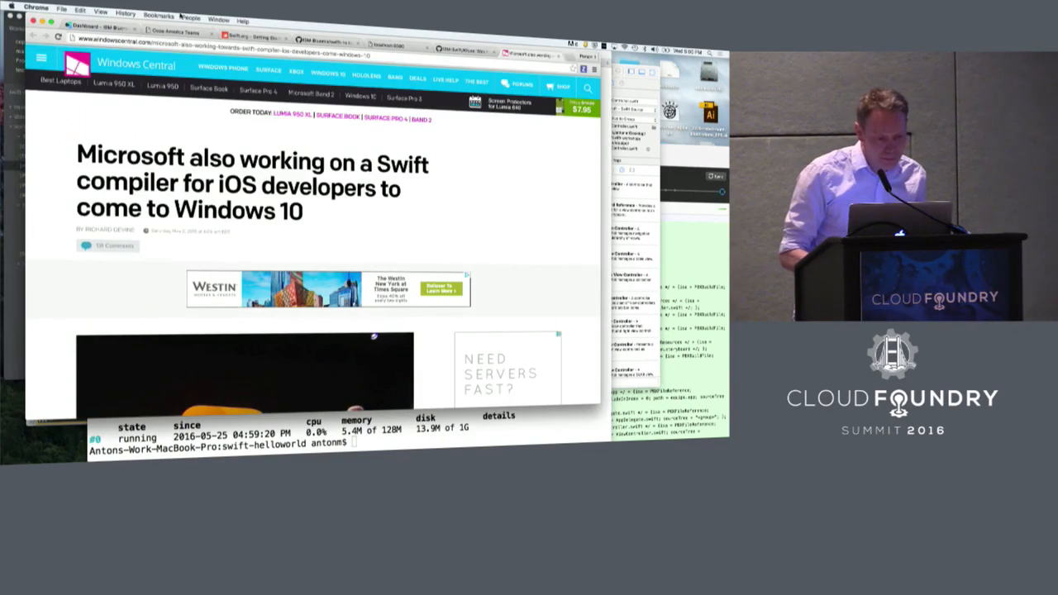
- Switch from the Windows Central article to the Bluemix Cloud Foundry Applications dashboard tab
left_click(116, 33)
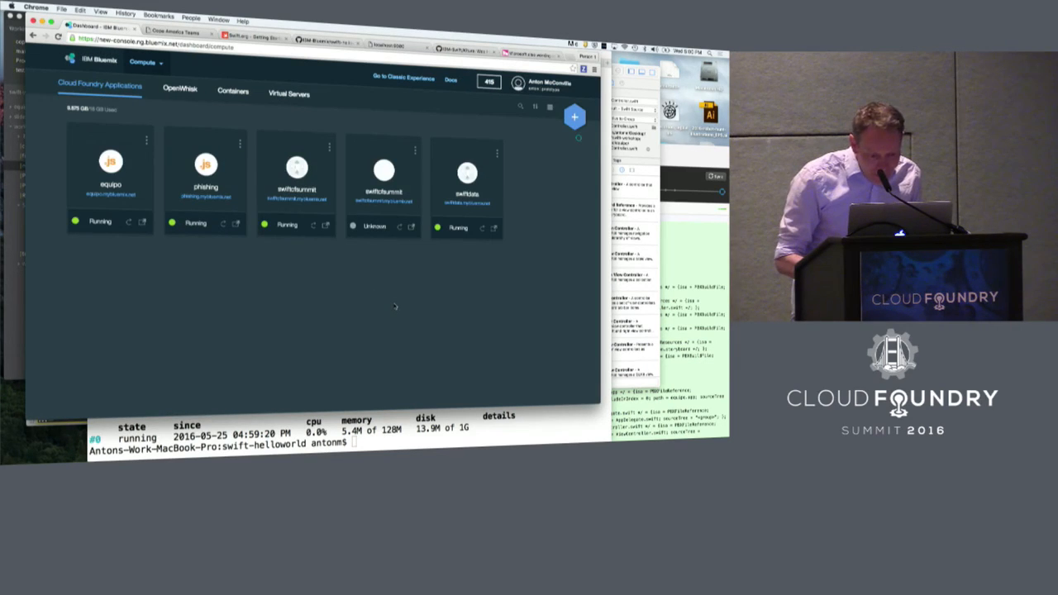
- Open one running app's overview page from the Bluemix Cloud Foundry Applications dashboard
left_click(296, 169)
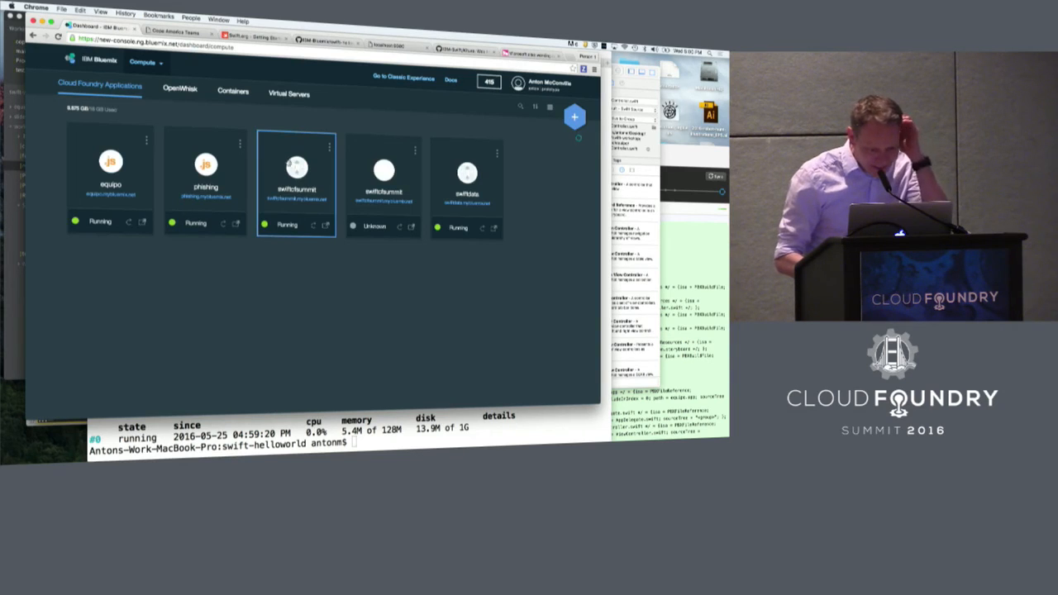
left_click(296, 174)
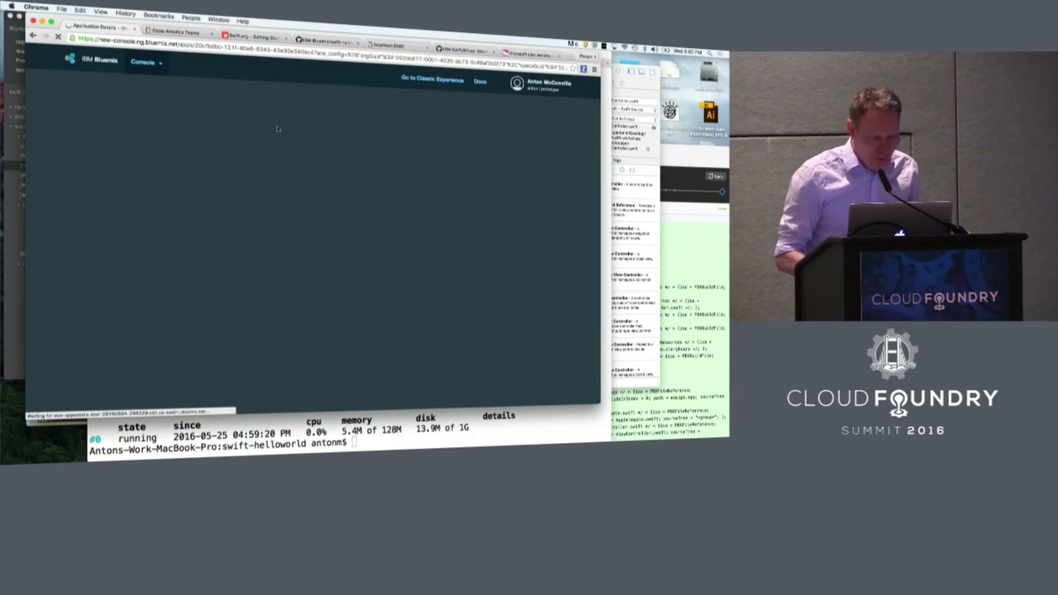